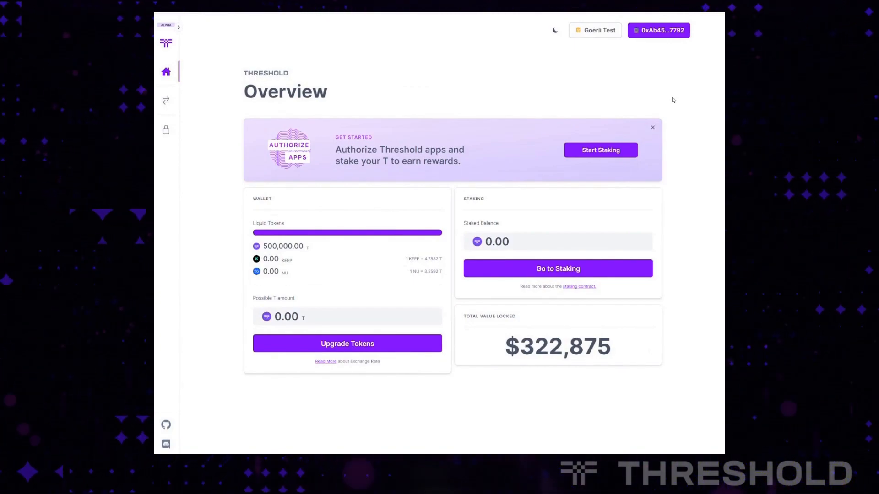
{"action": "mouse_move", "coordinate": [646, 84]}
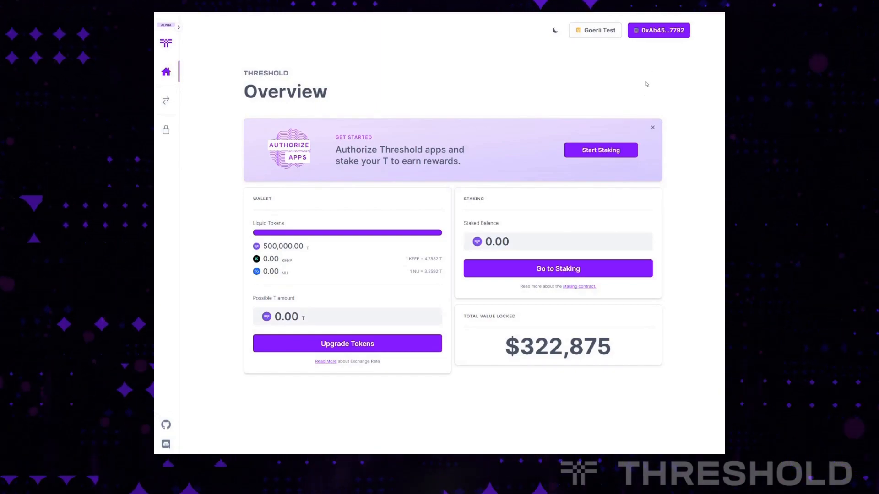
{"action": "mouse_move", "coordinate": [412, 80]}
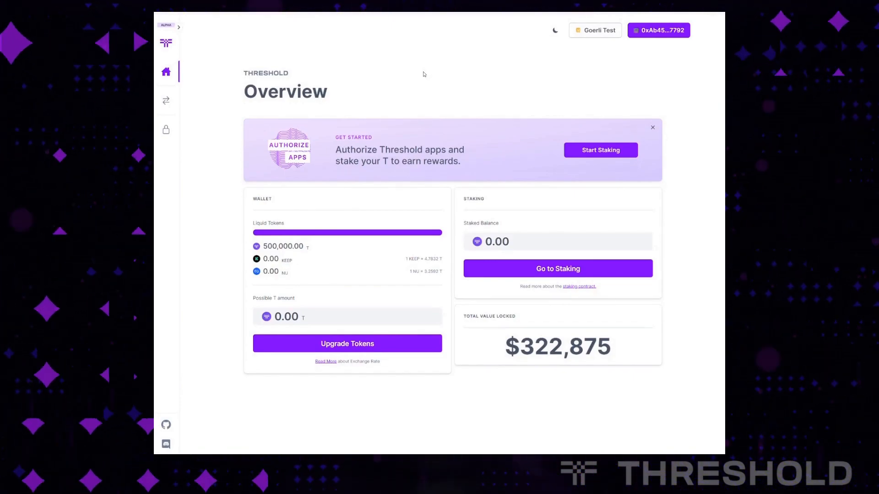
{"action": "mouse_move", "coordinate": [468, 80]}
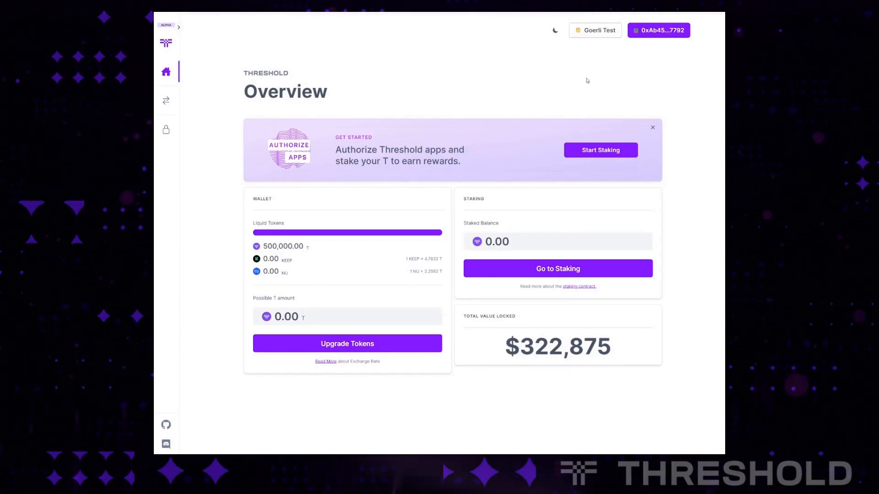
{"action": "mouse_move", "coordinate": [463, 81]}
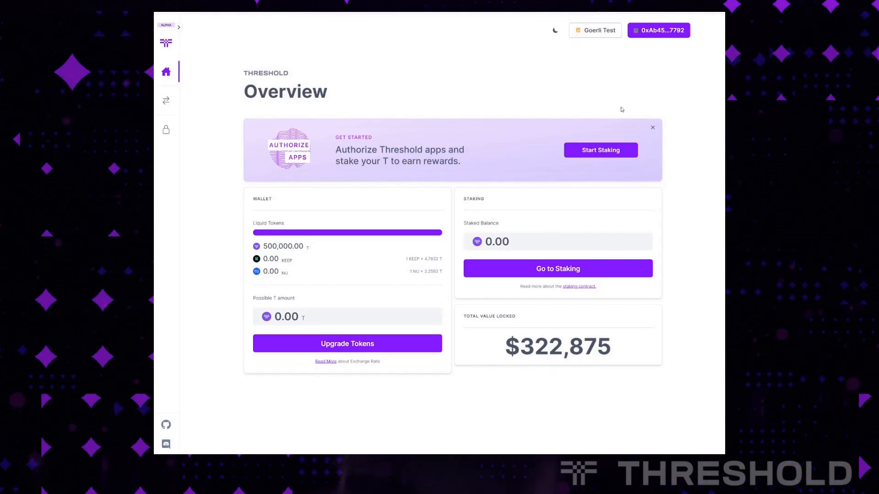
Go to the Staking page from the Overview via the Go to Staking button.
{"action": "left_click", "coordinate": [600, 151]}
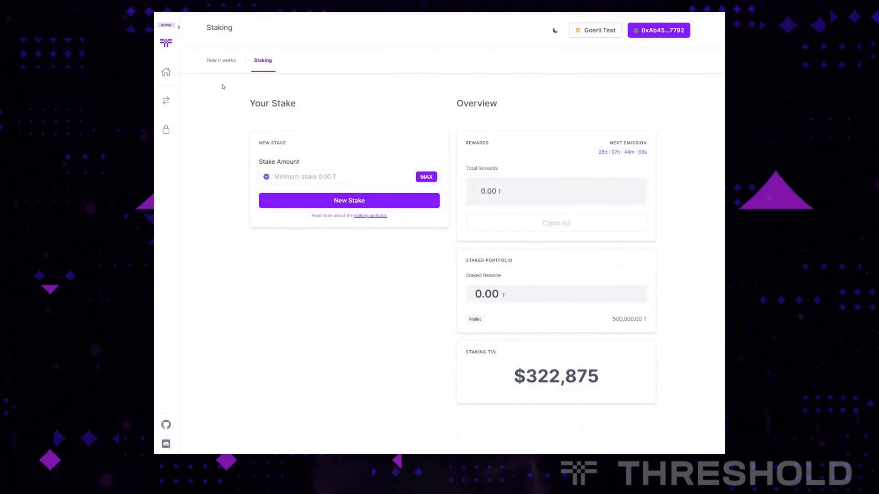
{"action": "mouse_move", "coordinate": [216, 62]}
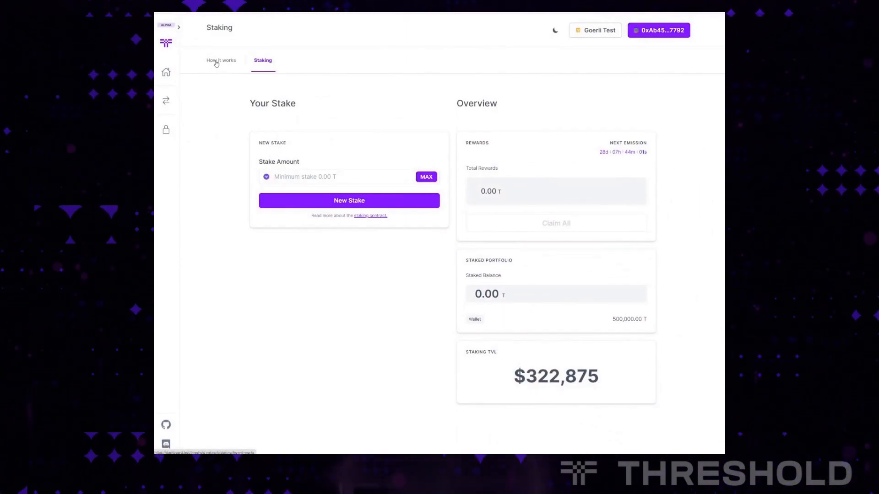
Read through the How it works guide on new stakes, staking actions and deauthorization timelines.
{"action": "left_click", "coordinate": [221, 61]}
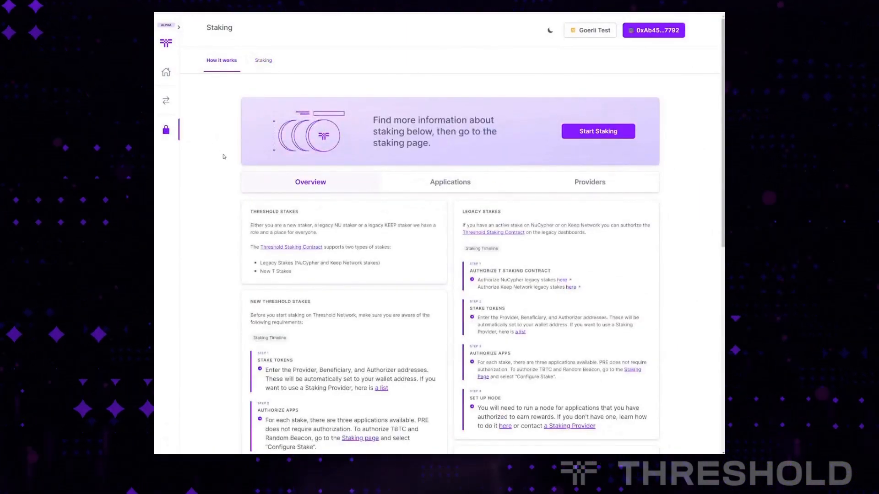
{"action": "scroll", "scroll_direction": "down", "scroll_amount": 3}
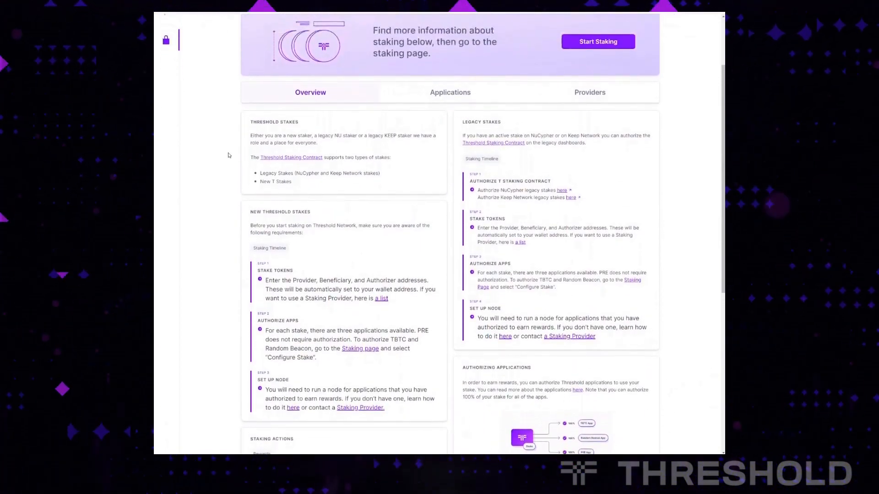
{"action": "scroll", "scroll_direction": "down", "scroll_amount": 3}
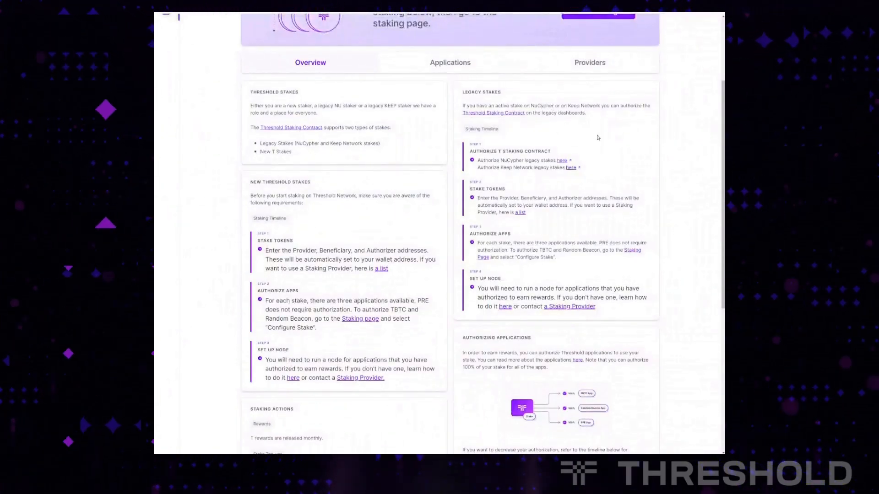
{"action": "scroll", "scroll_direction": "down", "scroll_amount": 3}
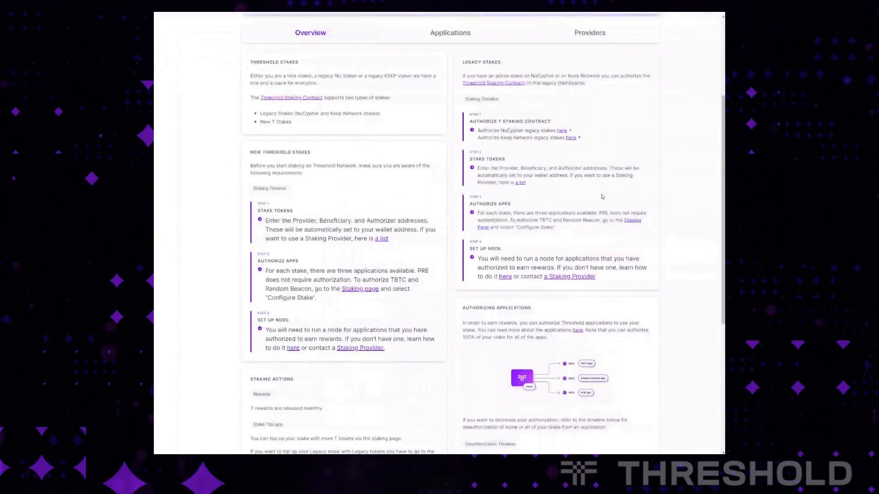
{"action": "scroll", "scroll_direction": "down", "scroll_amount": 3}
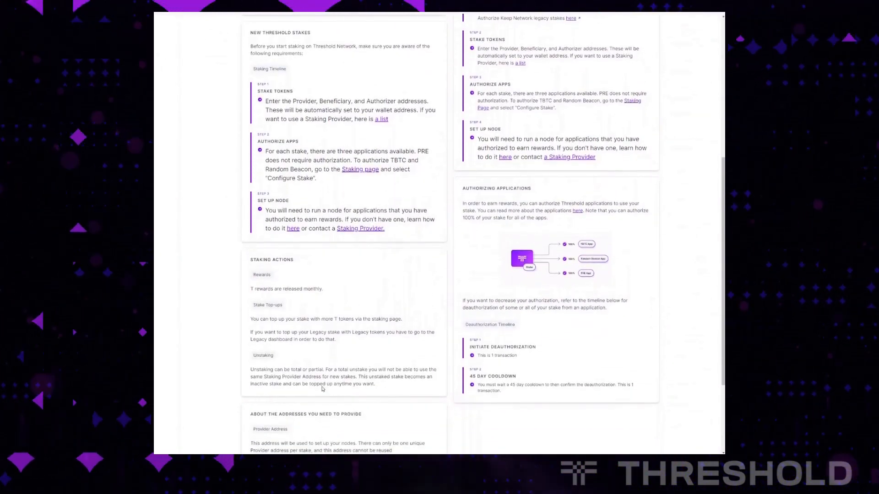
{"action": "scroll", "scroll_direction": "down", "scroll_amount": 3}
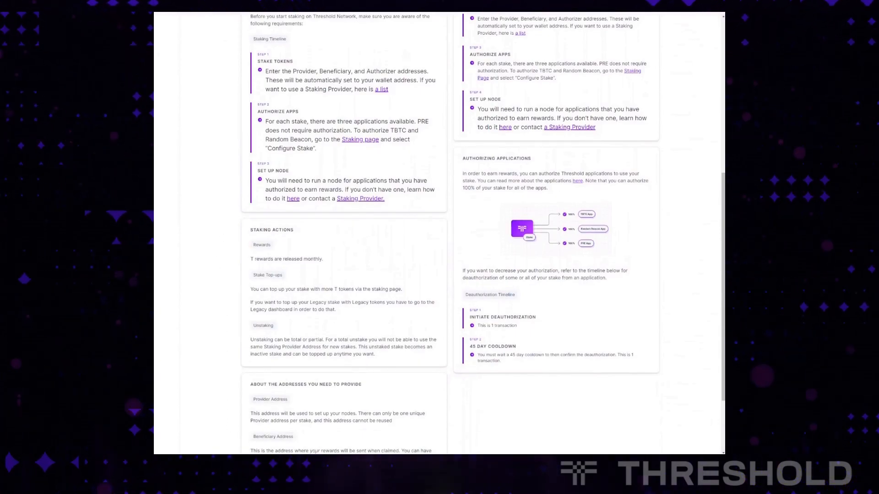
{"action": "scroll", "scroll_direction": "down", "scroll_amount": 3}
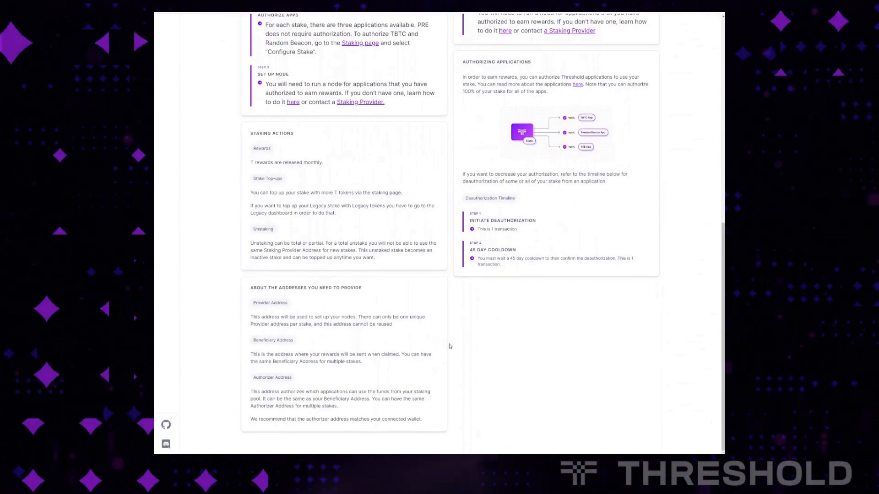
{"action": "scroll", "scroll_direction": "up", "scroll_amount": 3}
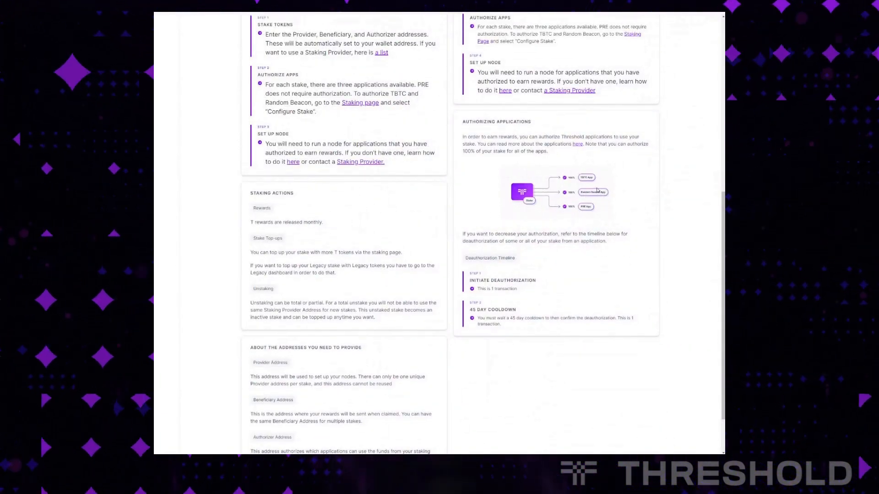
{"action": "mouse_move", "coordinate": [630, 205]}
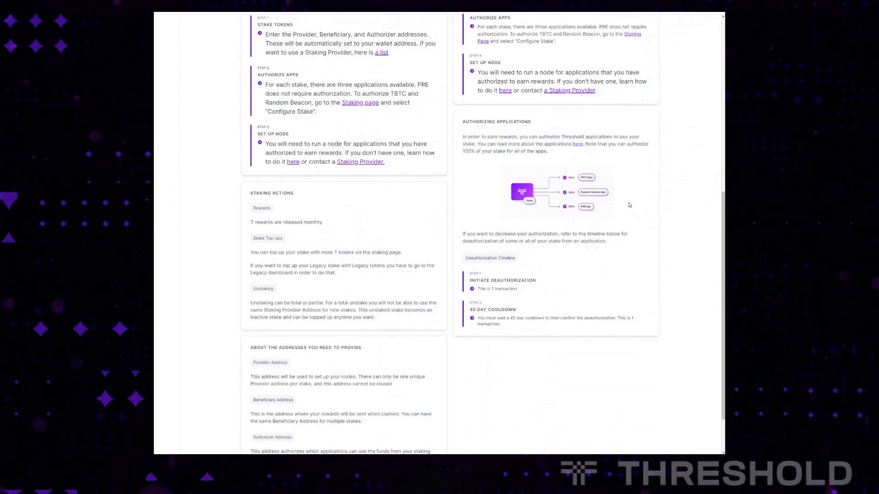
{"action": "mouse_move", "coordinate": [621, 196]}
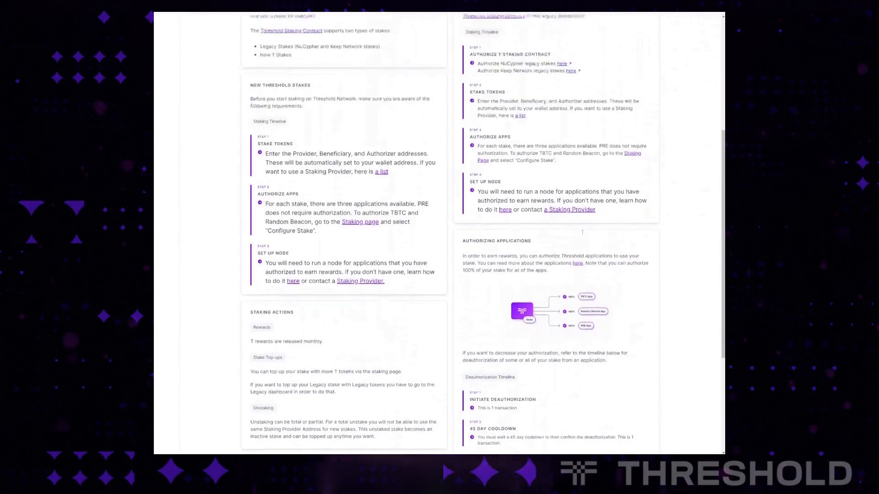
{"action": "scroll", "scroll_direction": "down", "scroll_amount": 3}
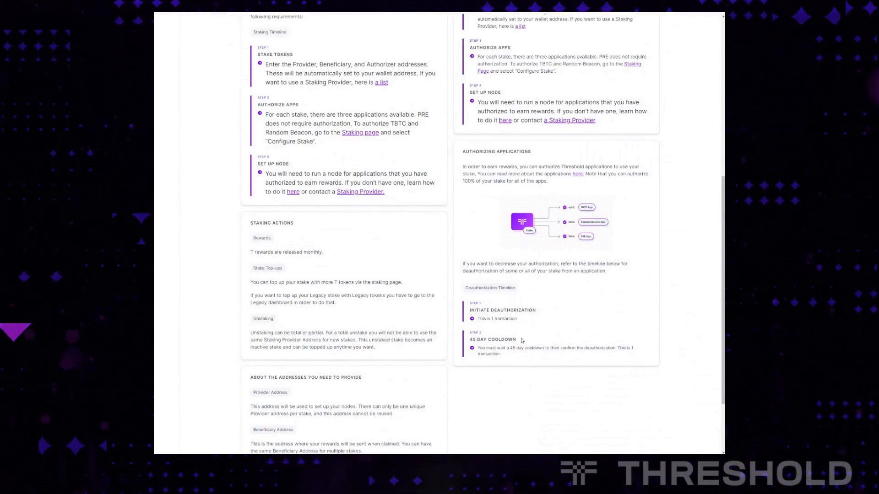
{"action": "mouse_move", "coordinate": [499, 331]}
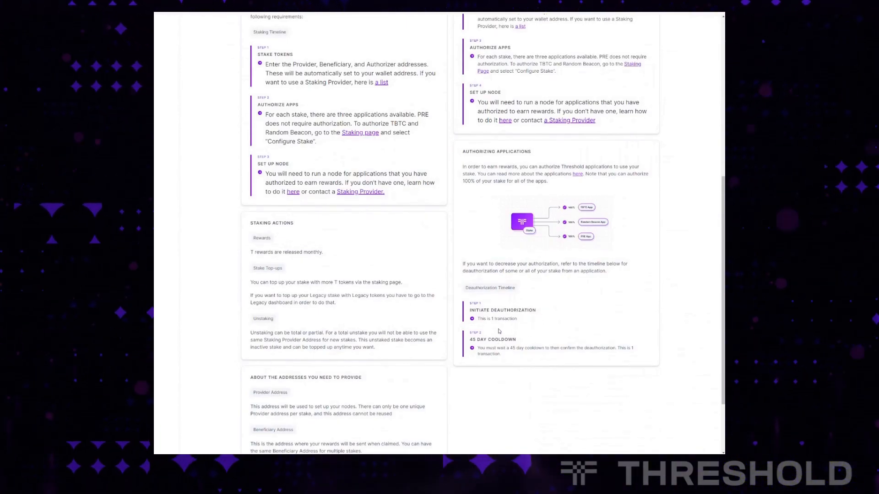
{"action": "mouse_move", "coordinate": [538, 327]}
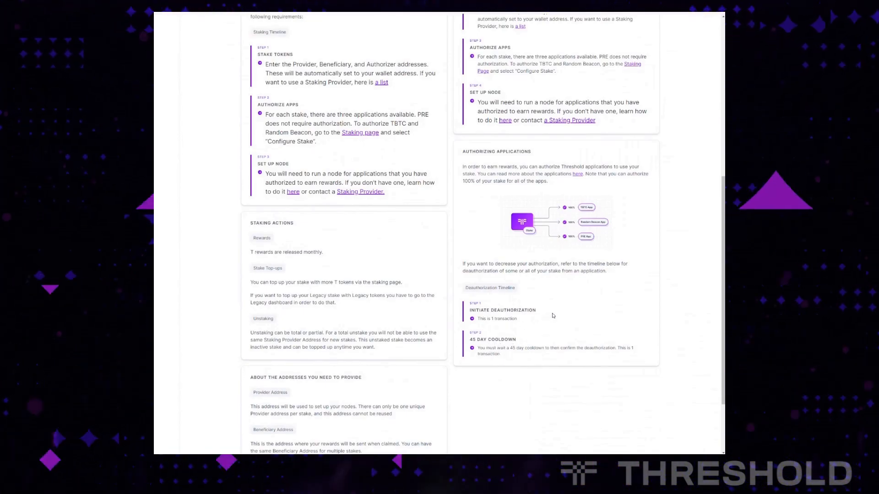
{"action": "mouse_move", "coordinate": [542, 332]}
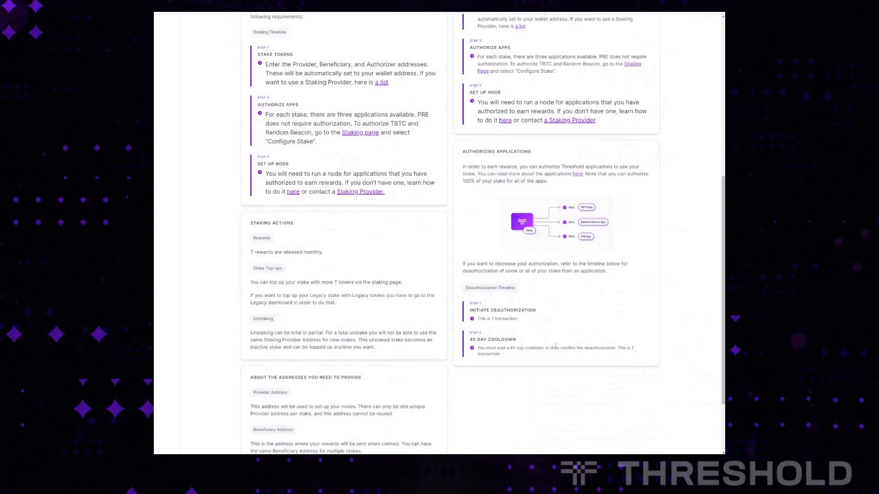
Read the Applications section describing the tBTC, Random Beacon and PRE apps and rewards.
{"action": "left_click", "coordinate": [451, 145]}
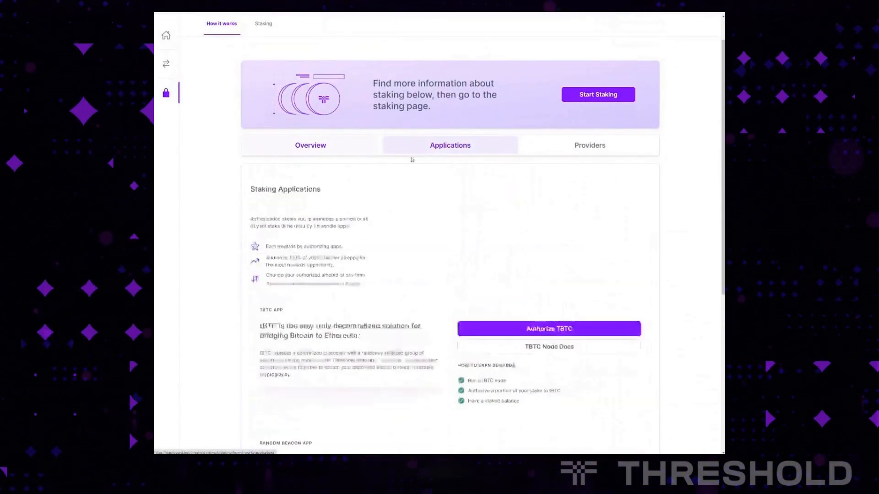
{"action": "scroll", "scroll_direction": "down", "scroll_amount": 3}
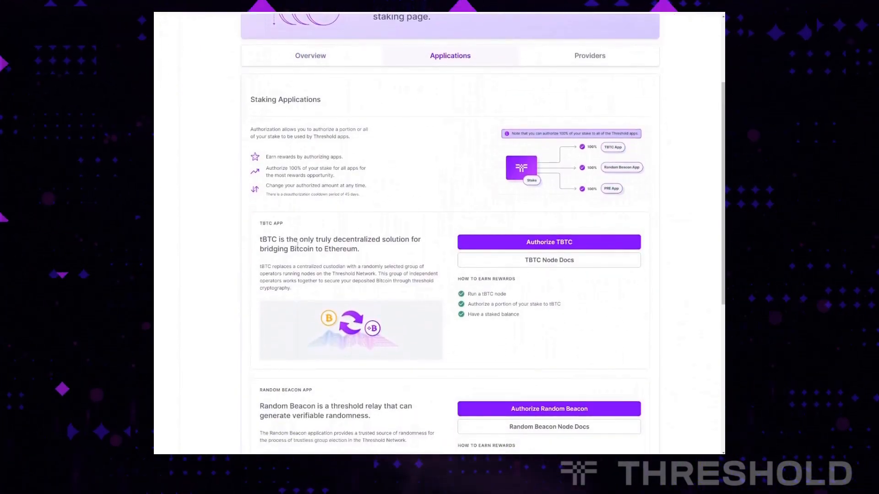
{"action": "scroll", "scroll_direction": "down", "scroll_amount": 3}
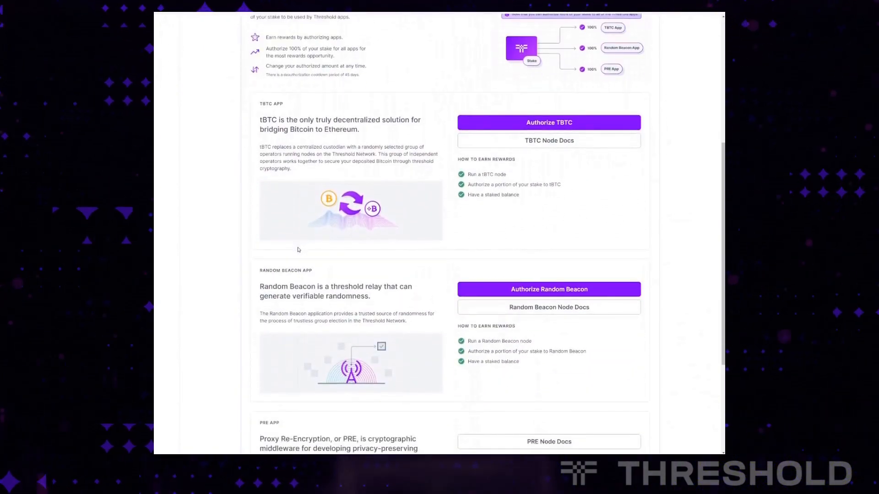
{"action": "scroll", "scroll_direction": "down", "scroll_amount": 3}
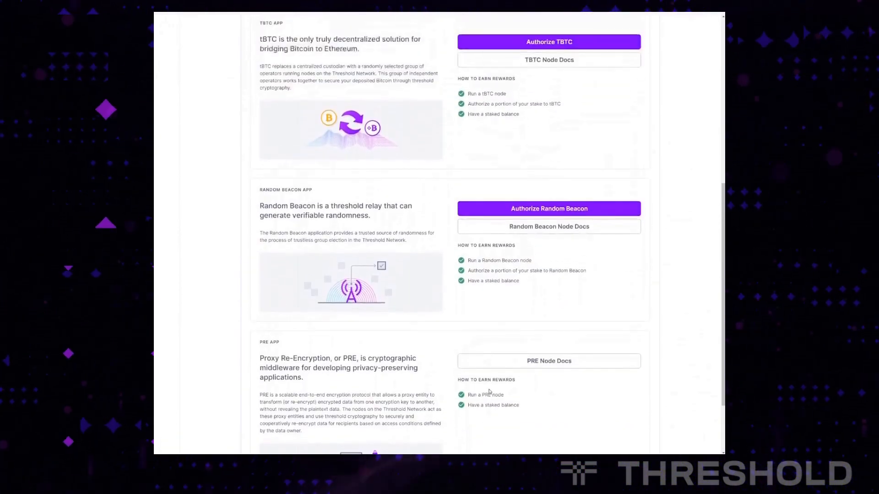
{"action": "scroll", "scroll_direction": "down", "scroll_amount": 3}
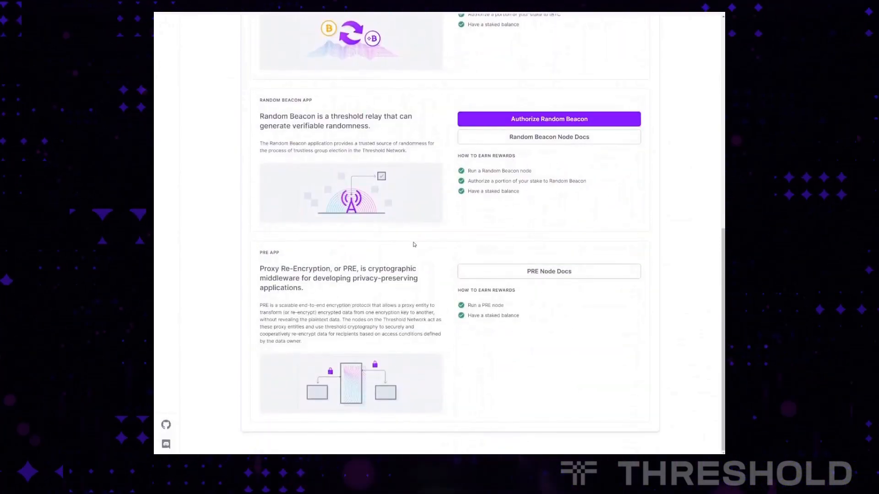
{"action": "scroll", "scroll_direction": "up", "scroll_amount": 3}
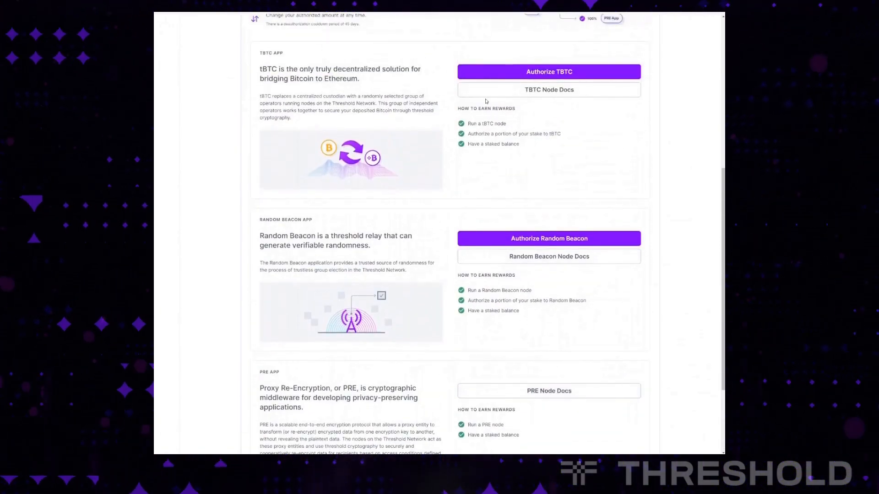
{"action": "mouse_move", "coordinate": [540, 174]}
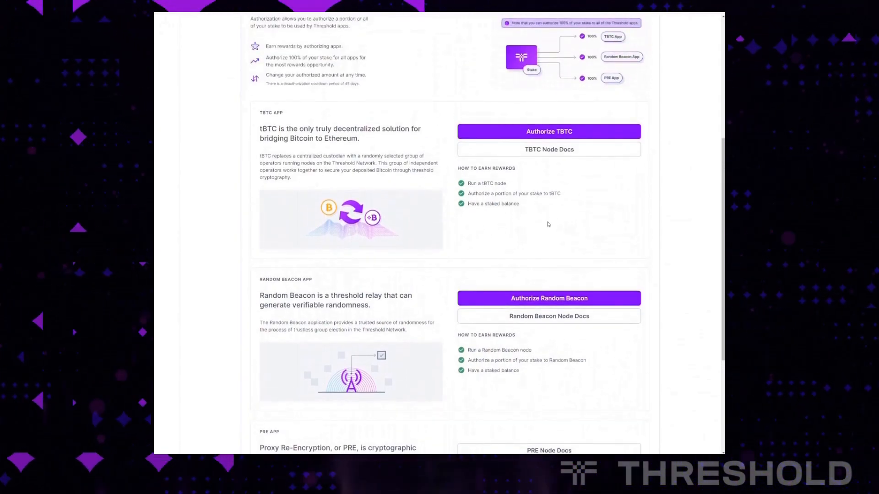
{"action": "scroll", "scroll_direction": "down", "scroll_amount": 3}
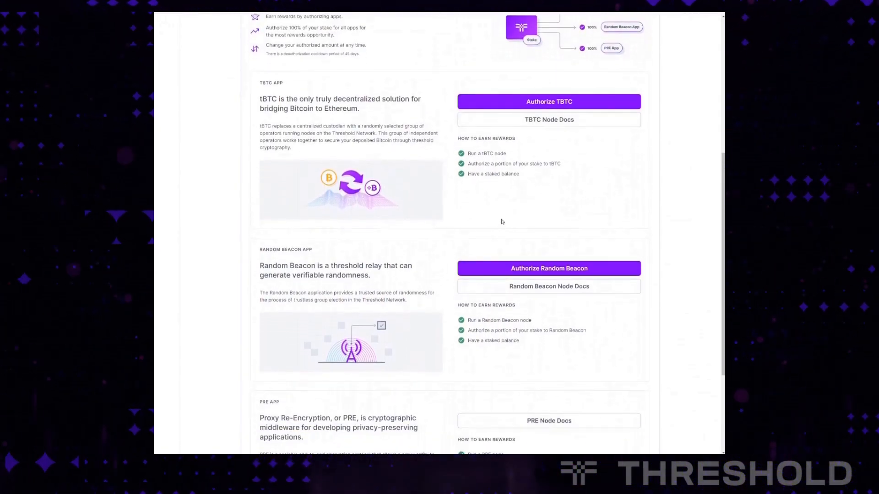
{"action": "scroll", "scroll_direction": "down", "scroll_amount": 3}
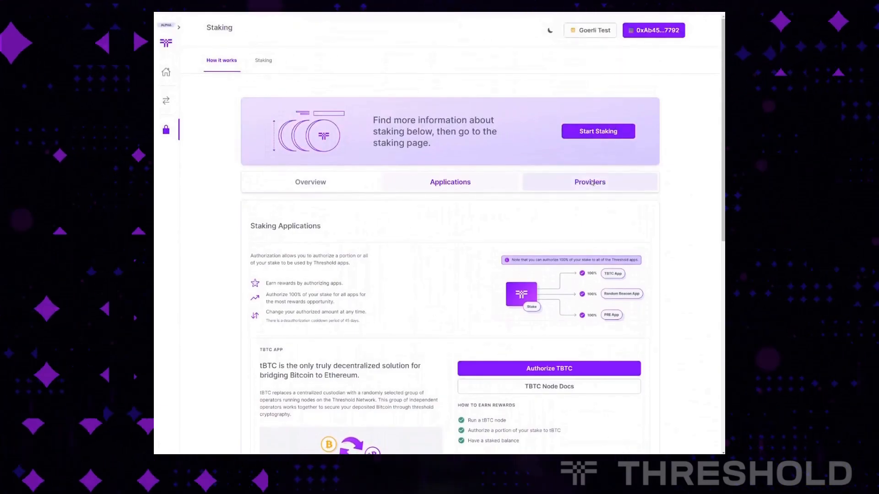
Browse the staking providers list, then return to the Staking page.
{"action": "left_click", "coordinate": [589, 181]}
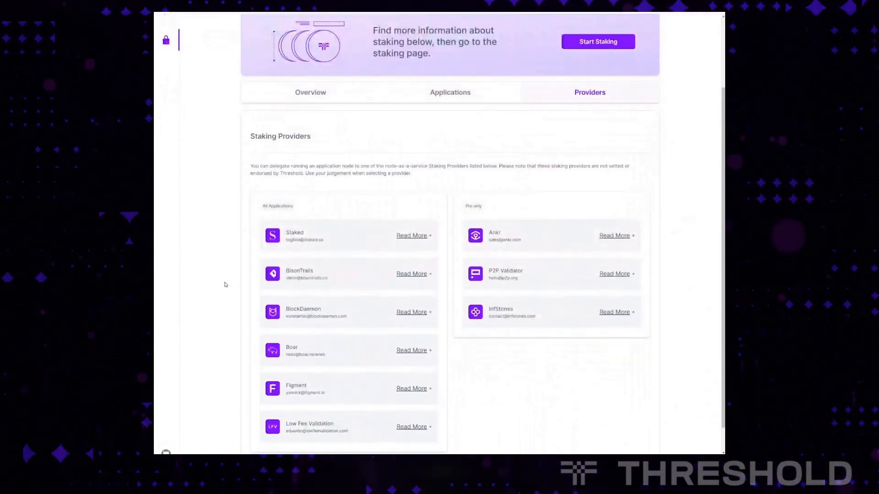
{"action": "scroll", "scroll_direction": "down", "scroll_amount": 3}
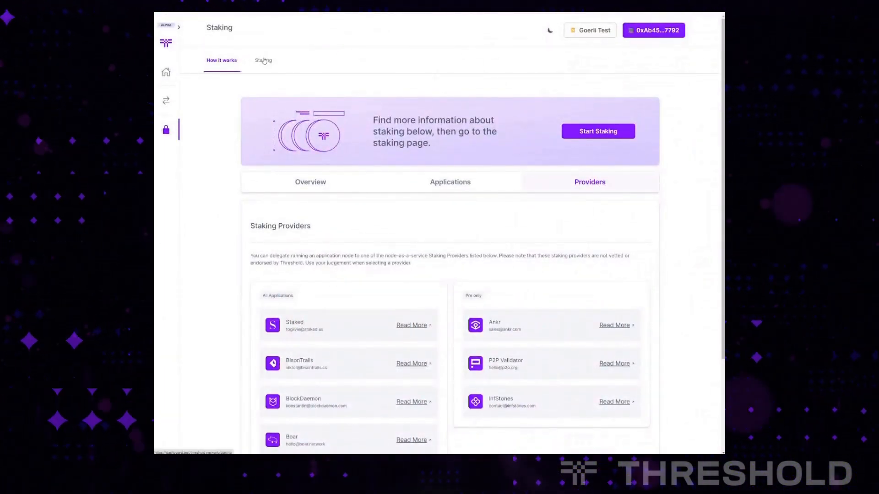
{"action": "left_click", "coordinate": [262, 60]}
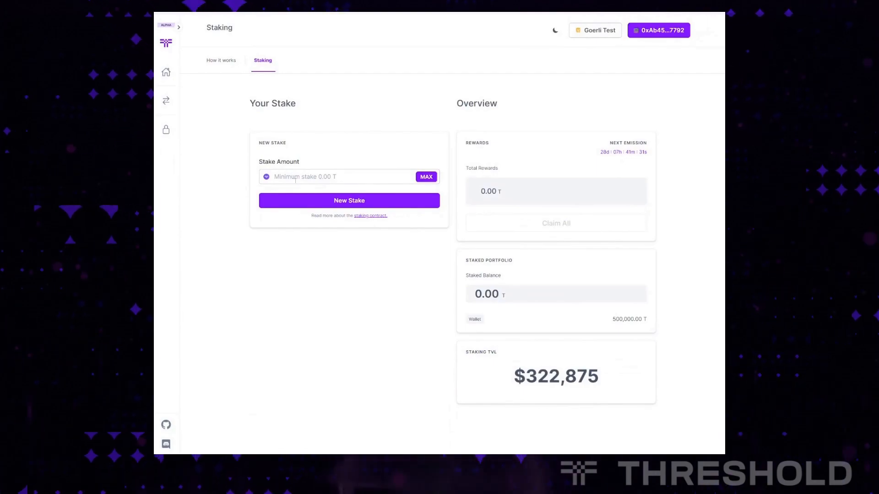
Fill the stake amount with the full 500,000 T balance using MAX.
{"action": "left_click", "coordinate": [343, 177]}
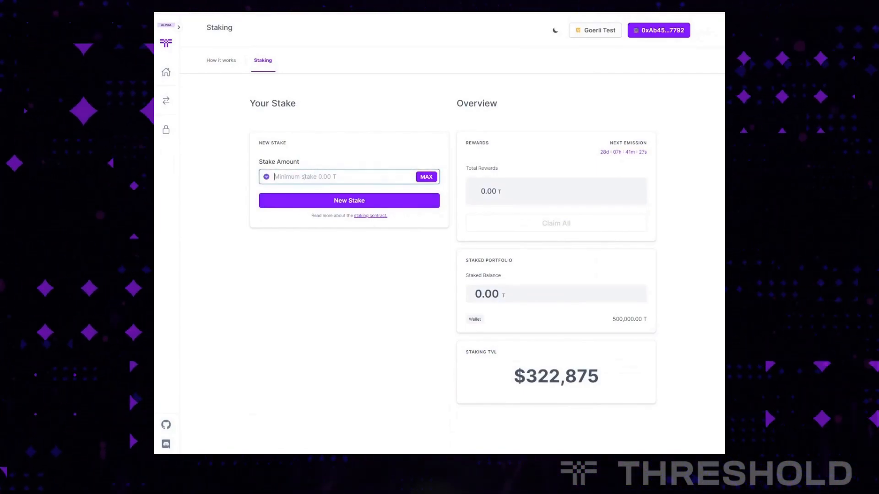
{"action": "type", "text": "50,000"}
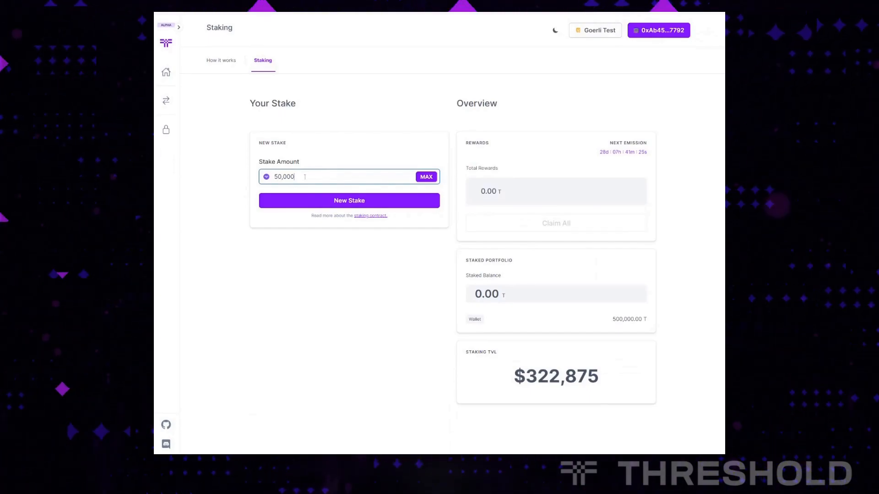
{"action": "left_click", "coordinate": [426, 177]}
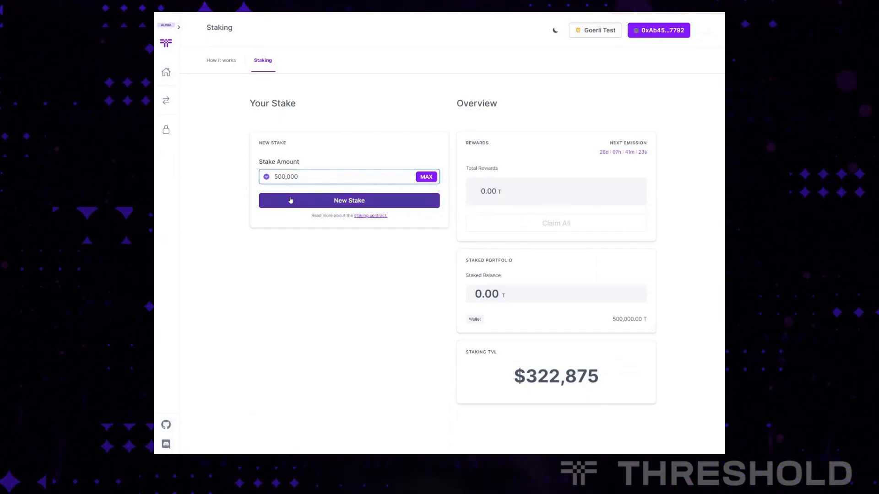
{"action": "mouse_move", "coordinate": [309, 203]}
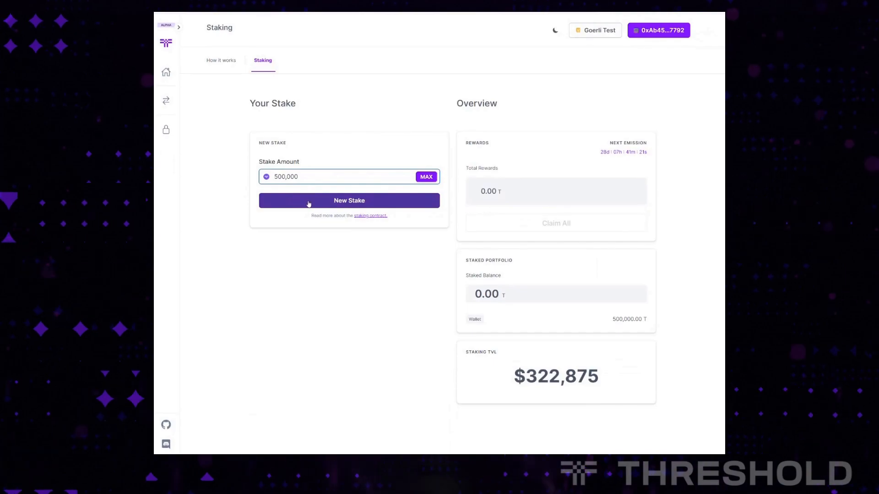
Start a new stake of 500,000 T and review the staking timeline.
{"action": "left_click", "coordinate": [349, 201]}
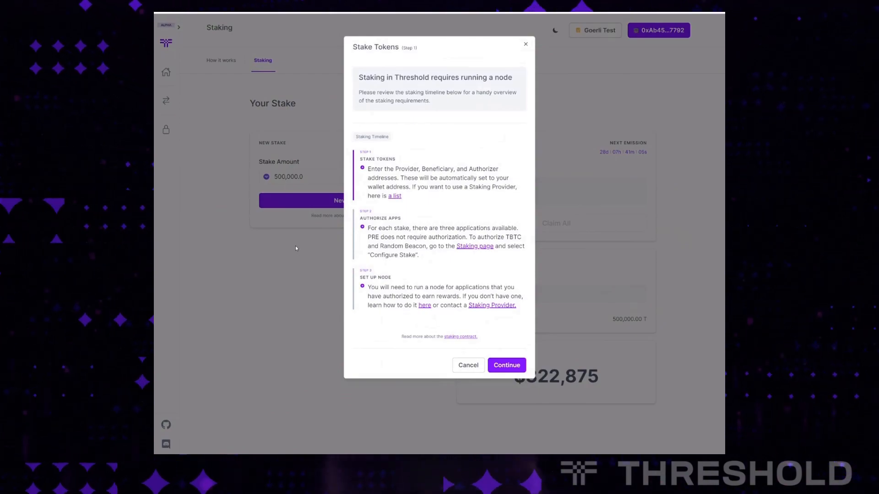
{"action": "mouse_move", "coordinate": [350, 239]}
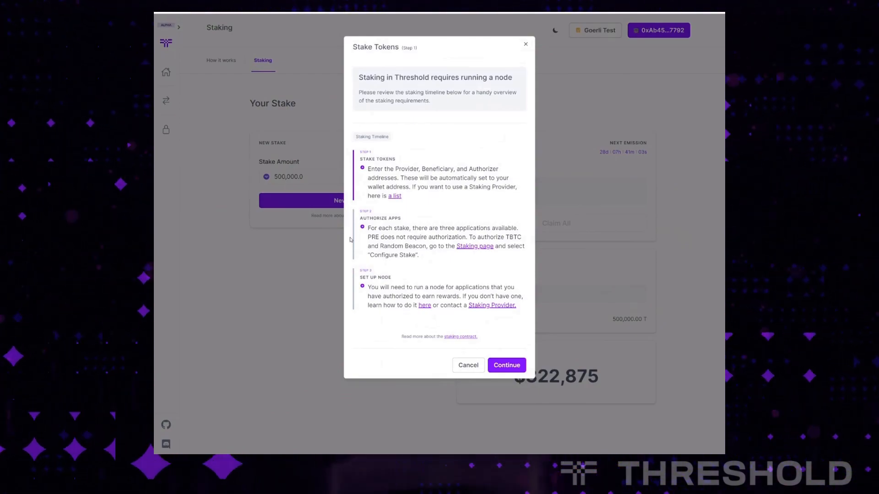
{"action": "mouse_move", "coordinate": [366, 109]}
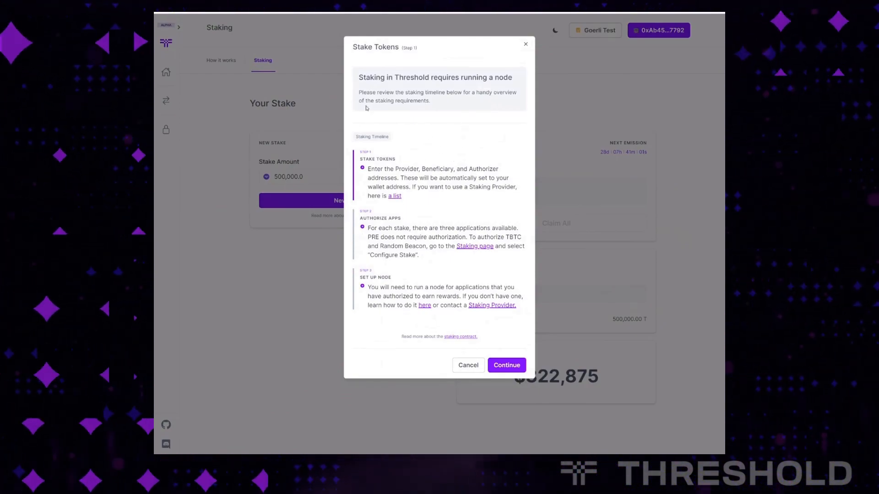
{"action": "mouse_move", "coordinate": [399, 345]}
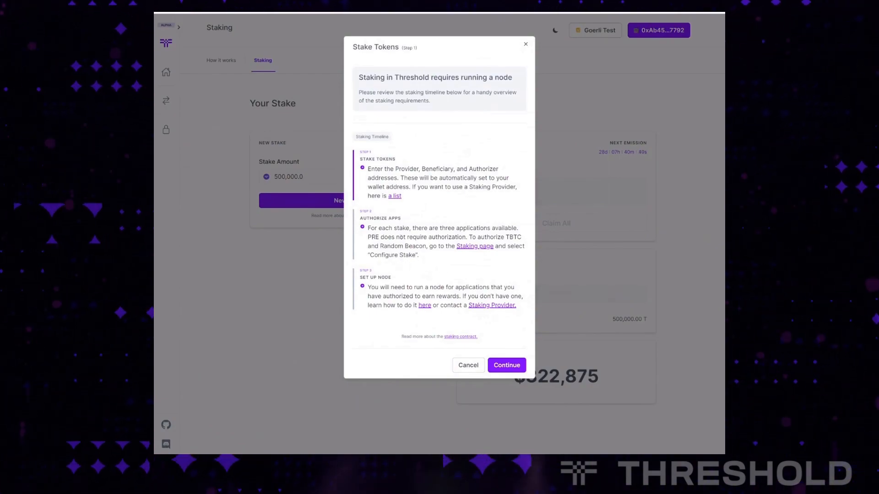
{"action": "mouse_move", "coordinate": [428, 275]}
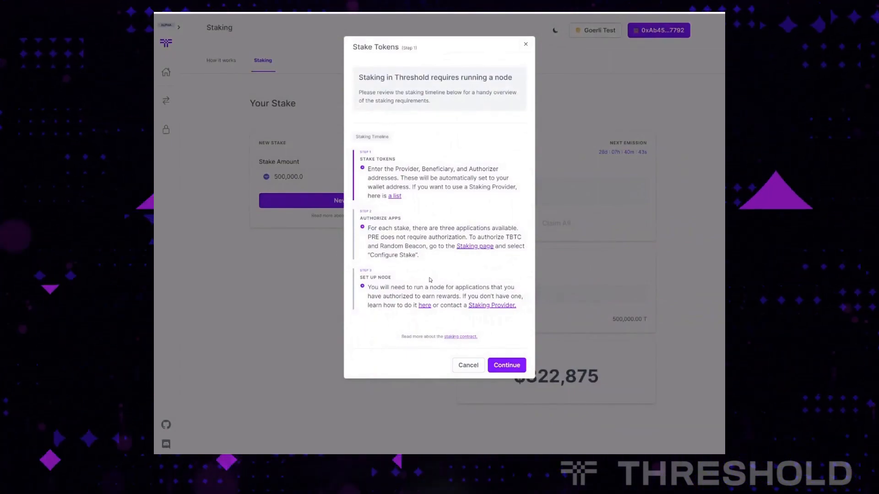
{"action": "mouse_move", "coordinate": [435, 277]}
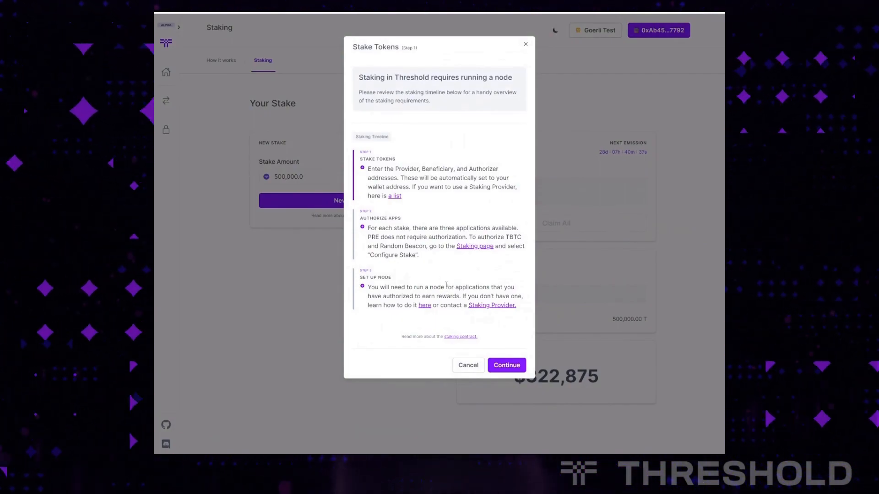
{"action": "mouse_move", "coordinate": [429, 318]}
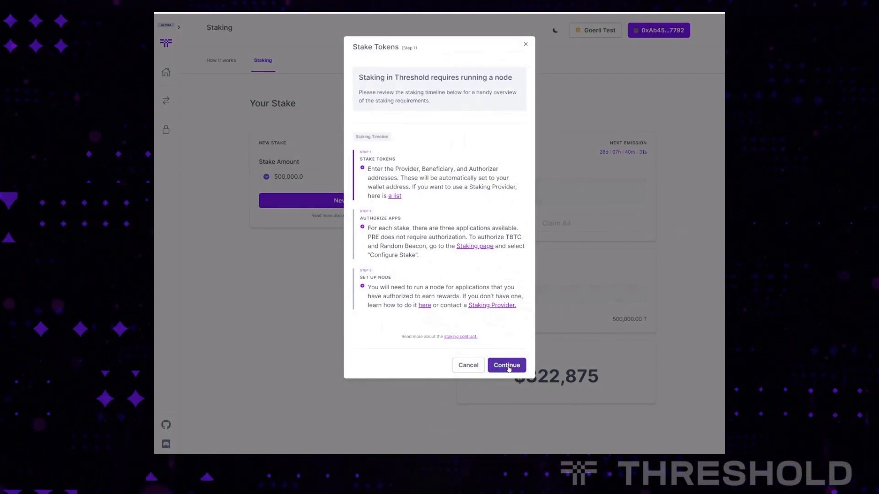
Continue past the requirements and accept the prefilled provider, beneficiary and authorizer addresses.
{"action": "left_click", "coordinate": [508, 365]}
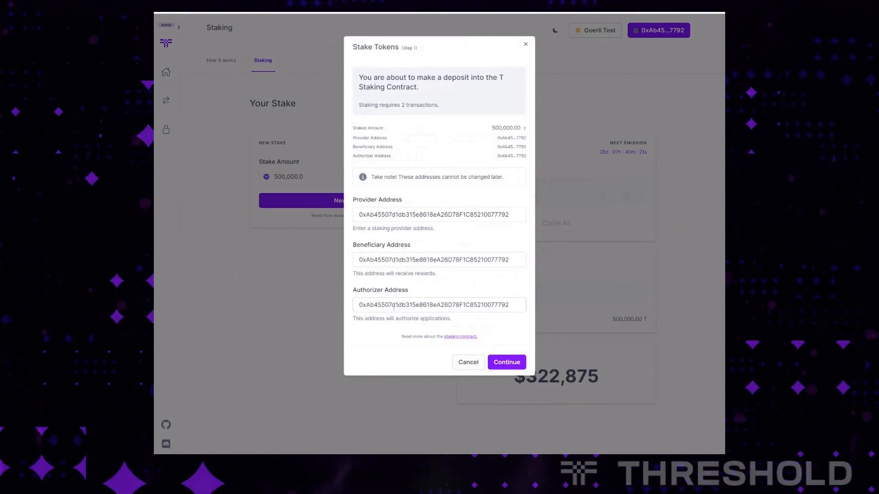
{"action": "mouse_move", "coordinate": [500, 320]}
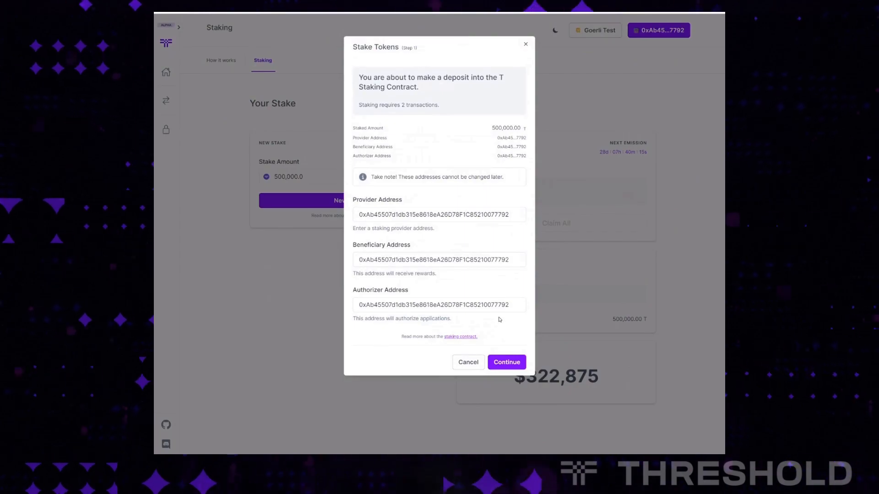
{"action": "mouse_move", "coordinate": [496, 323]}
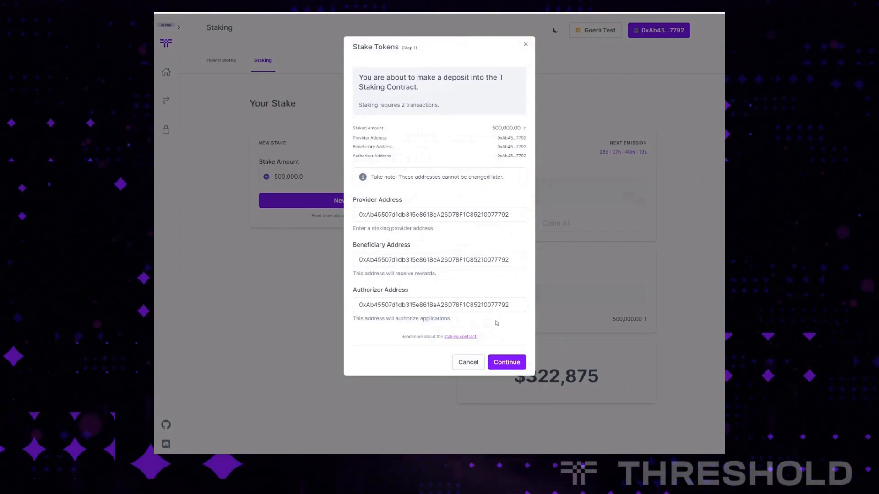
{"action": "mouse_move", "coordinate": [523, 242]}
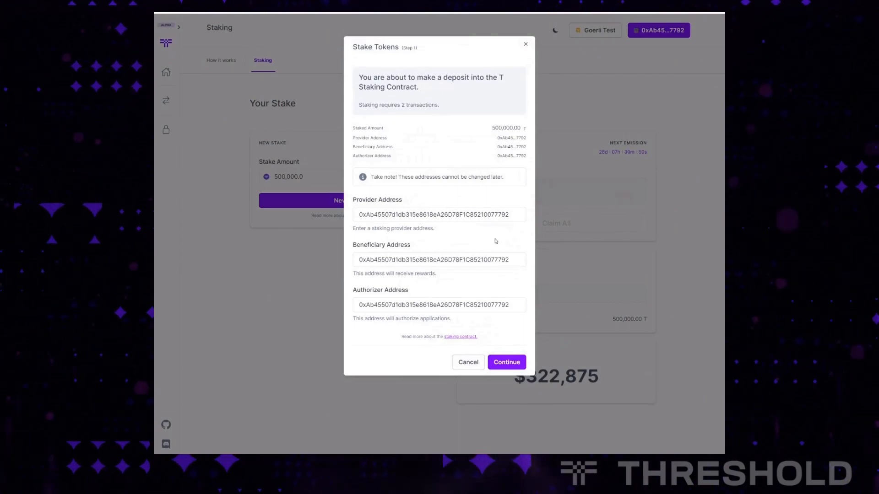
{"action": "mouse_move", "coordinate": [492, 283]}
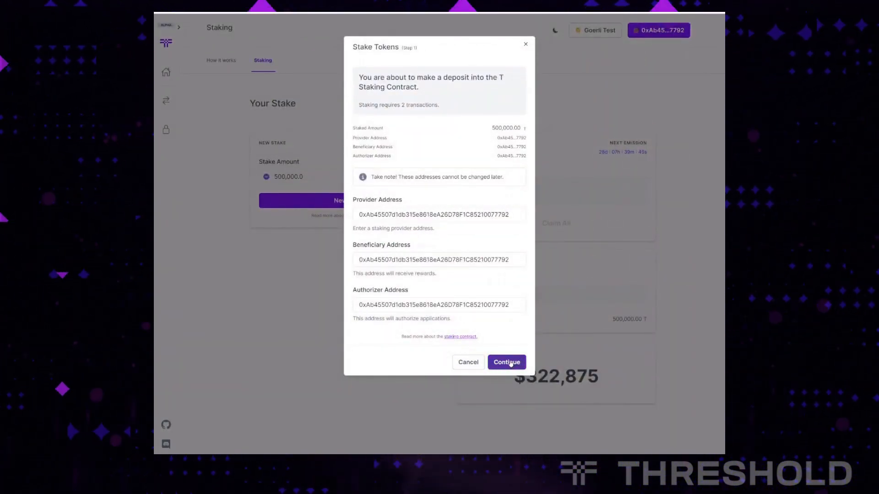
{"action": "left_click", "coordinate": [507, 363]}
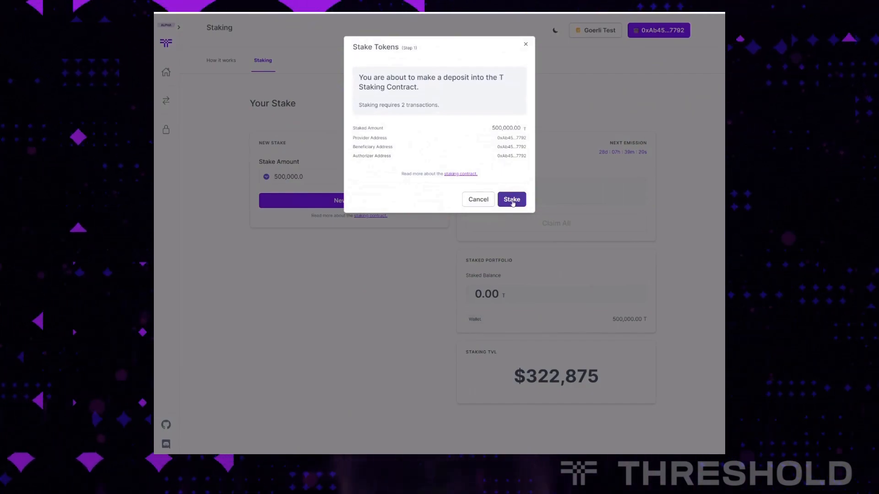
Submit the 500,000 T stake transaction for wallet confirmation.
{"action": "left_click", "coordinate": [511, 199]}
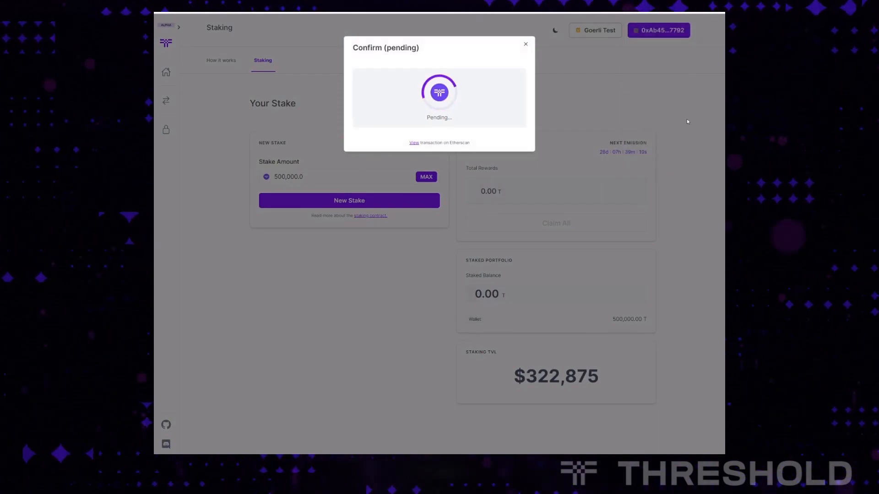
{"action": "mouse_move", "coordinate": [650, 136]}
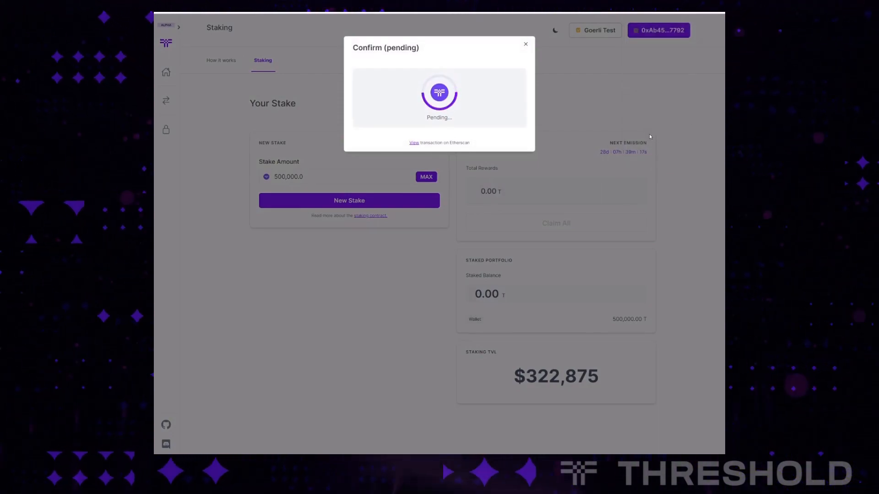
{"action": "mouse_move", "coordinate": [635, 126]}
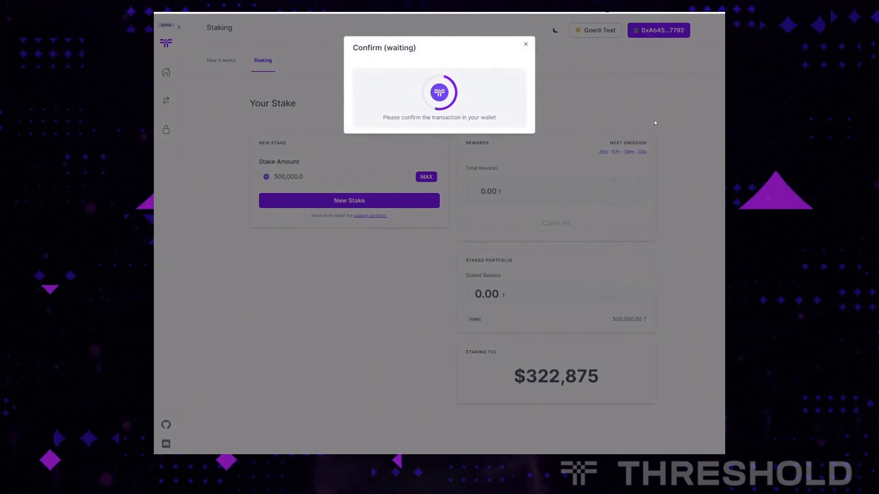
{"action": "mouse_move", "coordinate": [663, 120]}
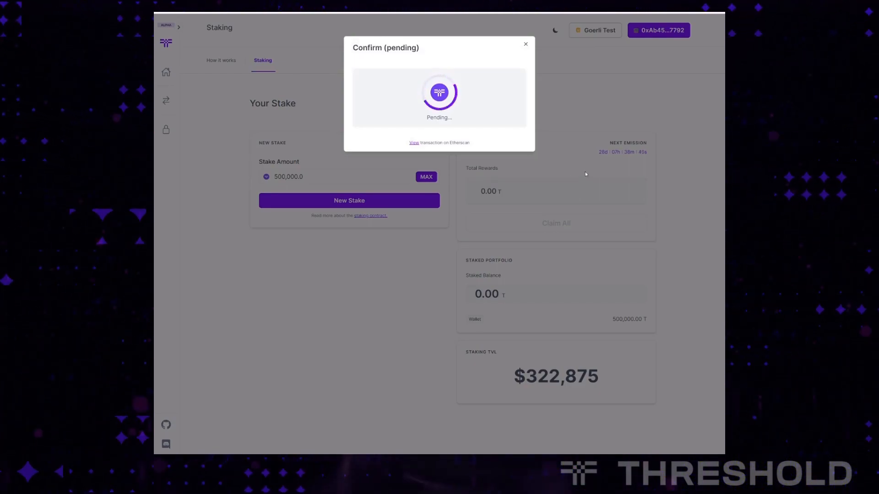
{"action": "mouse_move", "coordinate": [548, 195]}
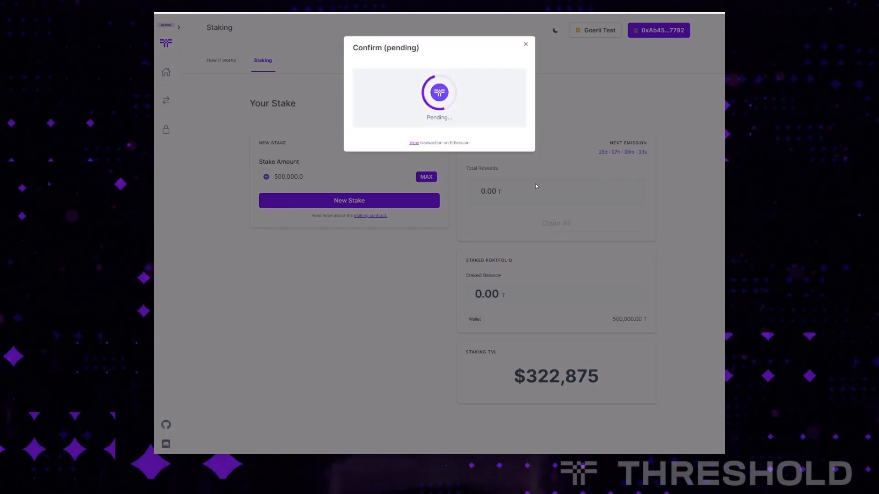
{"action": "mouse_move", "coordinate": [549, 86]}
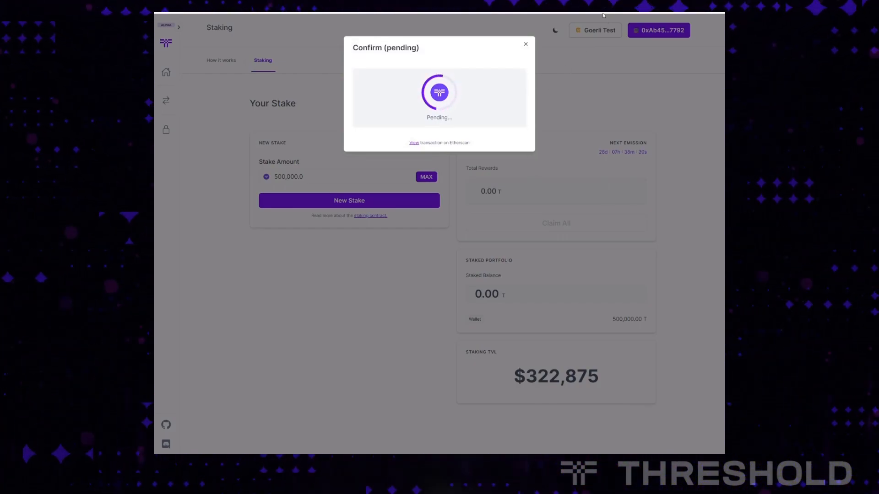
{"action": "mouse_move", "coordinate": [579, 123]}
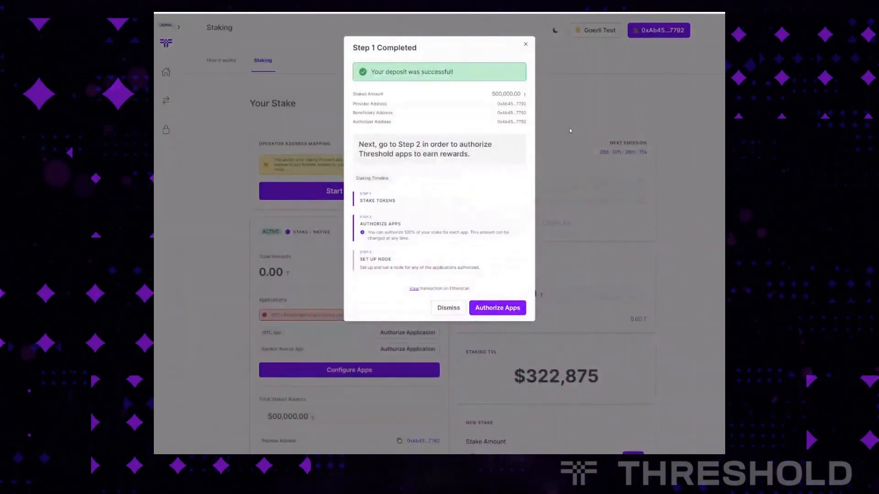
{"action": "mouse_move", "coordinate": [418, 185]}
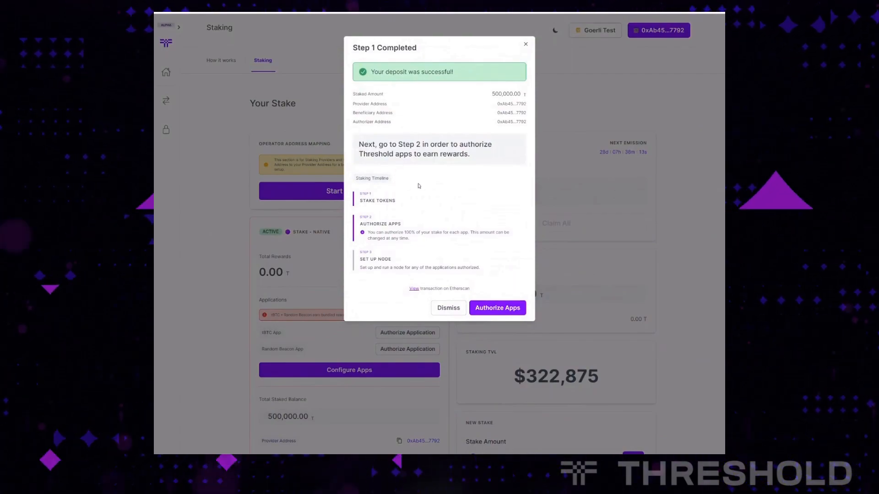
{"action": "mouse_move", "coordinate": [412, 185]}
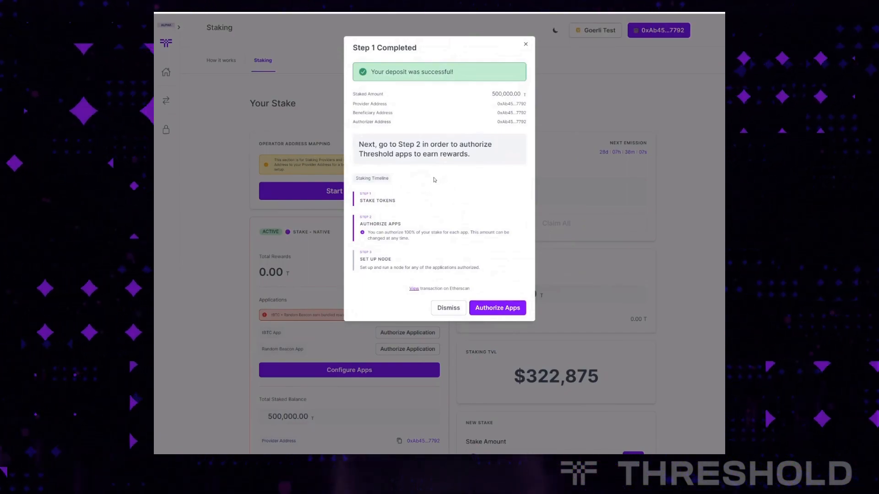
{"action": "mouse_move", "coordinate": [436, 244]}
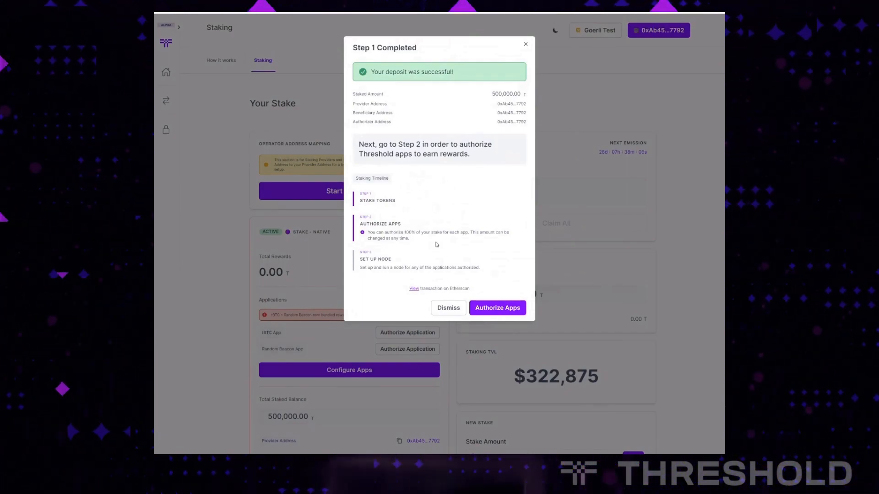
{"action": "mouse_move", "coordinate": [436, 249]}
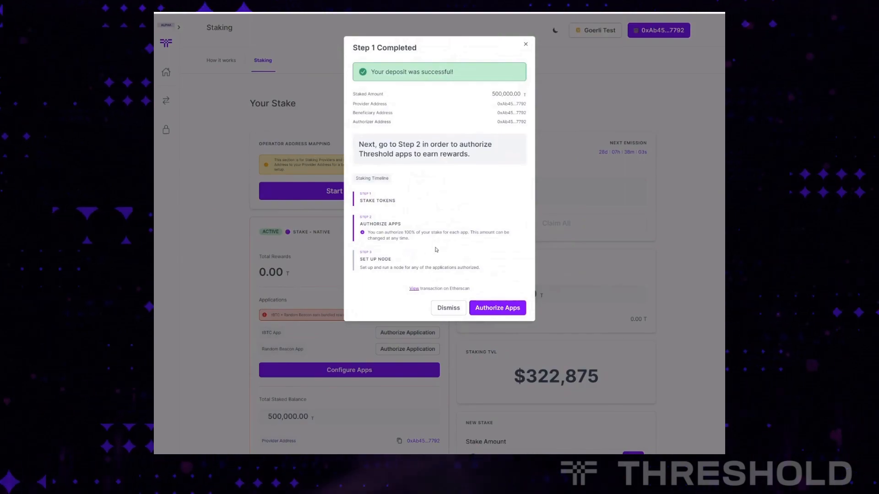
{"action": "mouse_move", "coordinate": [443, 249]}
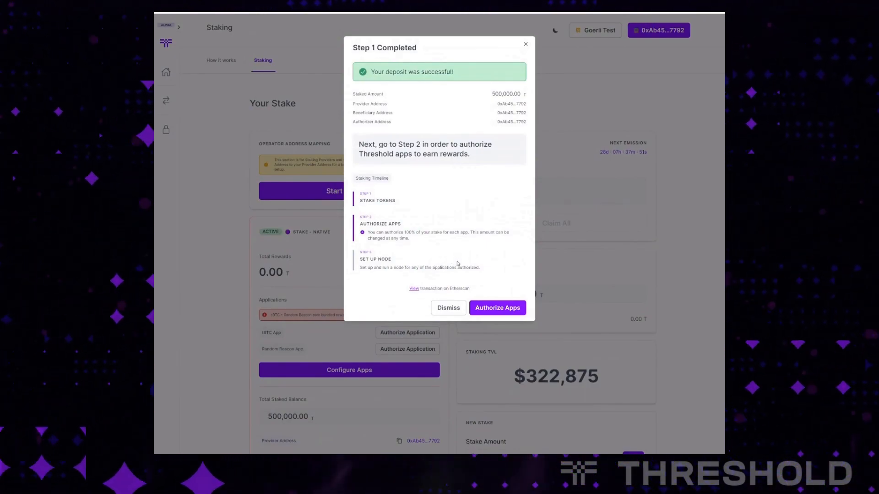
{"action": "mouse_move", "coordinate": [500, 260]}
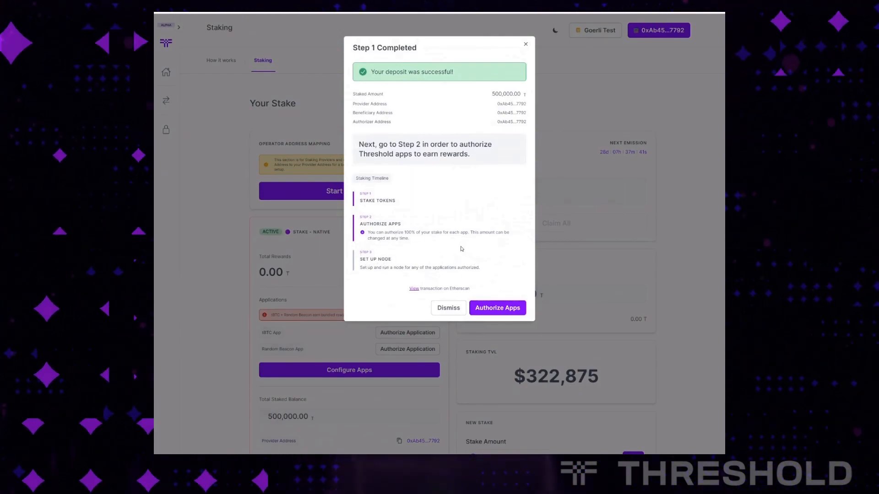
{"action": "mouse_move", "coordinate": [497, 308]}
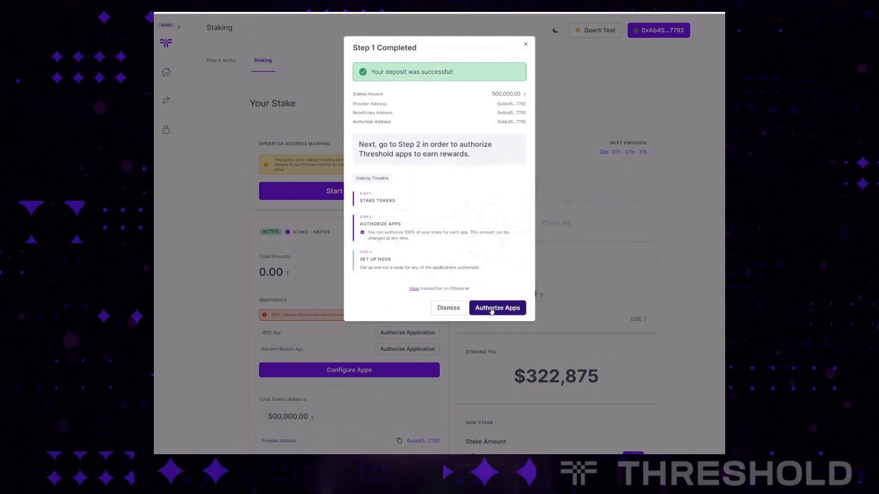
Begin authorizing apps, showing tBTC and Random Beacon at 500,000 T each.
{"action": "left_click", "coordinate": [497, 307]}
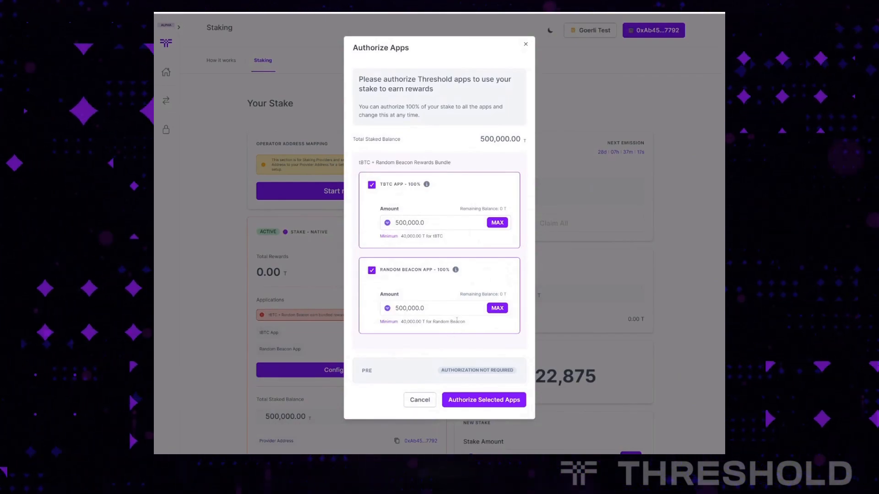
{"action": "mouse_move", "coordinate": [440, 333]}
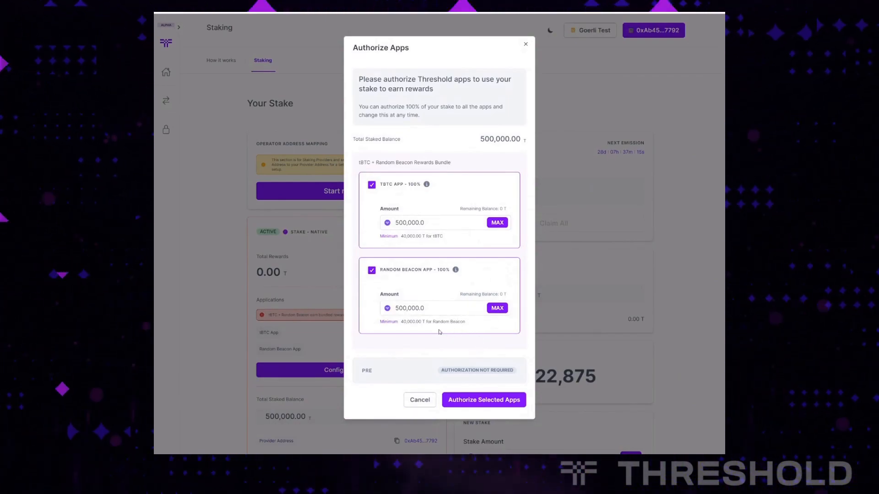
{"action": "mouse_move", "coordinate": [467, 284]}
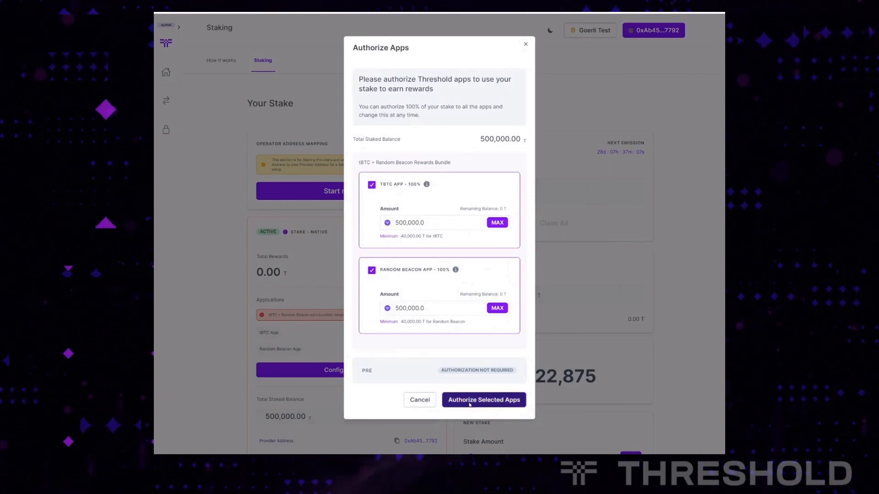
Submit the Random Beacon and tBTC authorizations of 500,000 each for review.
{"action": "left_click", "coordinate": [483, 400]}
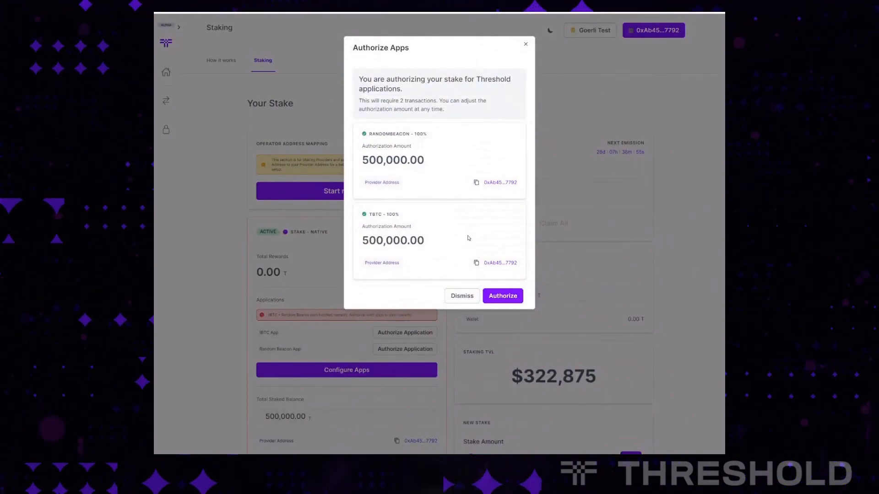
{"action": "mouse_move", "coordinate": [501, 236]}
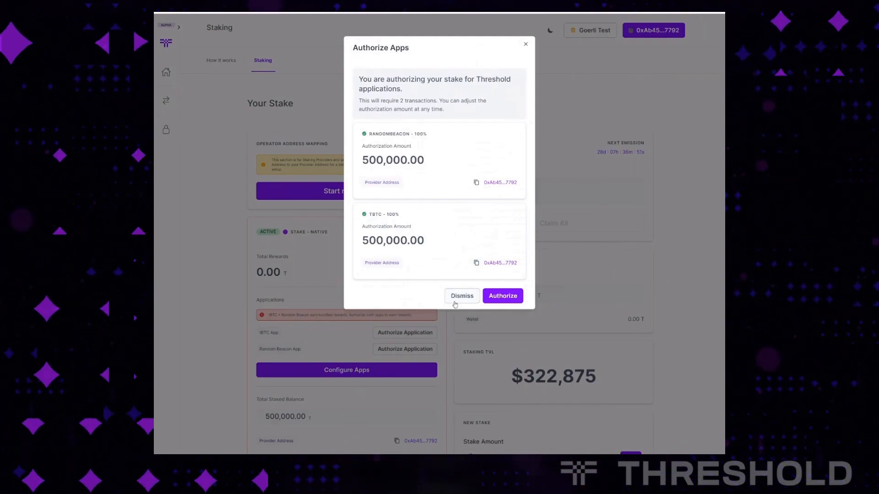
{"action": "mouse_move", "coordinate": [434, 306]}
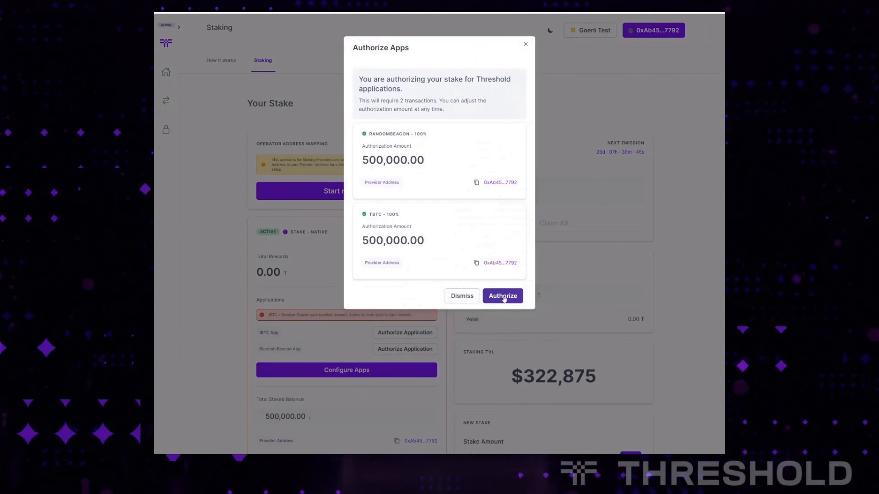
Confirm authorizing the stake for both Random Beacon and tBTC apps.
{"action": "left_click", "coordinate": [503, 296]}
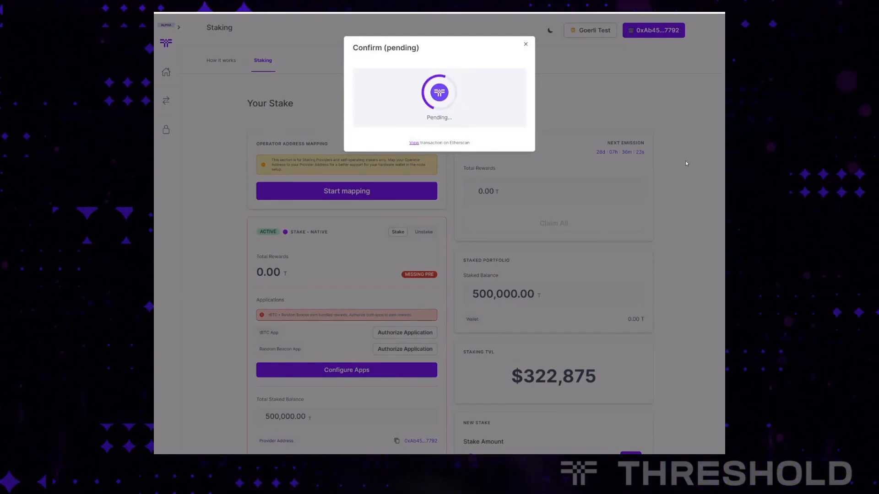
{"action": "mouse_move", "coordinate": [647, 115]}
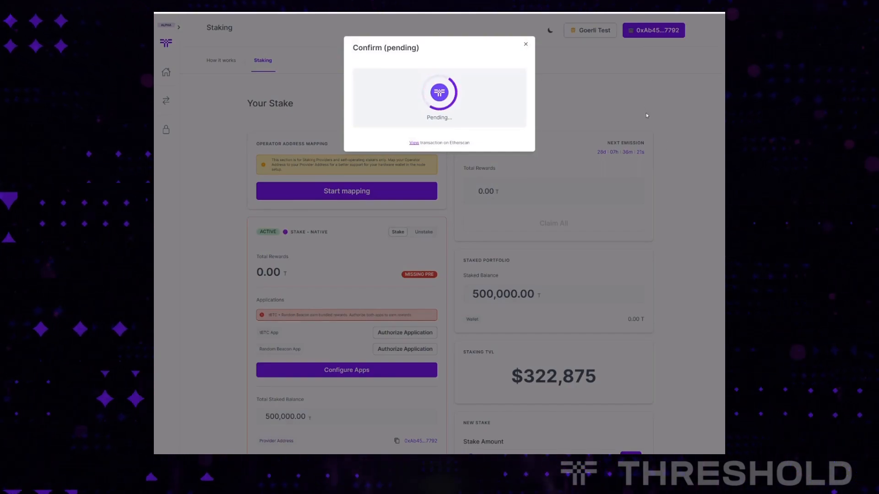
{"action": "mouse_move", "coordinate": [618, 127]}
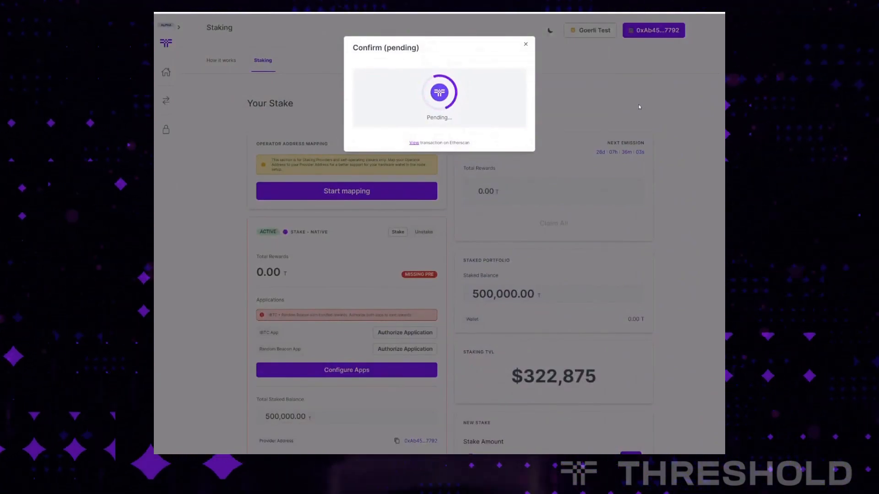
{"action": "mouse_move", "coordinate": [613, 99]}
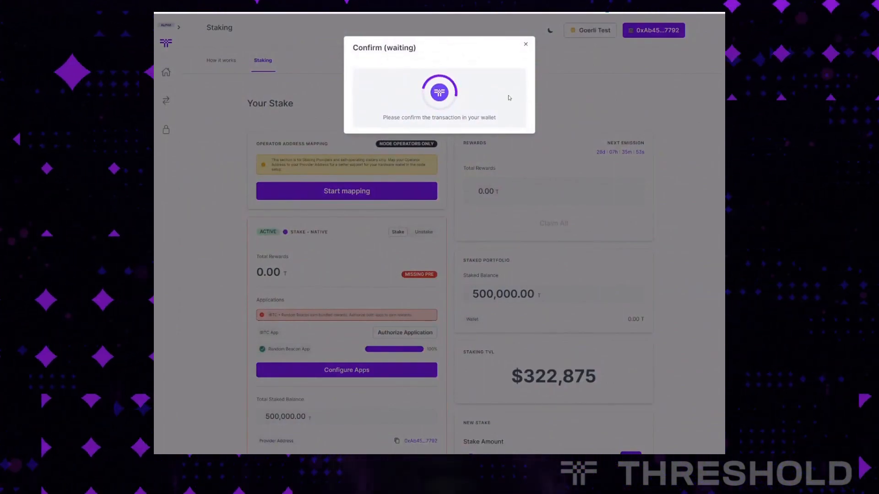
{"action": "mouse_move", "coordinate": [694, 164]}
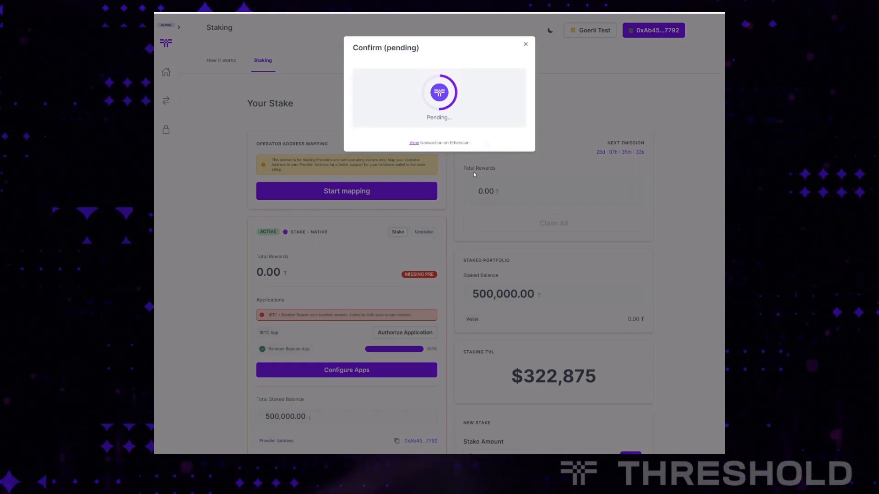
{"action": "mouse_move", "coordinate": [470, 131]}
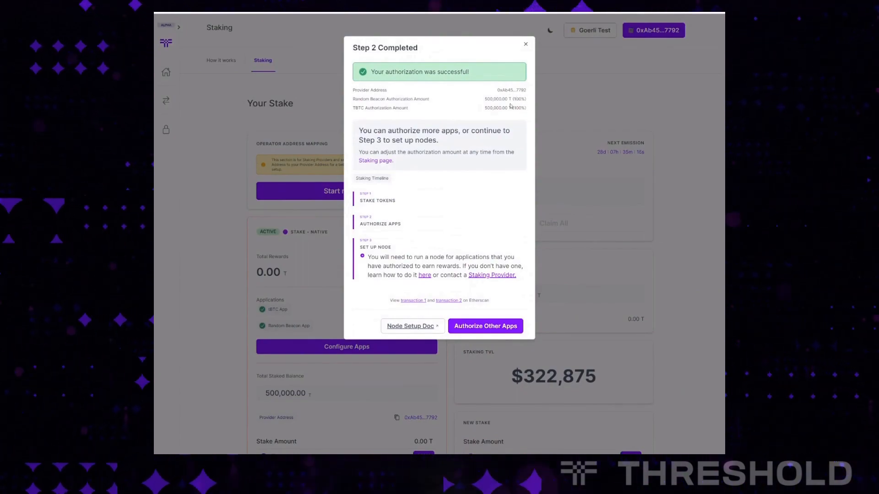
{"action": "mouse_move", "coordinate": [436, 112]}
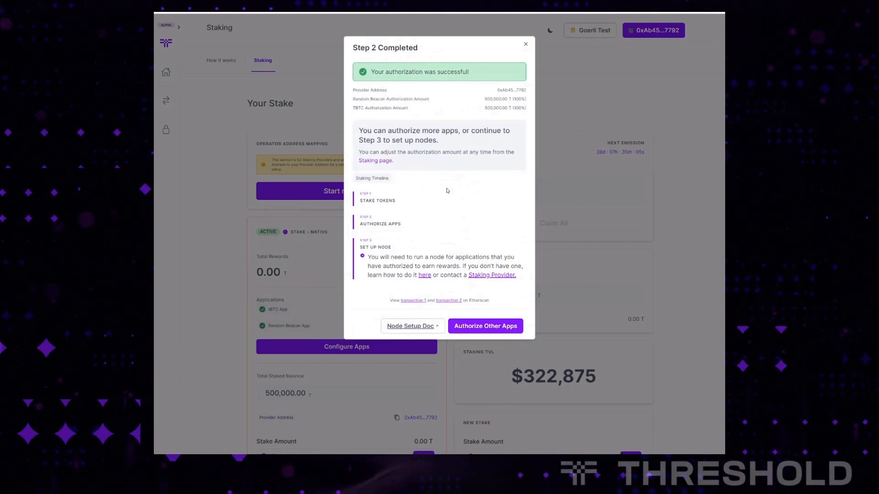
{"action": "mouse_move", "coordinate": [454, 194]}
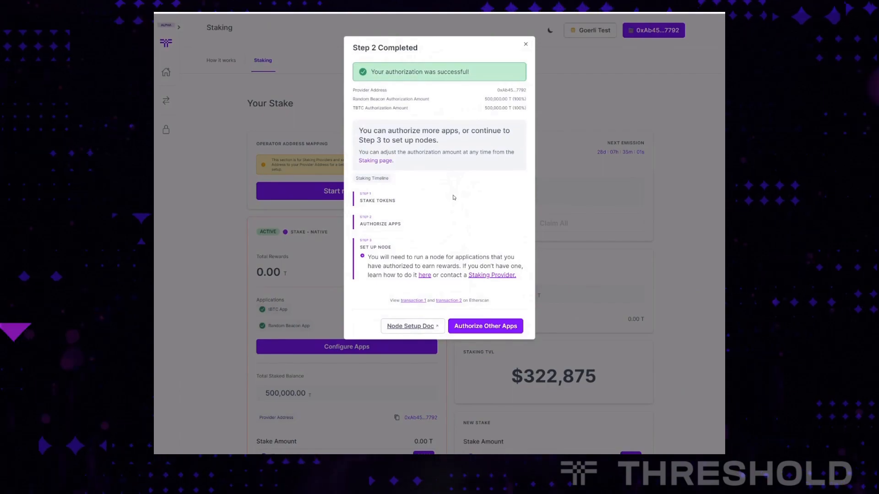
{"action": "mouse_move", "coordinate": [465, 220]}
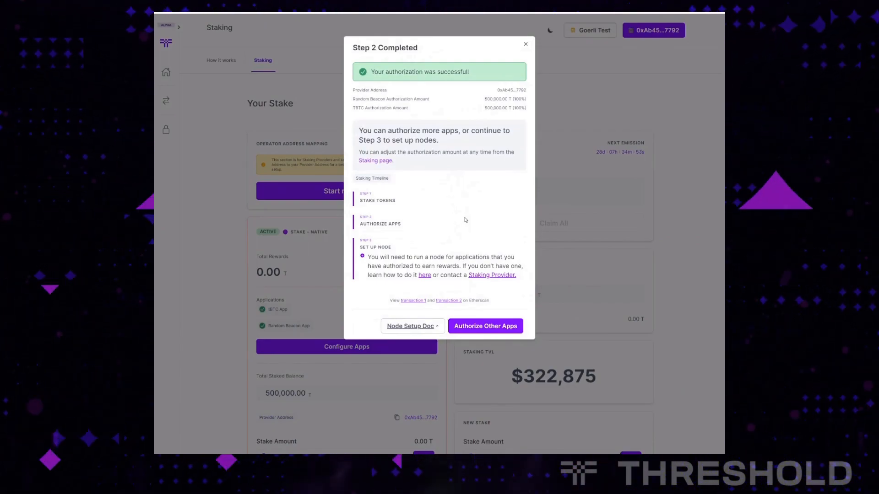
{"action": "mouse_move", "coordinate": [464, 221]}
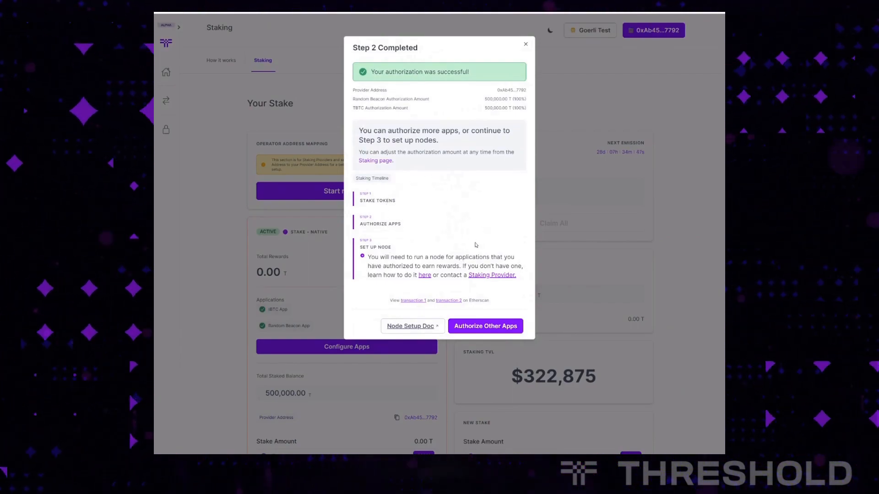
{"action": "mouse_move", "coordinate": [504, 235]}
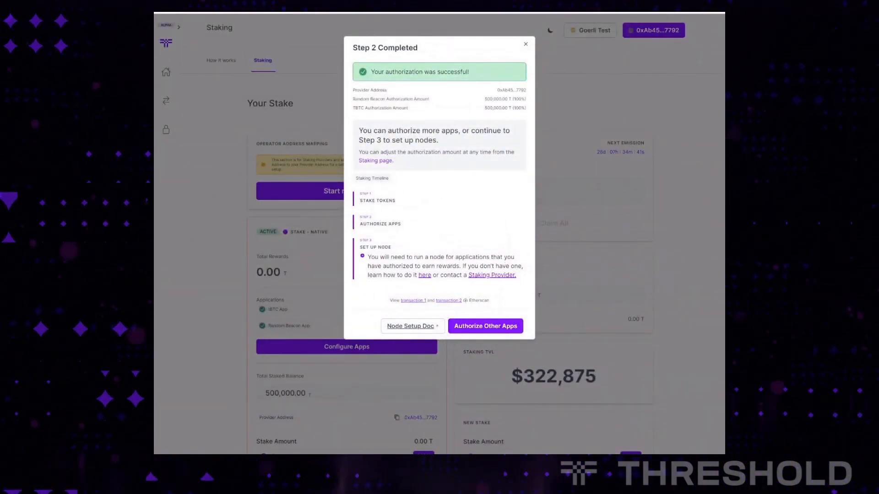
{"action": "mouse_move", "coordinate": [497, 202]}
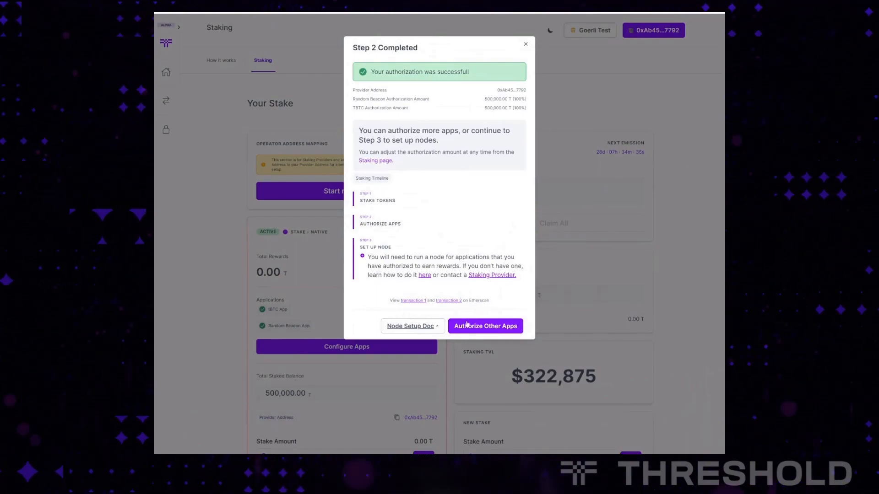
Leave the Step 2 Completed summary and return to the staking page.
{"action": "left_click", "coordinate": [526, 44]}
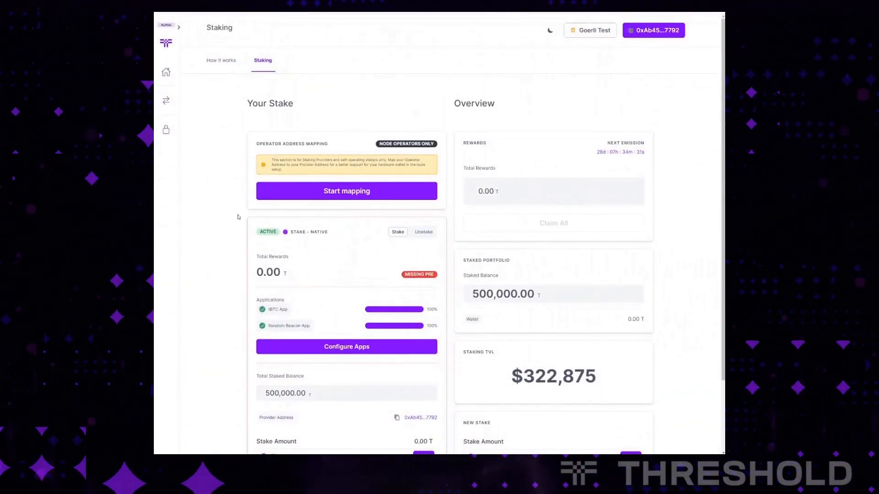
{"action": "scroll", "scroll_direction": "down", "scroll_amount": 3}
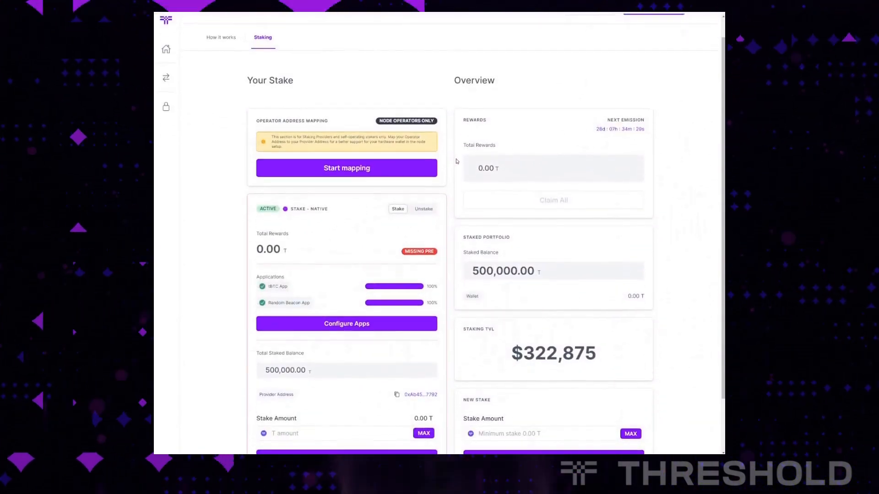
{"action": "scroll", "scroll_direction": "down", "scroll_amount": 3}
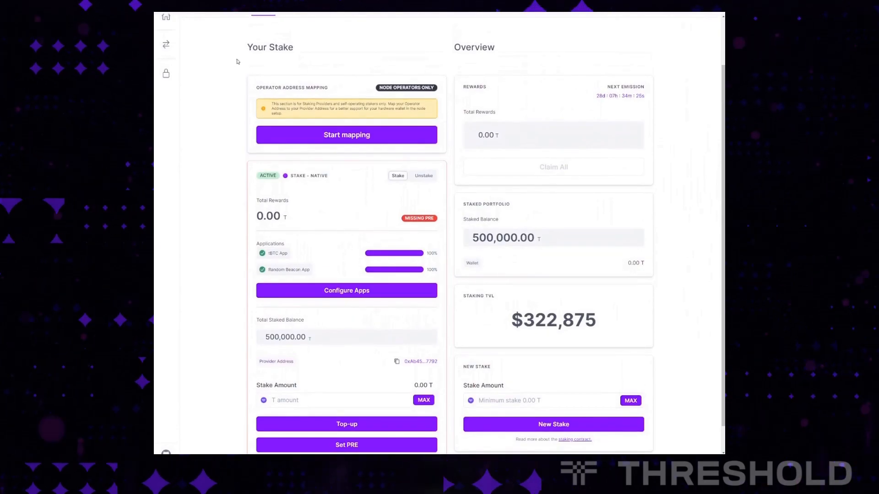
{"action": "scroll", "scroll_direction": "down", "scroll_amount": 3}
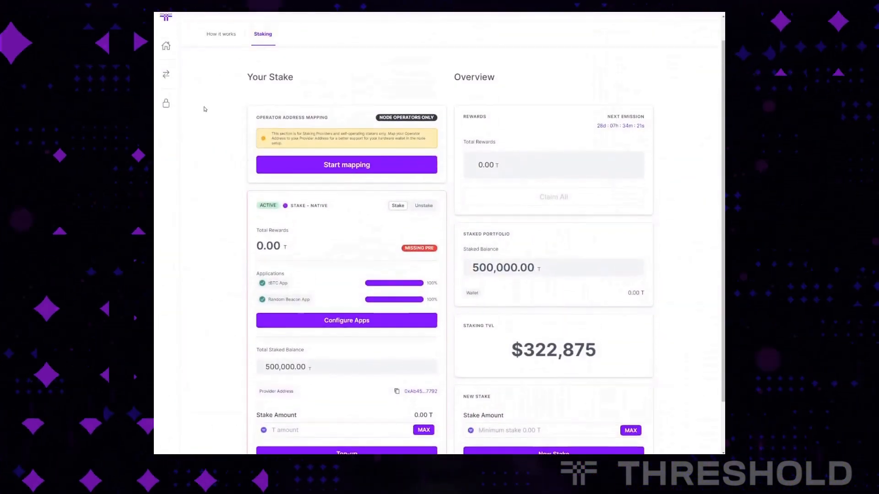
{"action": "scroll", "scroll_direction": "down", "scroll_amount": 3}
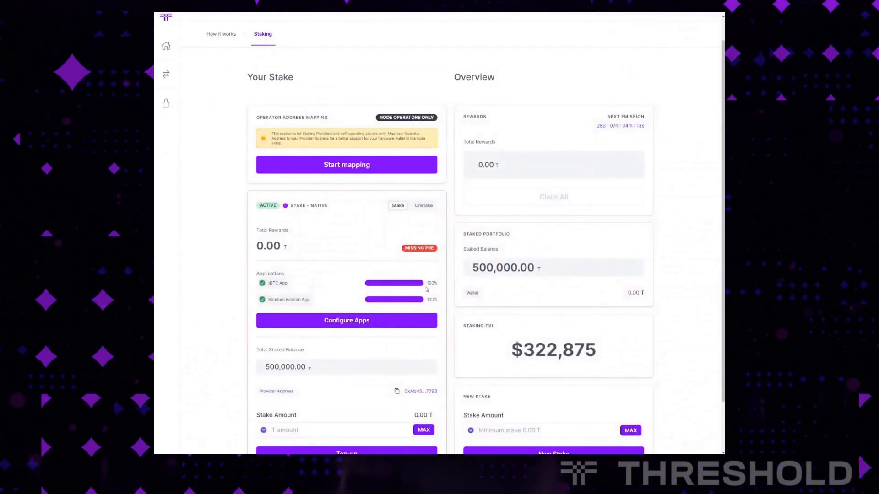
{"action": "mouse_move", "coordinate": [411, 281]}
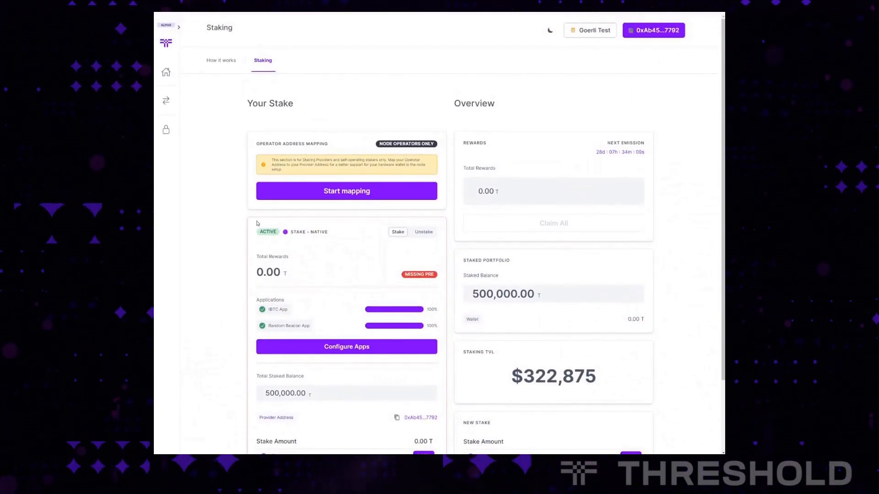
{"action": "mouse_move", "coordinate": [222, 177]}
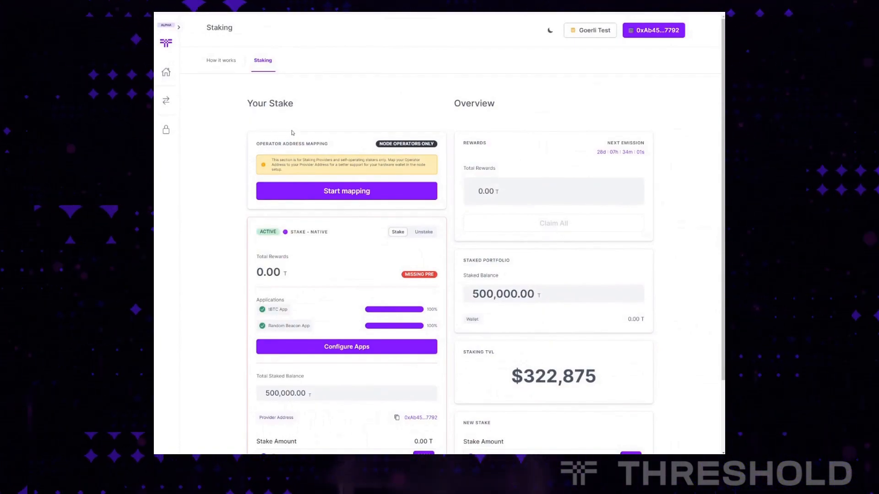
{"action": "mouse_move", "coordinate": [372, 112]}
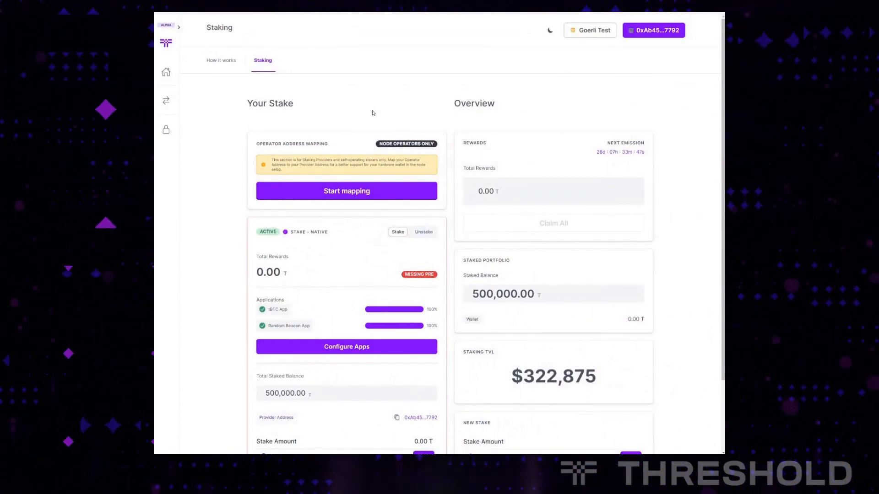
{"action": "mouse_move", "coordinate": [317, 189]}
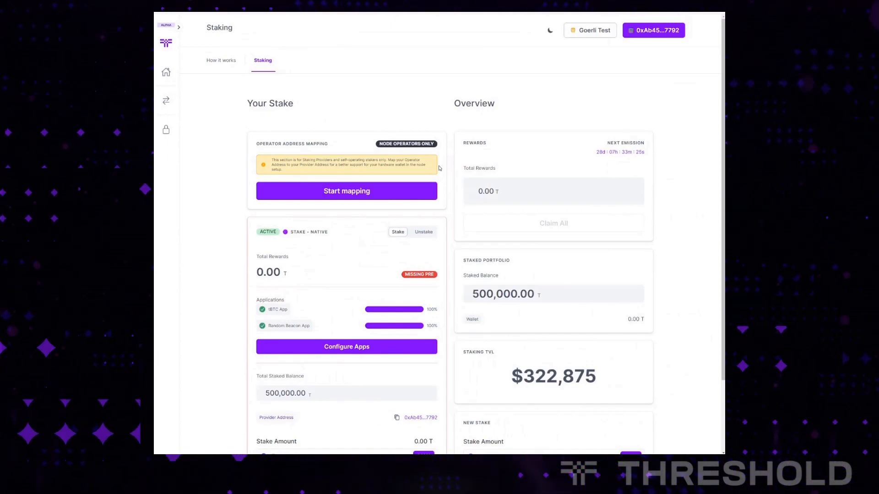
{"action": "mouse_move", "coordinate": [382, 193]}
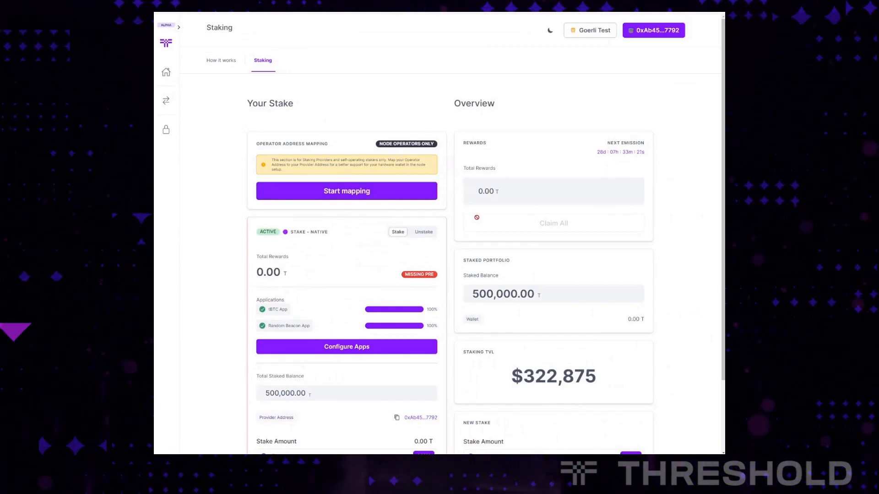
{"action": "mouse_move", "coordinate": [372, 197]}
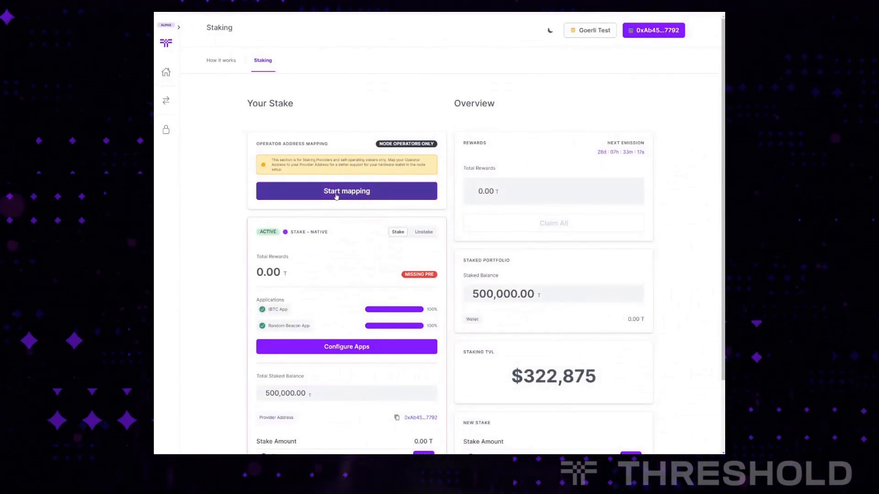
Start the operator address mapping and view the resolved address details on Etherscan.
{"action": "left_click", "coordinate": [346, 191]}
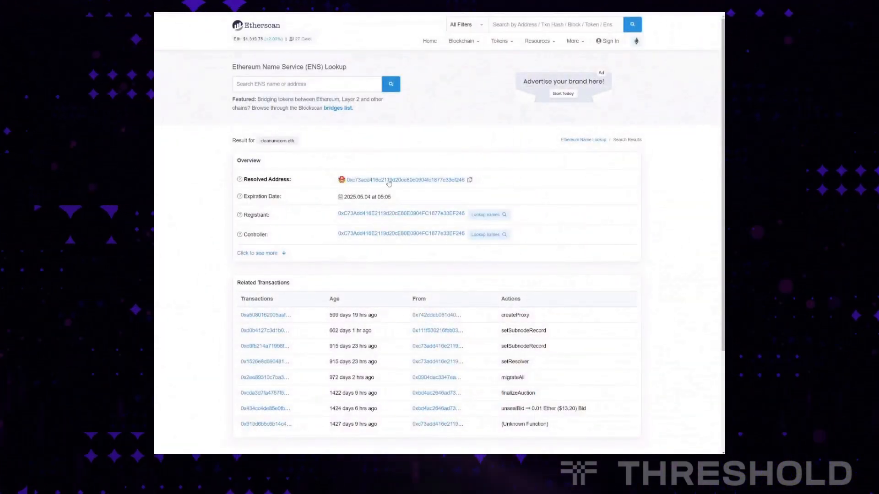
{"action": "left_click", "coordinate": [389, 180]}
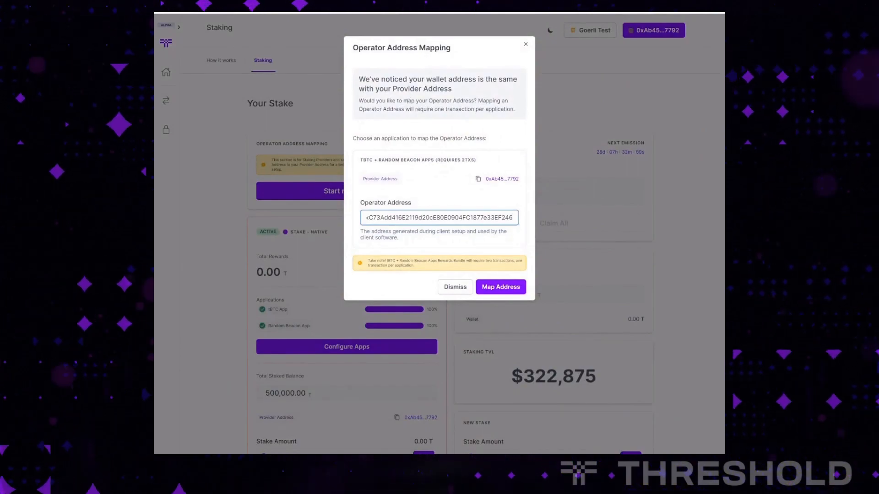
{"action": "mouse_move", "coordinate": [429, 97]}
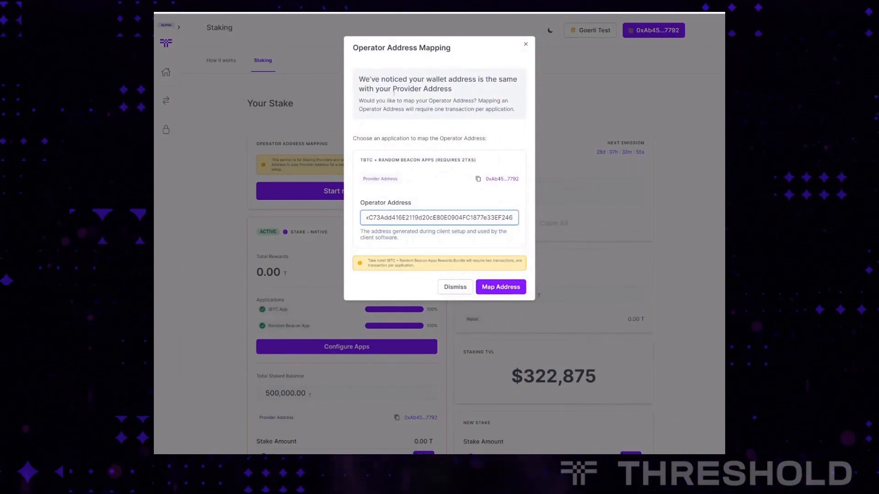
{"action": "mouse_move", "coordinate": [512, 119]}
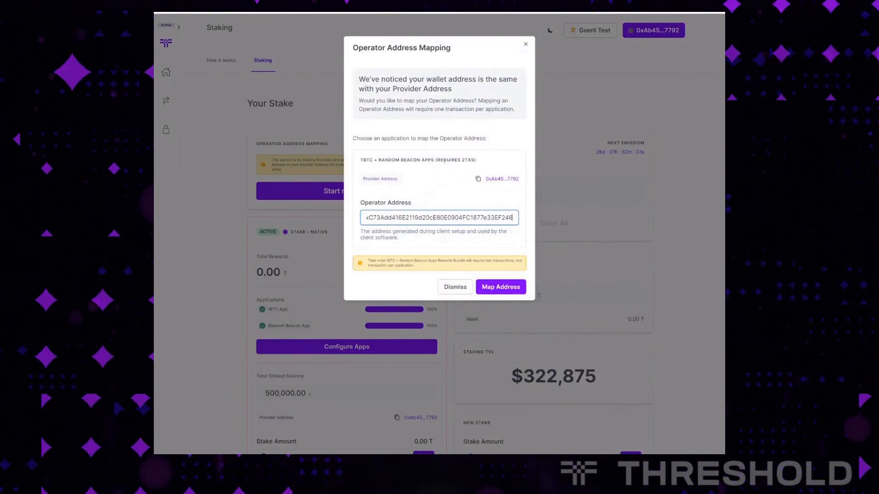
{"action": "mouse_move", "coordinate": [454, 177]}
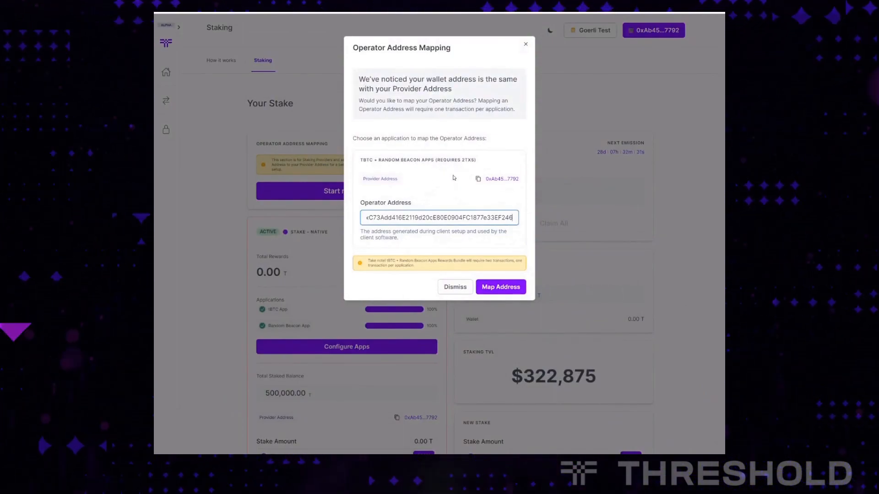
{"action": "mouse_move", "coordinate": [443, 176]}
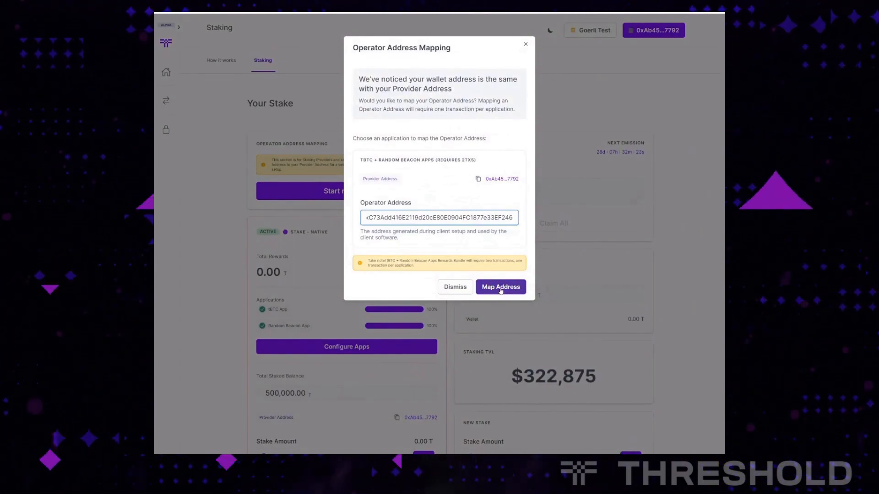
Submit the operator address ending EF246 for mapping to both apps.
{"action": "left_click", "coordinate": [501, 286]}
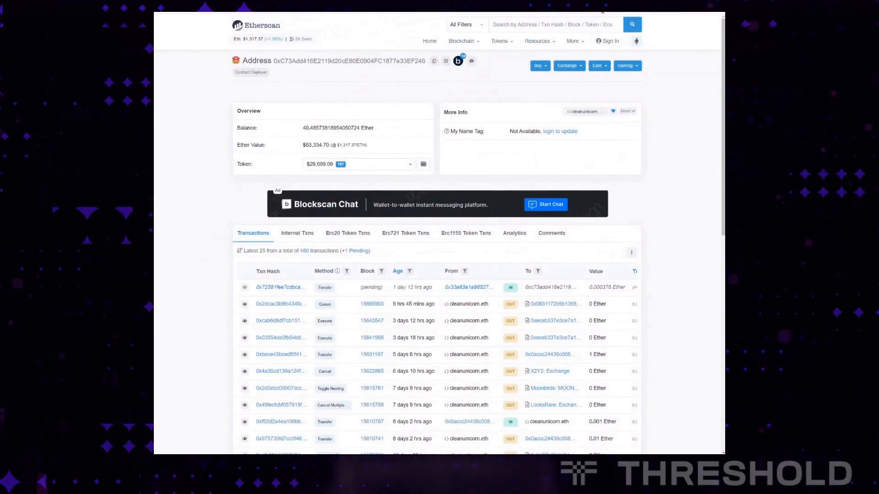
{"action": "mouse_move", "coordinate": [611, 57]}
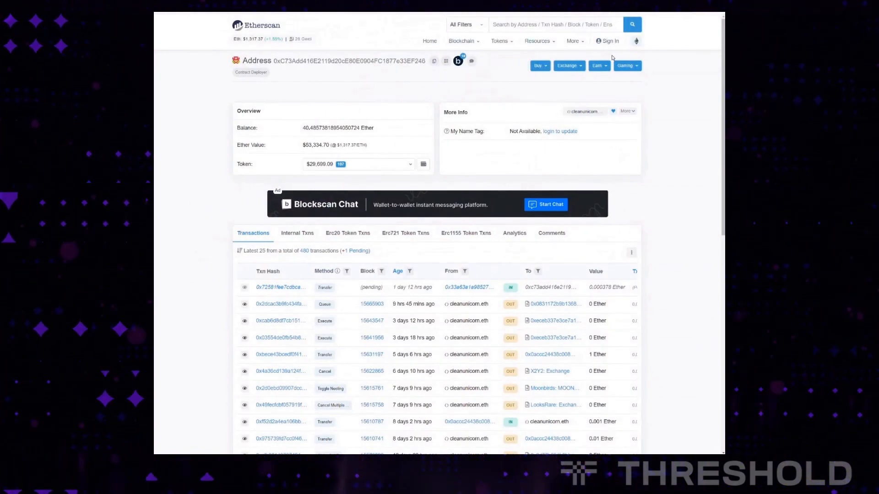
Switch back to the Threshold Dashboard, where the operator address is rejected as already mapped.
{"action": "left_click", "coordinate": [636, 42]}
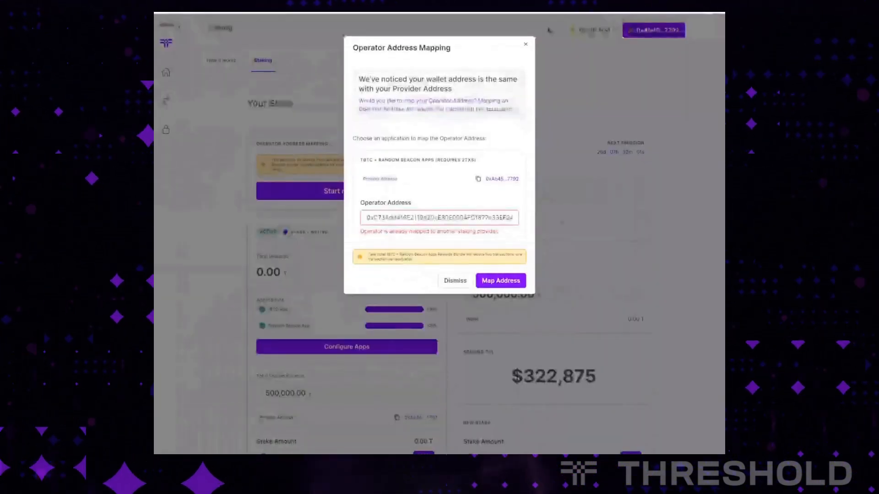
{"action": "triple_click", "coordinate": [440, 218]}
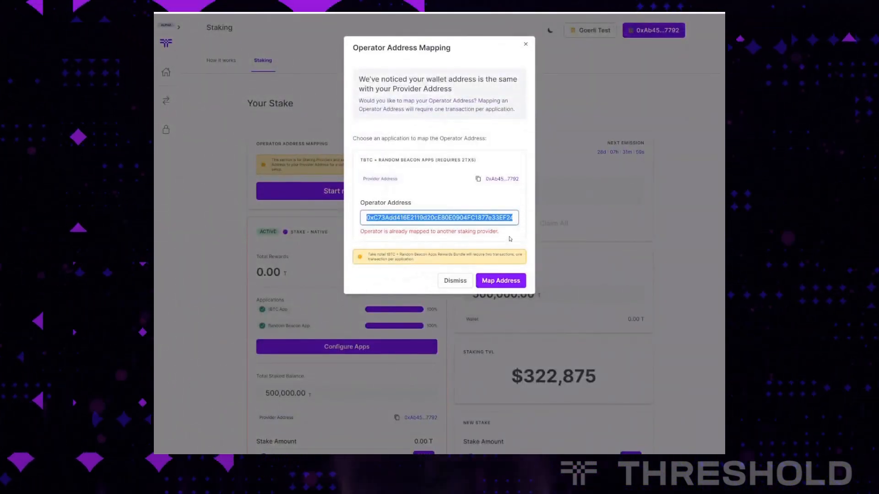
{"action": "type", "text": "213F3BdF332087932aF6127b318816DCa8B385b8"}
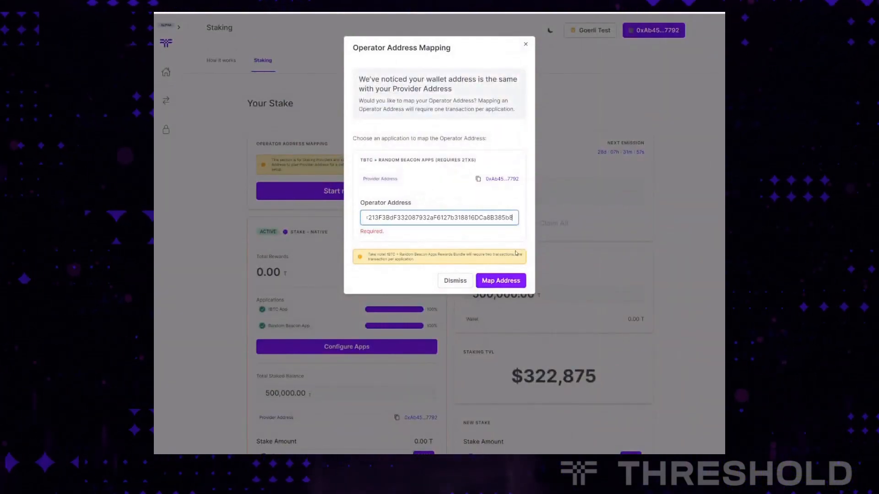
{"action": "left_click", "coordinate": [500, 281]}
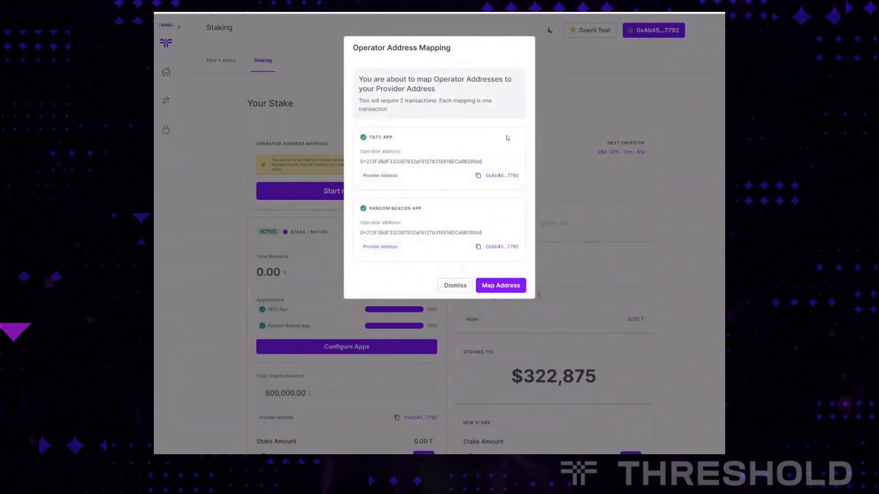
{"action": "mouse_move", "coordinate": [419, 172]}
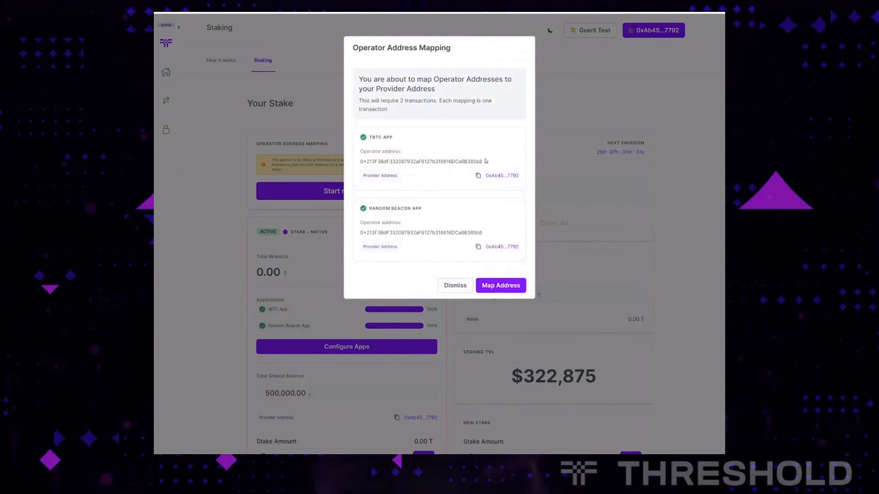
{"action": "mouse_move", "coordinate": [415, 186]}
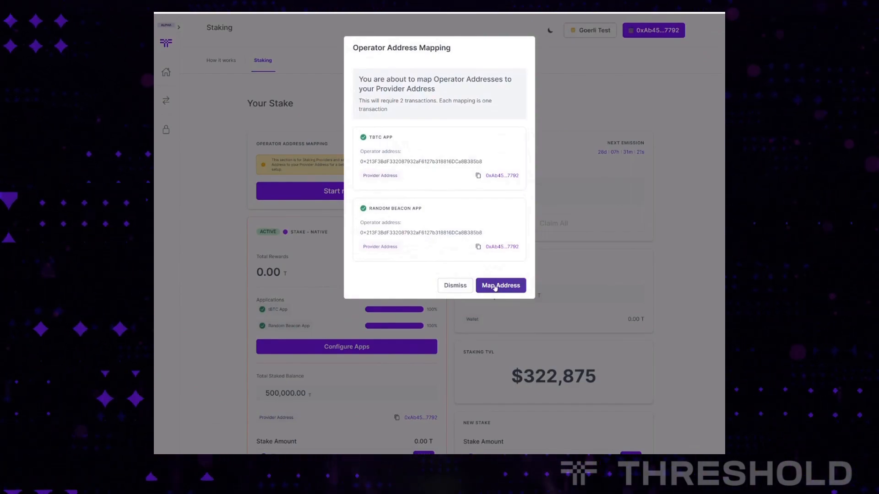
Confirm mapping the new operator address for both apps and dismiss the success message.
{"action": "left_click", "coordinate": [501, 286]}
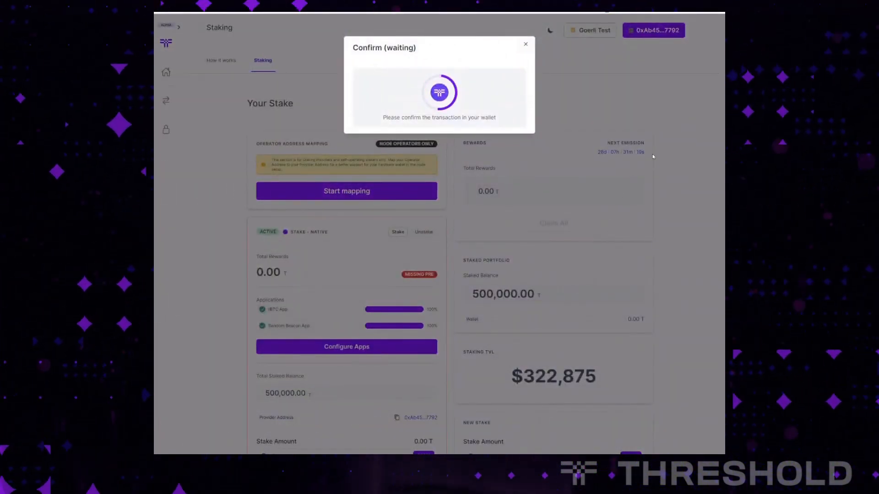
{"action": "mouse_move", "coordinate": [665, 154]}
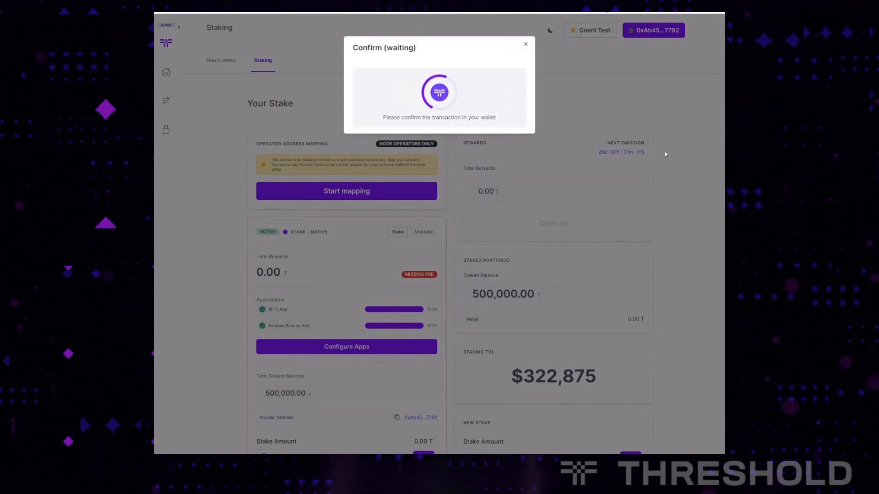
{"action": "mouse_move", "coordinate": [702, 138]}
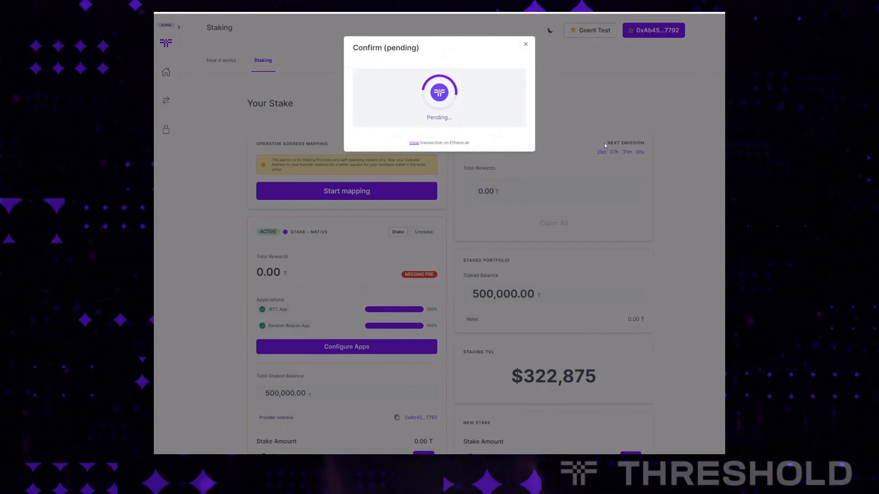
{"action": "mouse_move", "coordinate": [584, 138]}
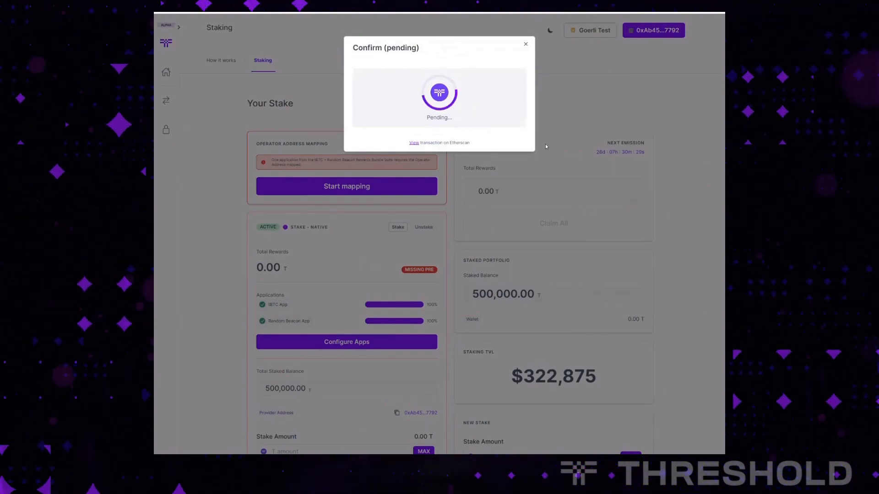
{"action": "mouse_move", "coordinate": [530, 82]}
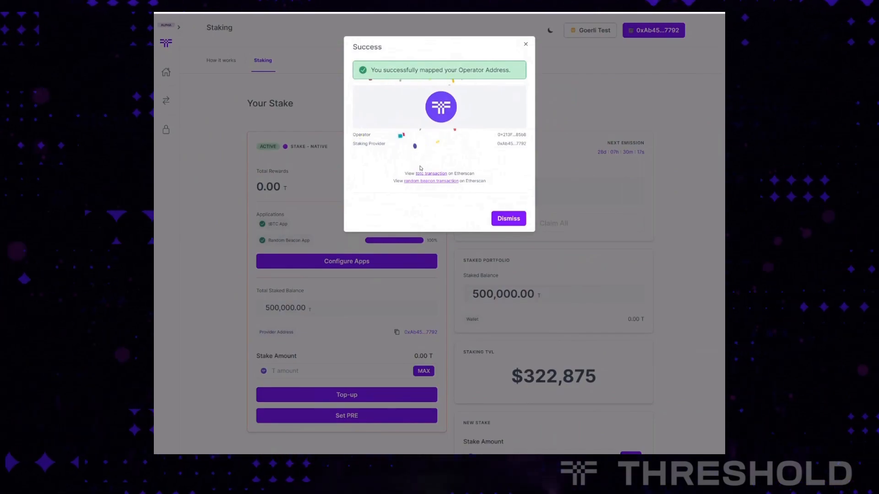
{"action": "left_click", "coordinate": [508, 218]}
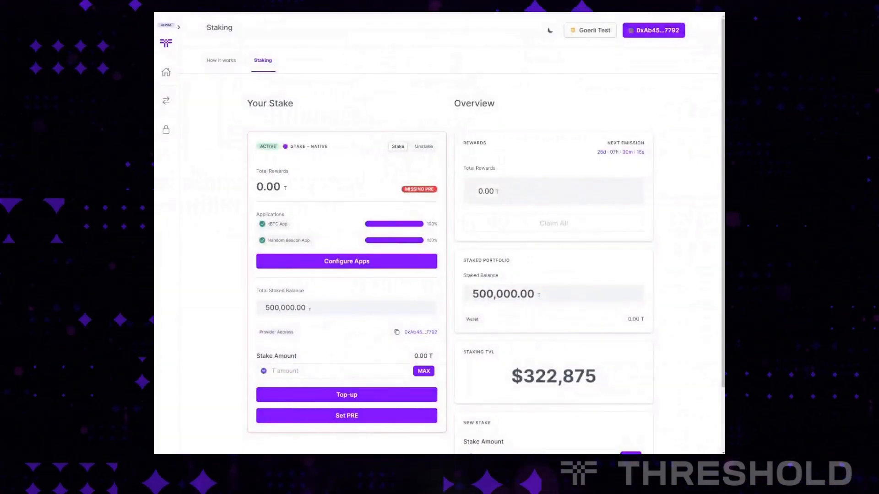
{"action": "scroll", "scroll_direction": "down", "scroll_amount": 3}
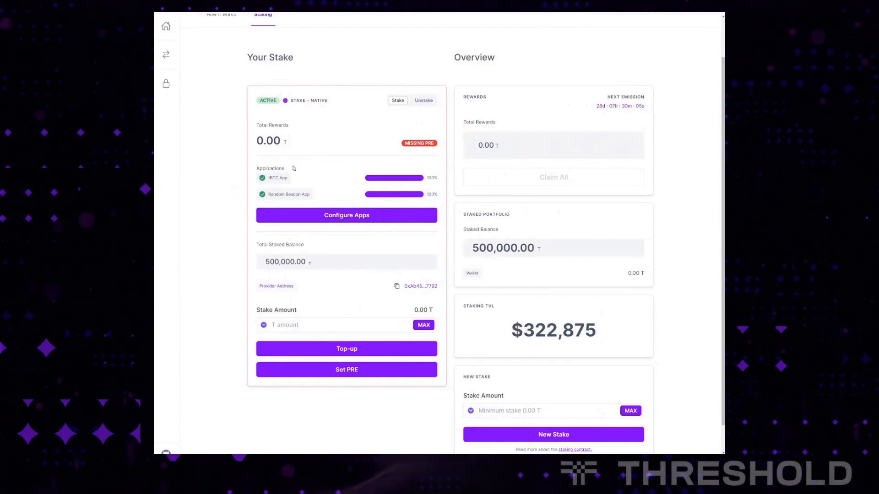
{"action": "mouse_move", "coordinate": [370, 191]}
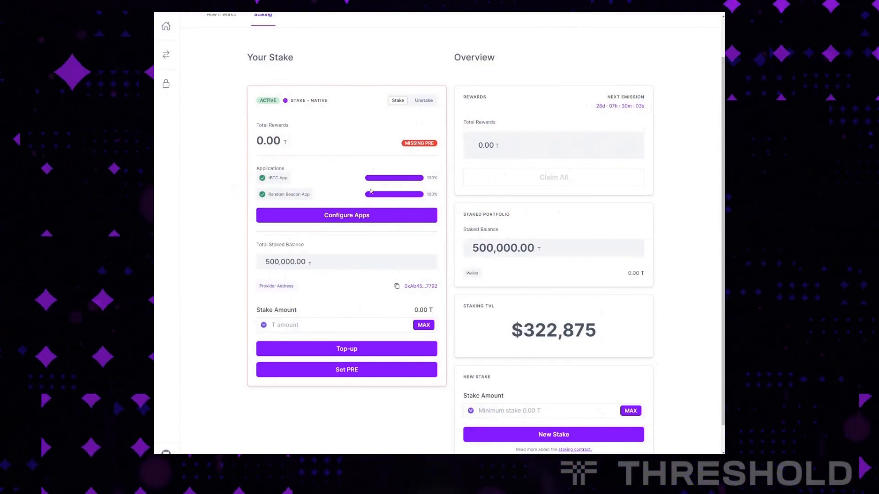
{"action": "mouse_move", "coordinate": [438, 147]}
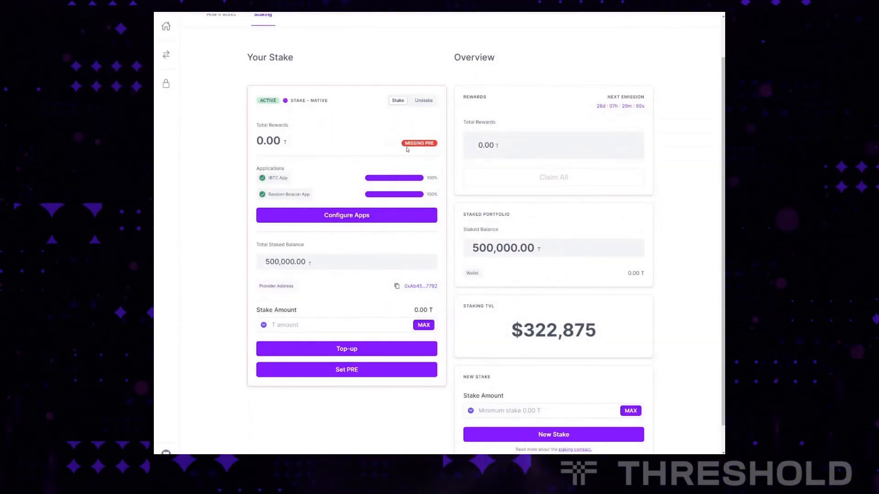
{"action": "mouse_move", "coordinate": [386, 134]}
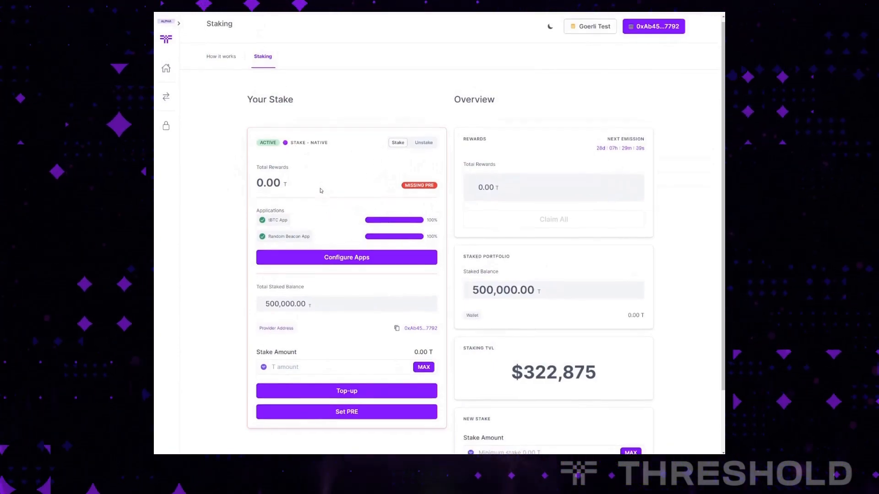
{"action": "scroll", "scroll_direction": "down", "scroll_amount": 3}
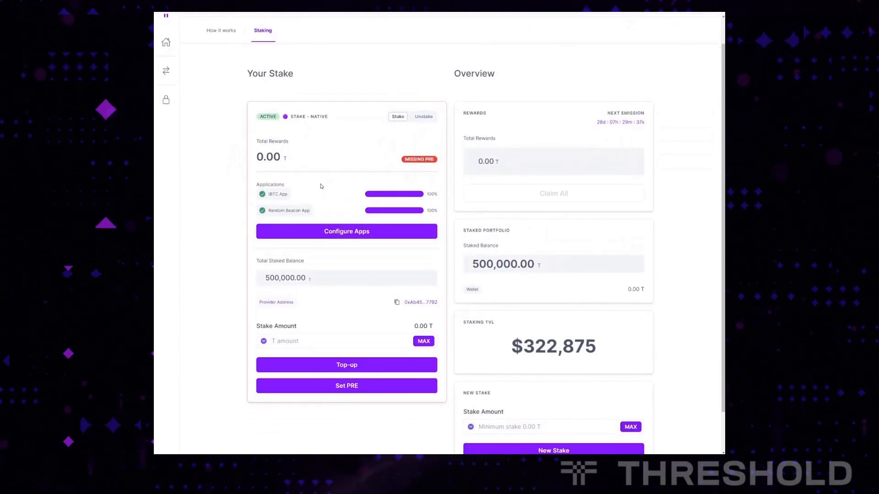
{"action": "mouse_move", "coordinate": [329, 216]}
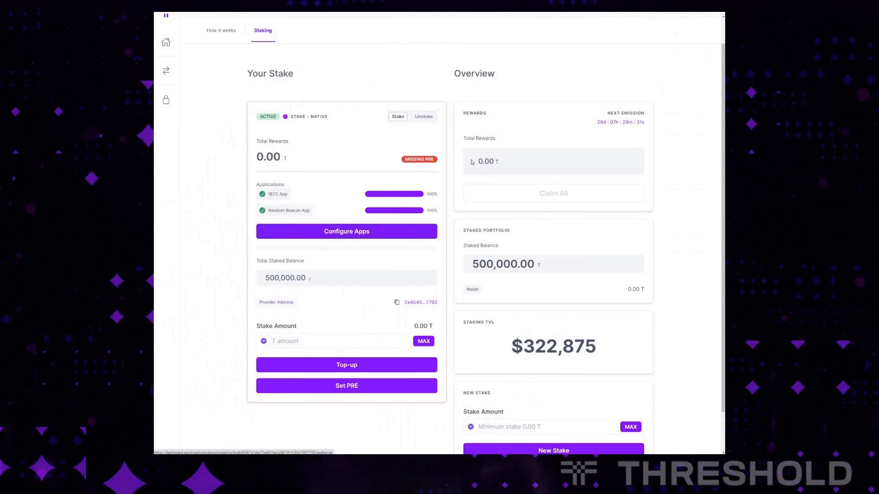
{"action": "mouse_move", "coordinate": [311, 196]}
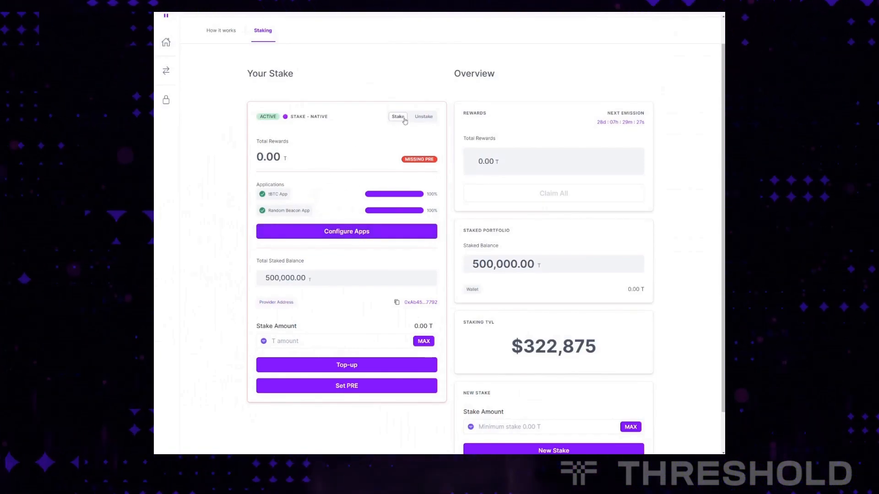
{"action": "mouse_move", "coordinate": [339, 231]}
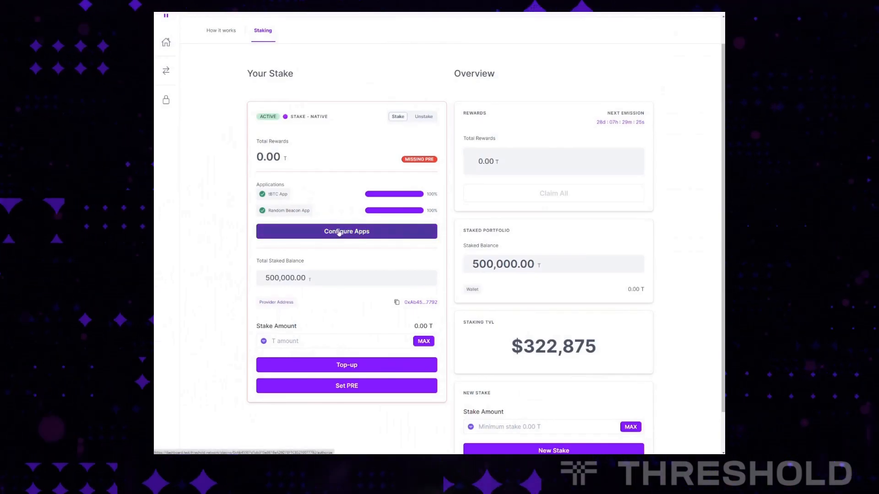
In Configure Apps, switch the tBTC app card to decreasing its authorization.
{"action": "left_click", "coordinate": [346, 231]}
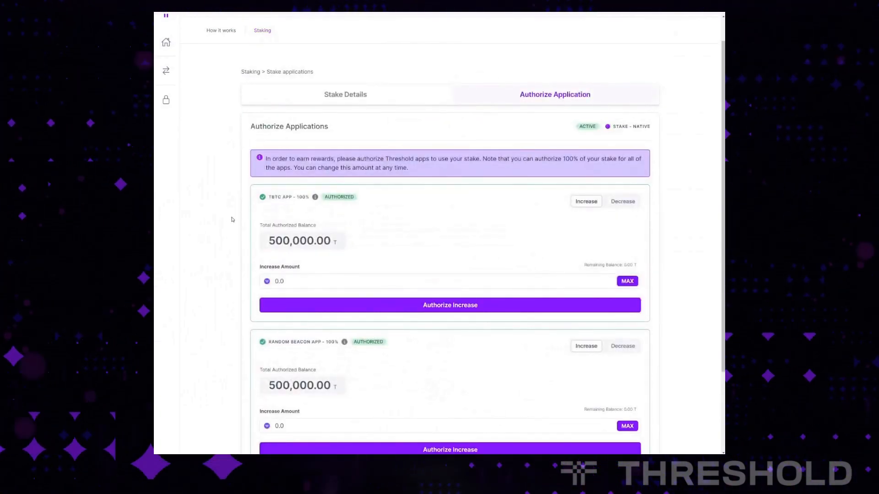
{"action": "scroll", "scroll_direction": "down", "scroll_amount": 3}
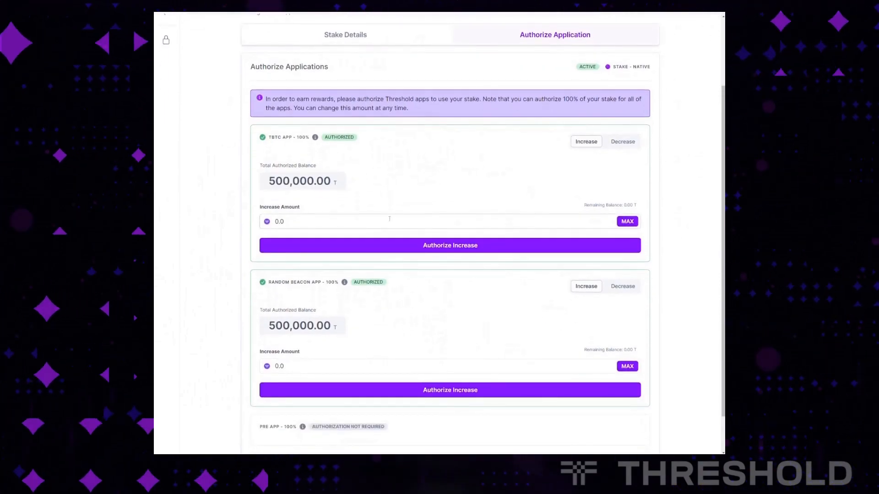
{"action": "mouse_move", "coordinate": [295, 144]}
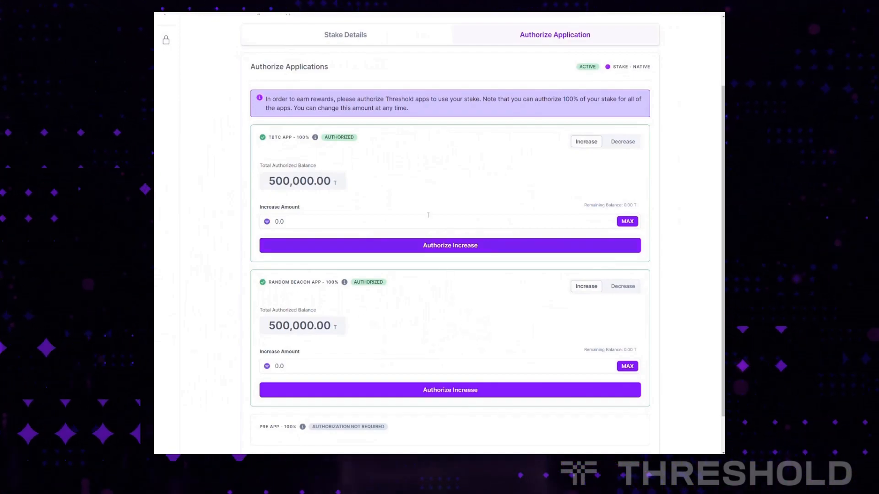
{"action": "mouse_move", "coordinate": [490, 196]}
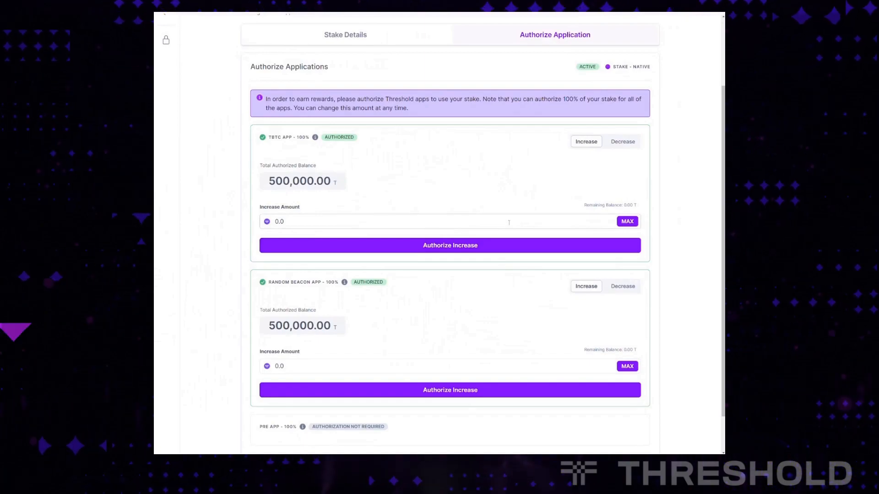
{"action": "mouse_move", "coordinate": [381, 154]}
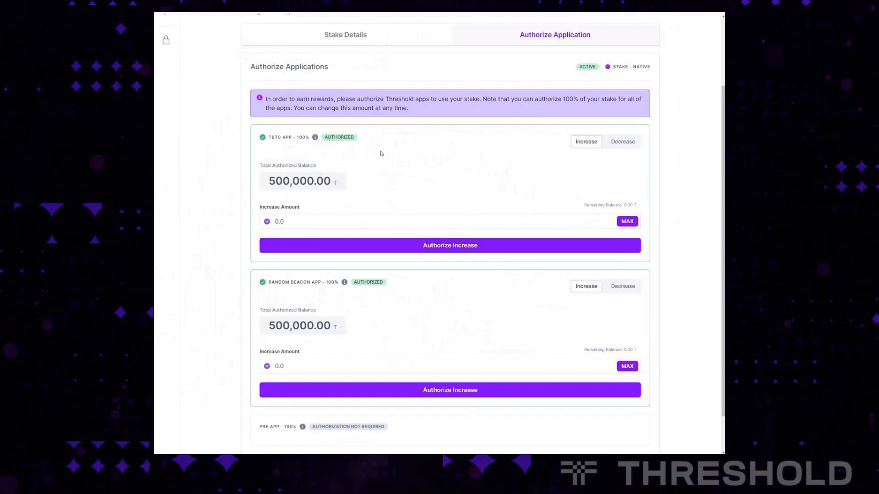
{"action": "left_click", "coordinate": [623, 141]}
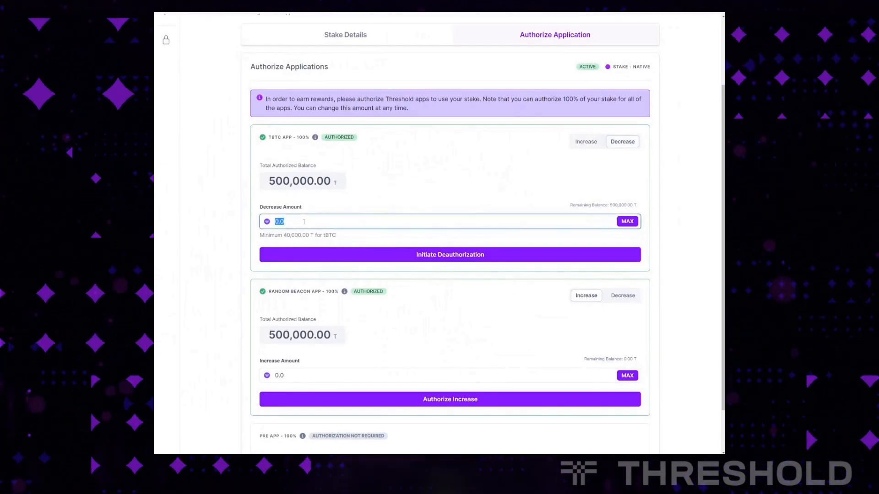
Enter a 200,000 T decrease for tBTC and initiate its deauthorization.
{"action": "type", "text": "200,000"}
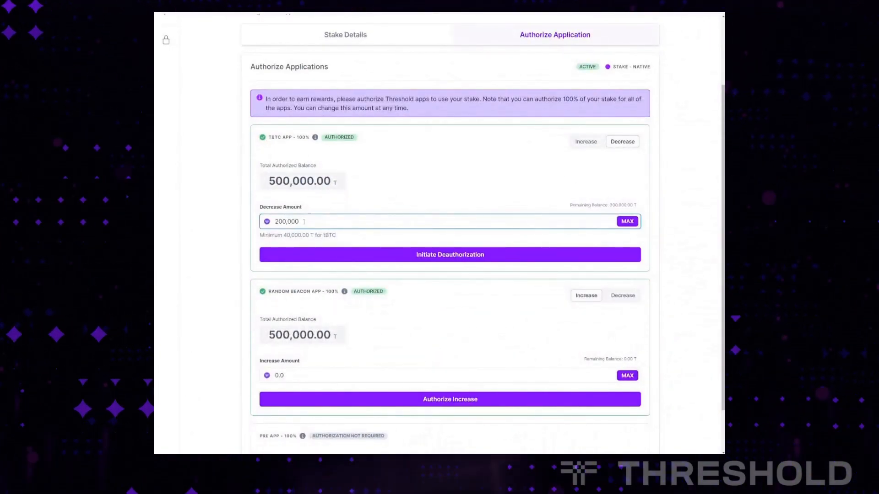
{"action": "left_click", "coordinate": [450, 255]}
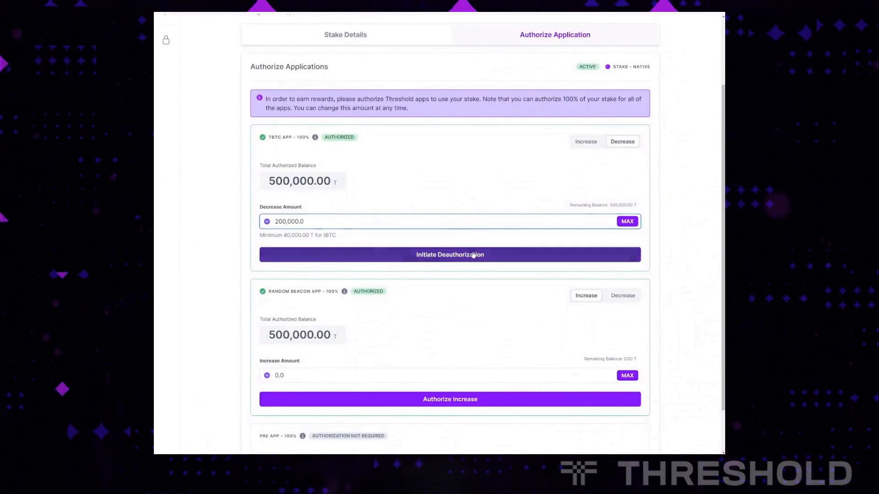
{"action": "left_click", "coordinate": [449, 255]}
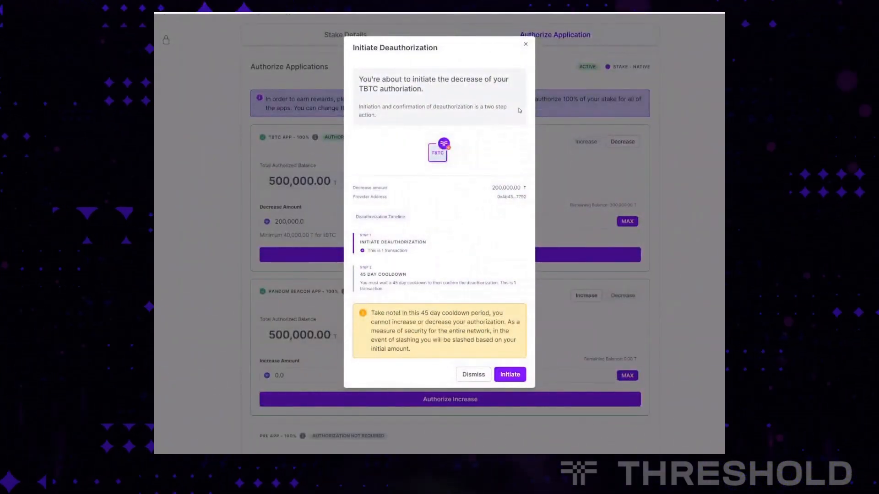
{"action": "mouse_move", "coordinate": [475, 144]}
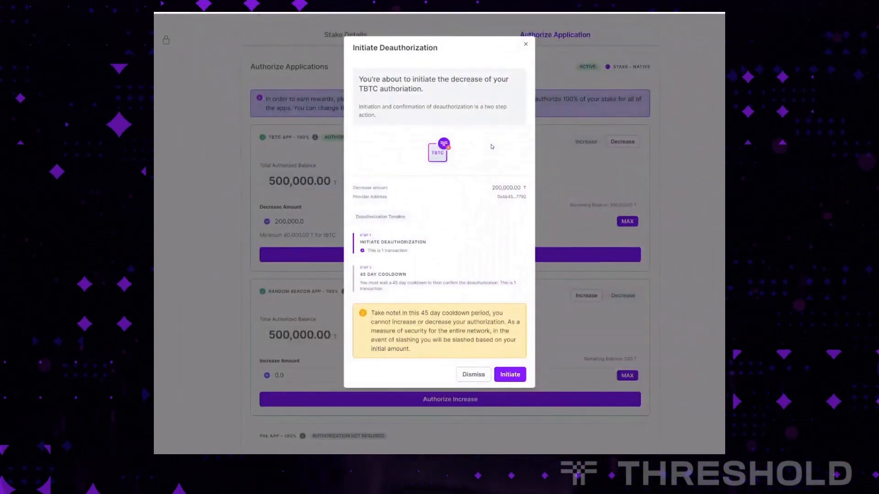
{"action": "mouse_move", "coordinate": [423, 228]}
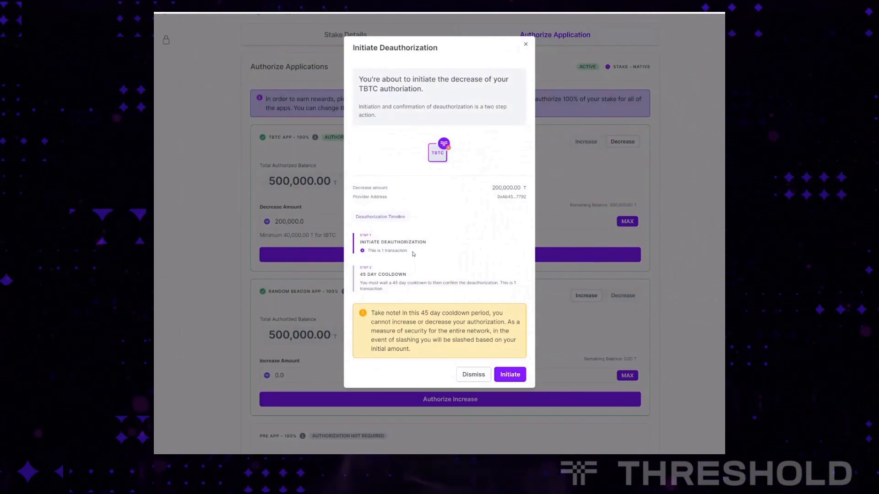
{"action": "mouse_move", "coordinate": [425, 251]}
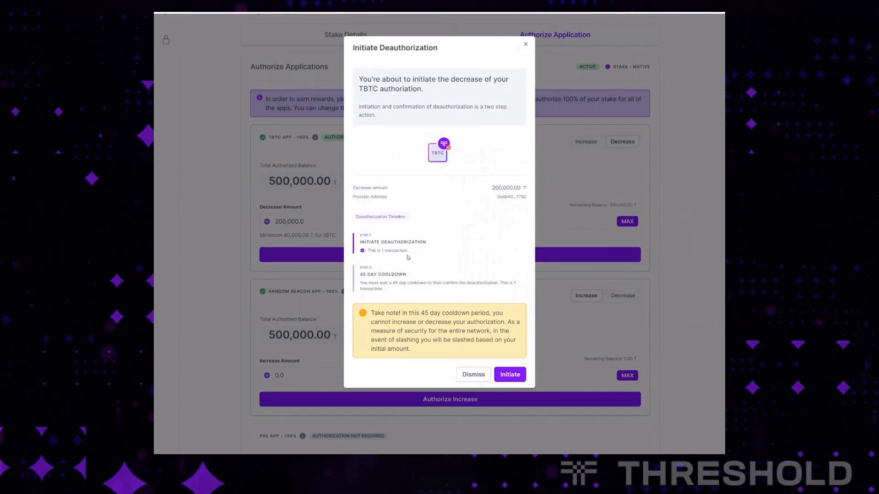
{"action": "mouse_move", "coordinate": [414, 251]}
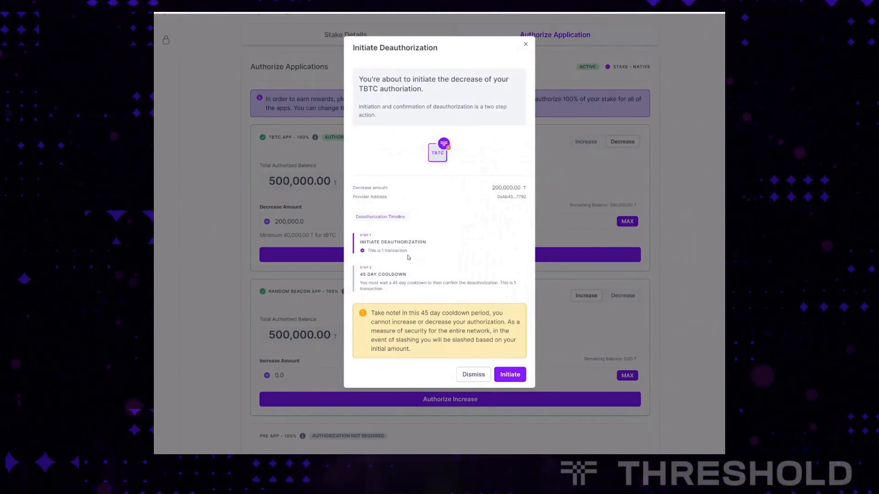
{"action": "mouse_move", "coordinate": [353, 287]}
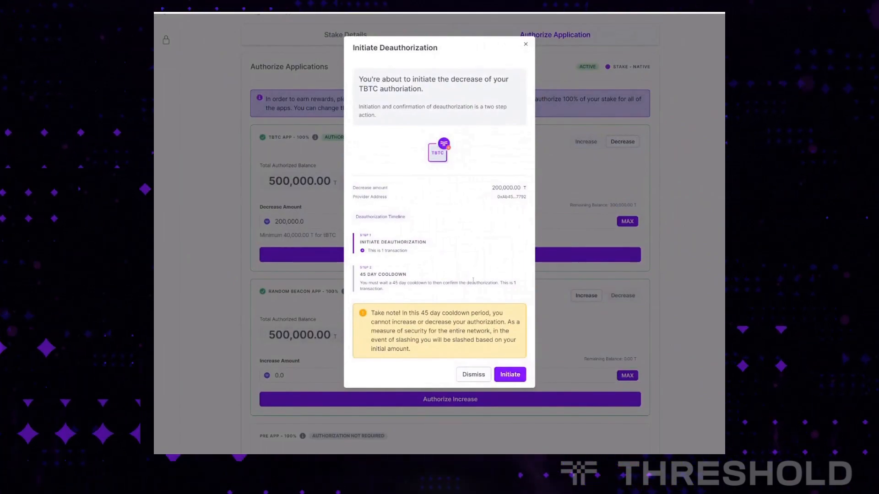
{"action": "mouse_move", "coordinate": [471, 311]}
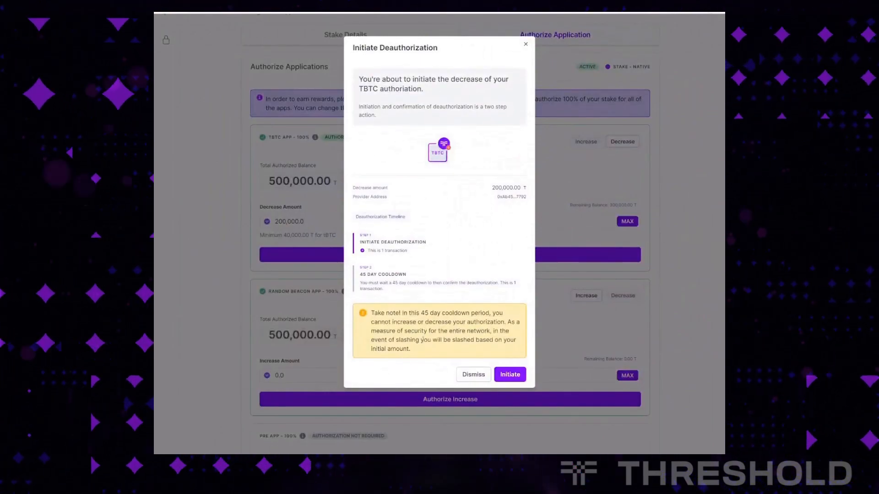
Confirm initiating the 200,000 T tBTC deauthorization with its 45-day cooldown.
{"action": "left_click", "coordinate": [509, 374]}
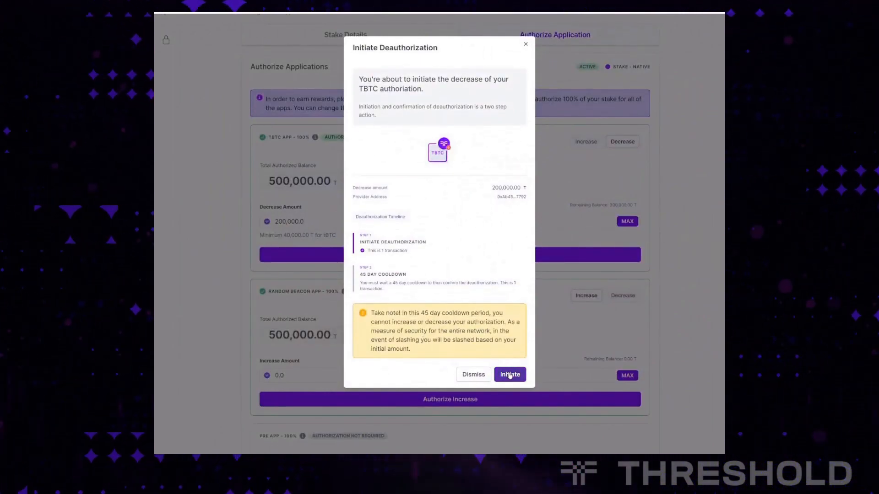
{"action": "left_click", "coordinate": [509, 375]}
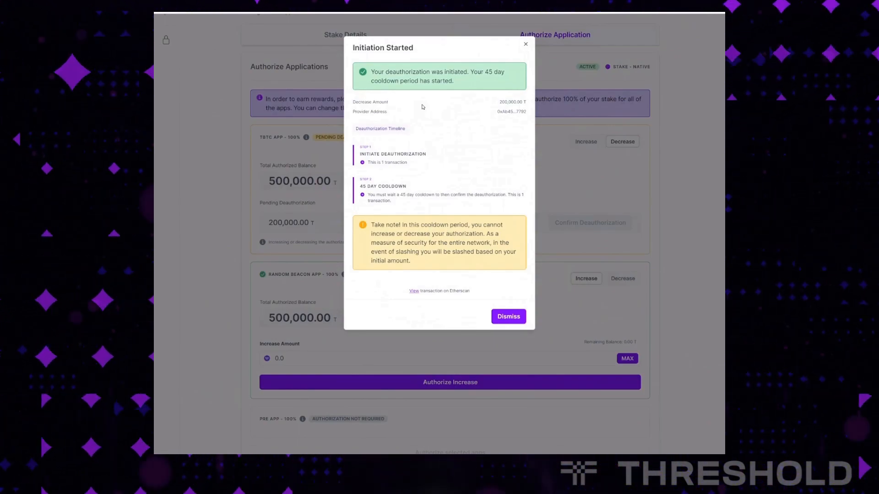
{"action": "mouse_move", "coordinate": [431, 183]}
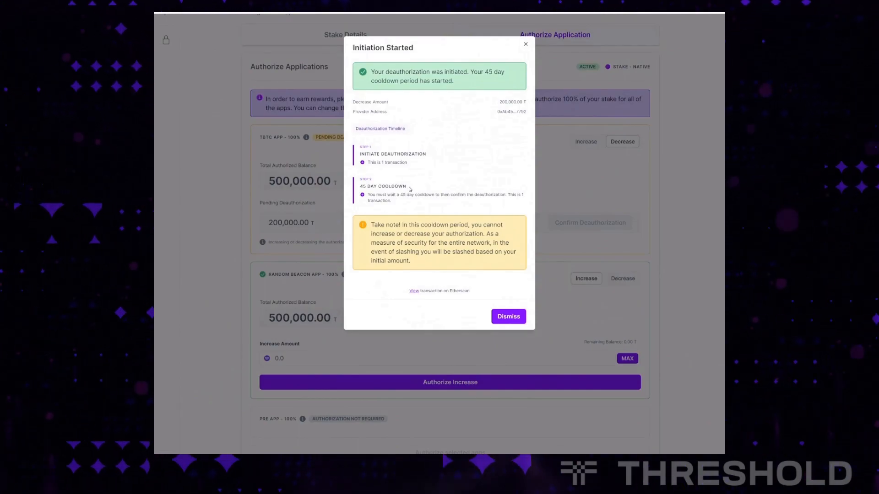
{"action": "mouse_move", "coordinate": [511, 307]}
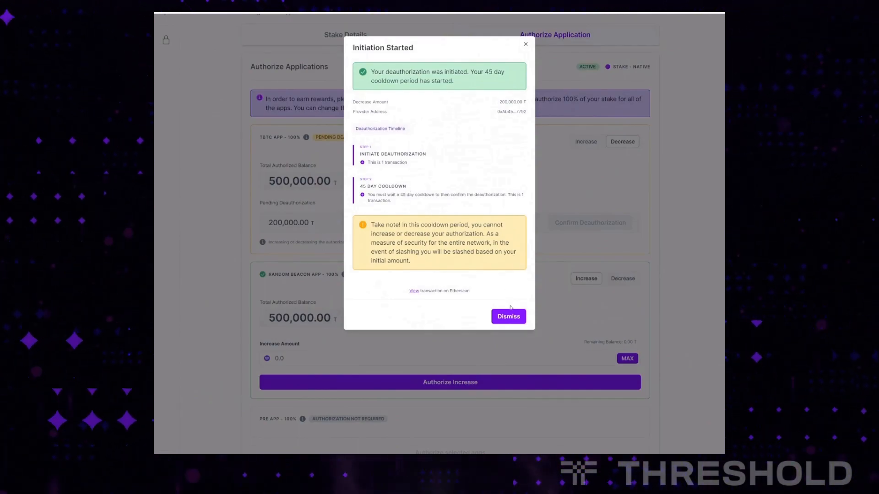
Dismiss the Initiation Started notice, leaving tBTC with 200,000 T pending deauthorization.
{"action": "left_click", "coordinate": [508, 316]}
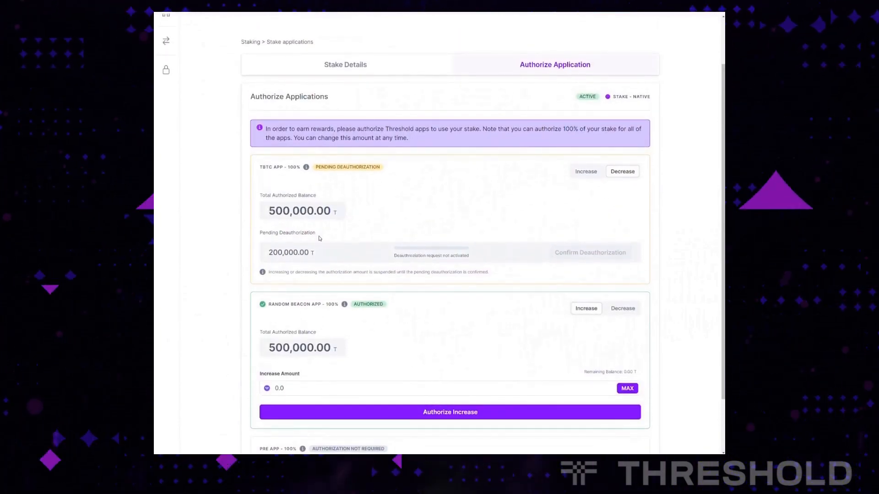
{"action": "mouse_move", "coordinate": [322, 179]}
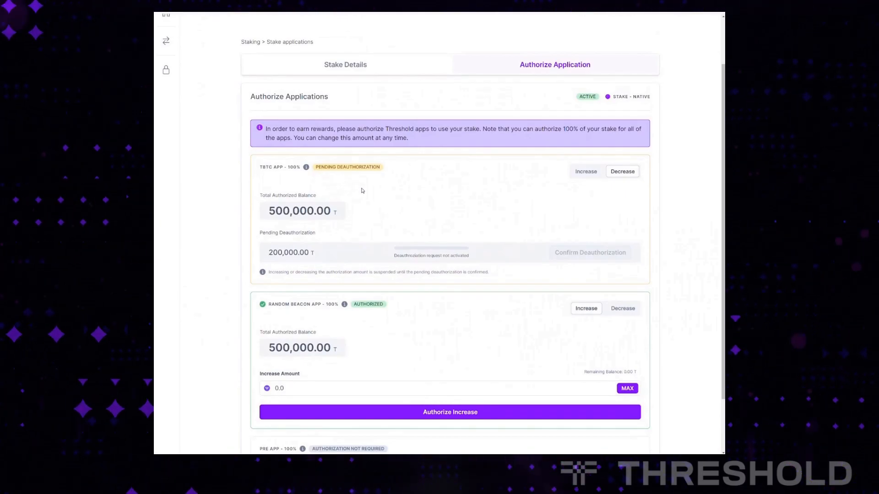
Scroll the Authorize Application page as the wallet disconnects and a Connect Wallet prompt appears.
{"action": "scroll", "scroll_direction": "down", "scroll_amount": 3}
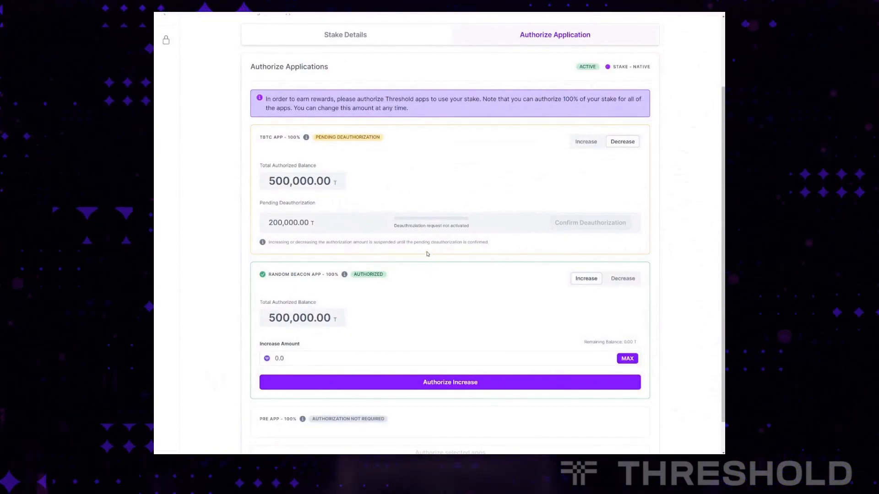
{"action": "mouse_move", "coordinate": [476, 242]}
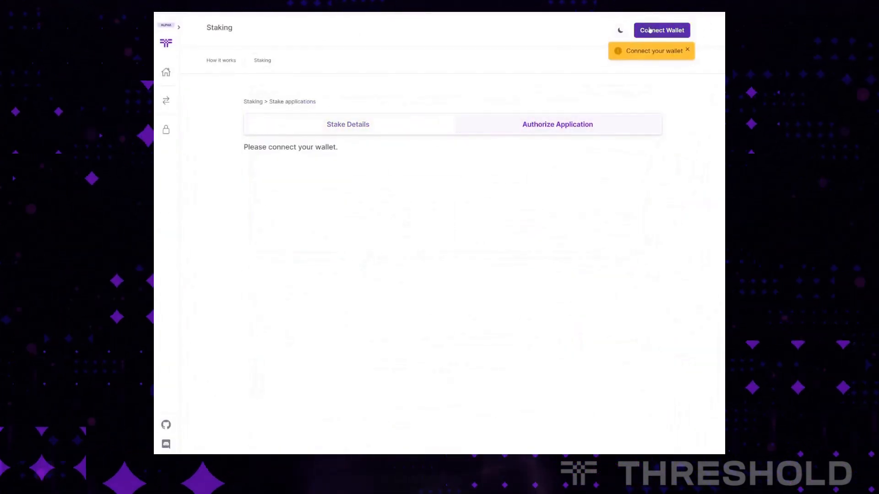
Reconnect the wallet so the tBTC app again shows 200,000 T pending deauthorization.
{"action": "left_click", "coordinate": [661, 29]}
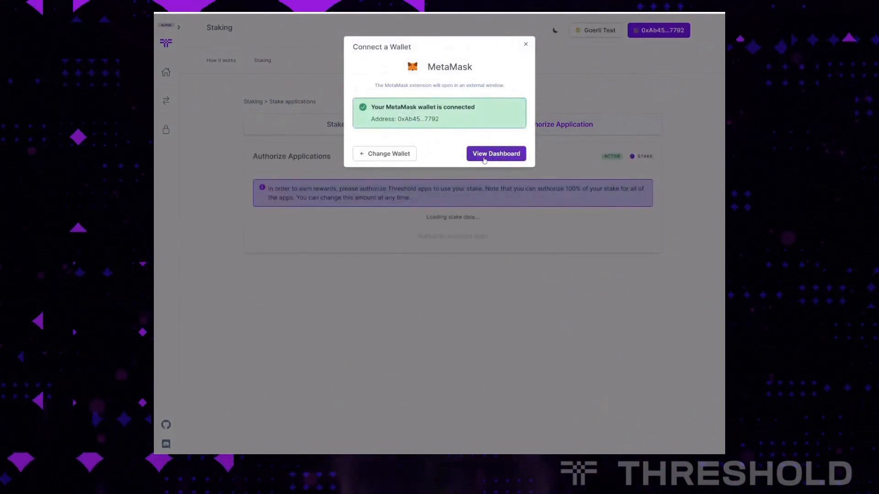
{"action": "left_click", "coordinate": [495, 154]}
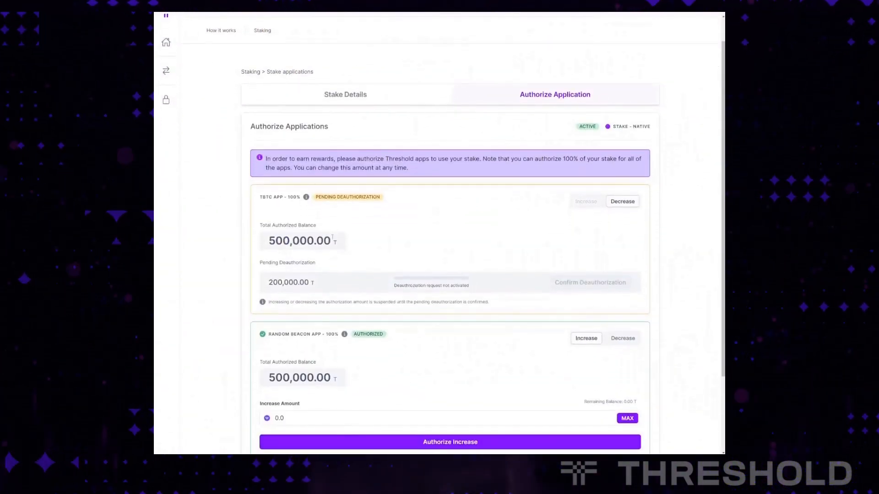
{"action": "scroll", "scroll_direction": "down", "scroll_amount": 3}
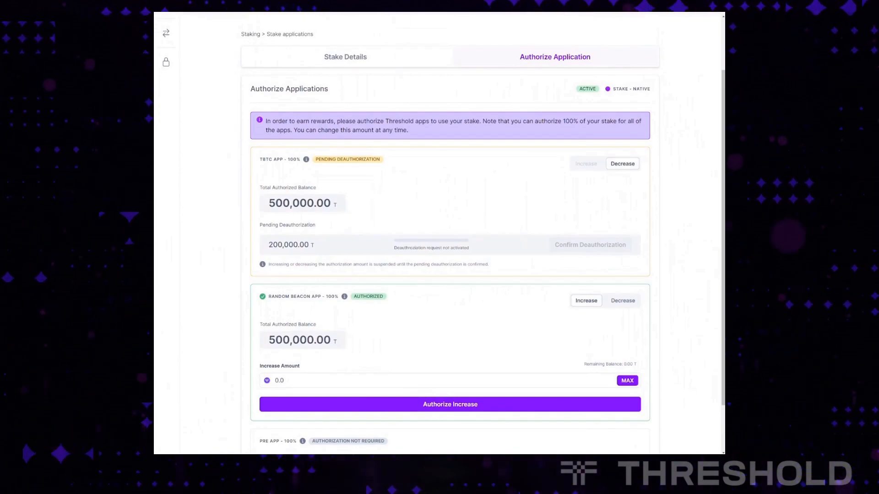
{"action": "mouse_move", "coordinate": [641, 260]}
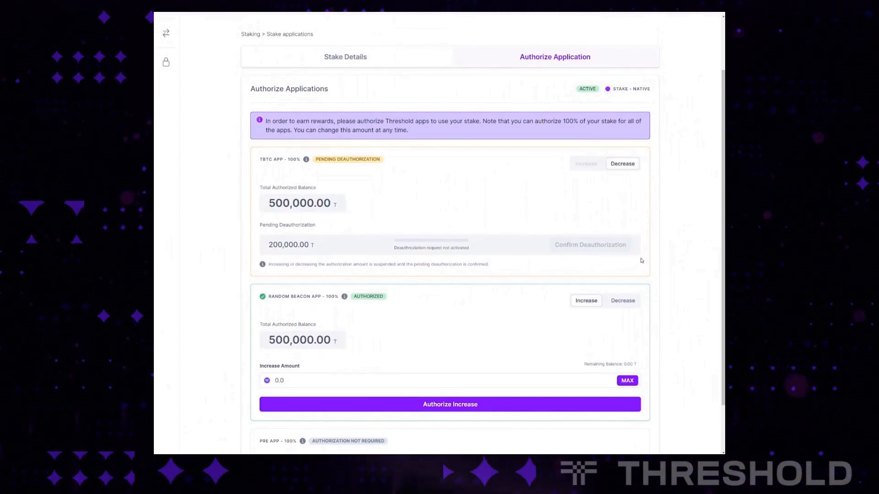
{"action": "mouse_move", "coordinate": [597, 273]}
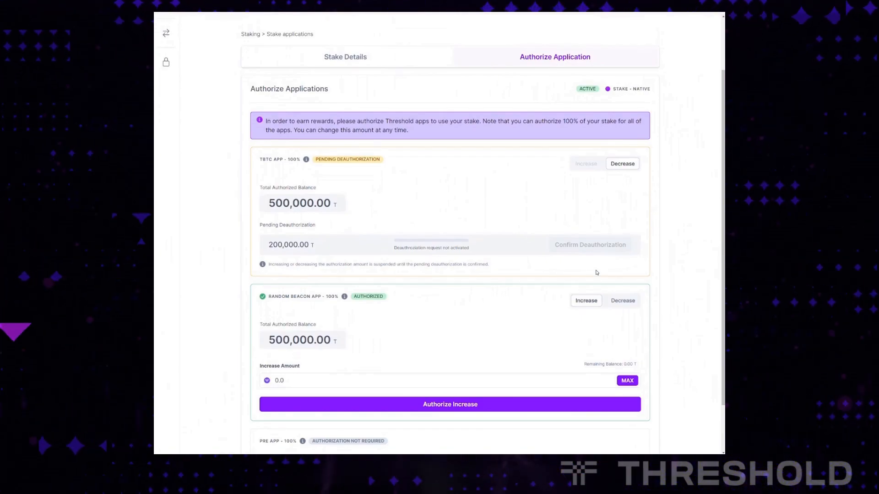
{"action": "mouse_move", "coordinate": [560, 235]}
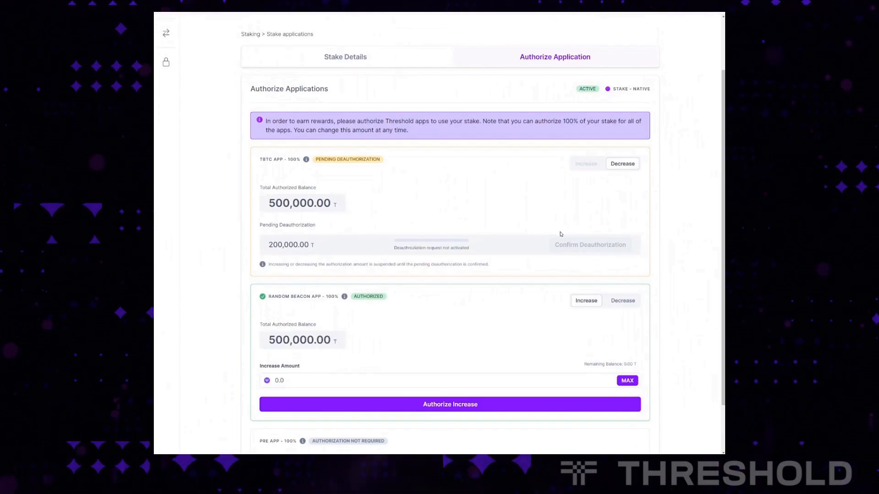
{"action": "mouse_move", "coordinate": [648, 254]}
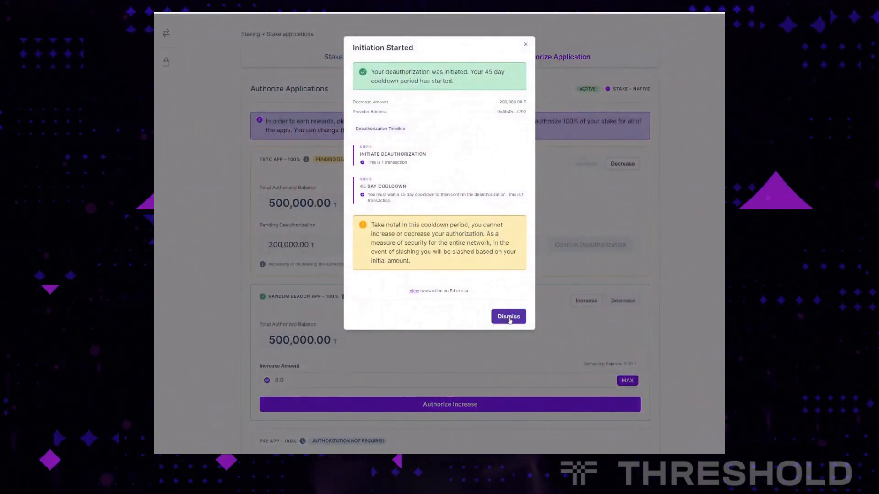
Dismiss the 45-day cooldown notice and review the applications list down to the PRE app.
{"action": "left_click", "coordinate": [508, 316]}
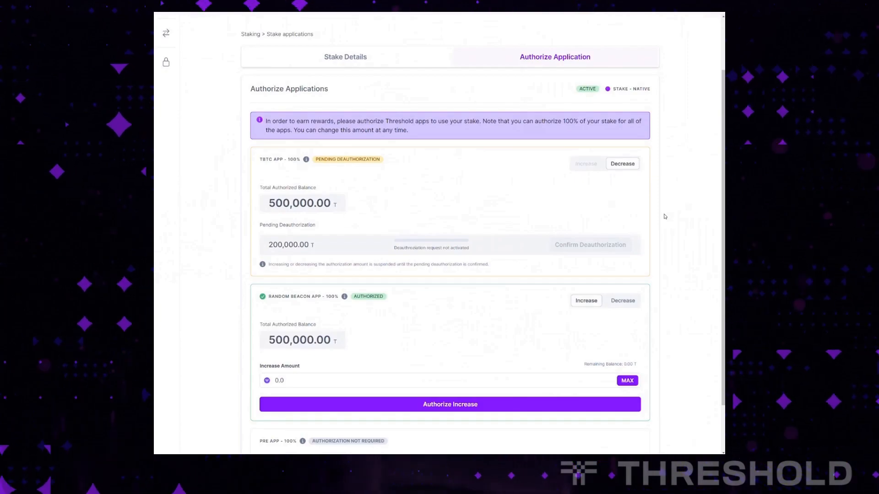
{"action": "scroll", "scroll_direction": "down", "scroll_amount": 3}
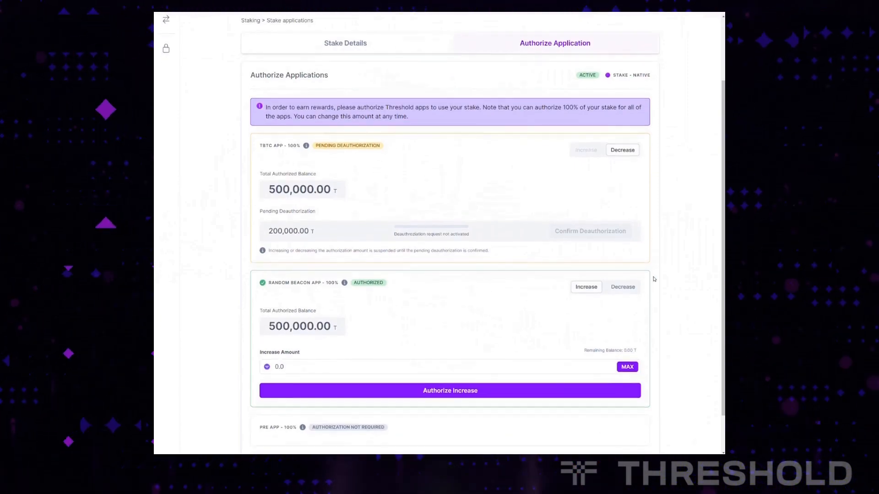
{"action": "scroll", "scroll_direction": "down", "scroll_amount": 3}
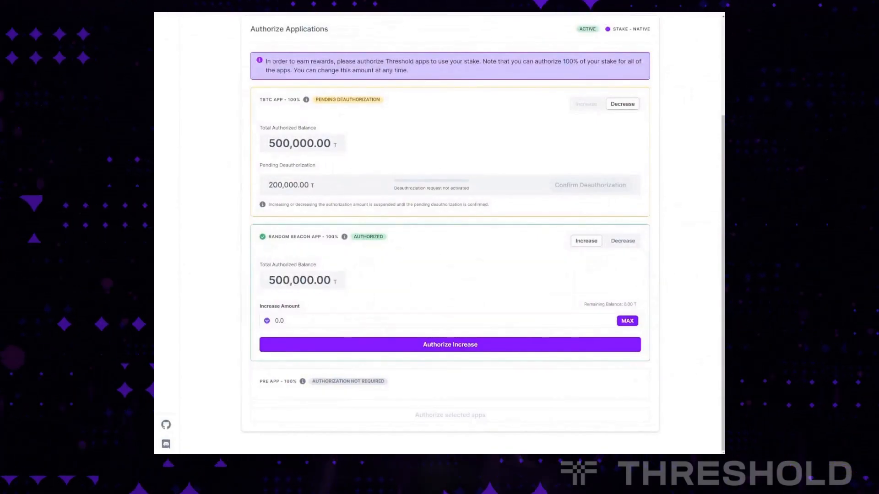
{"action": "scroll", "scroll_direction": "down", "scroll_amount": 3}
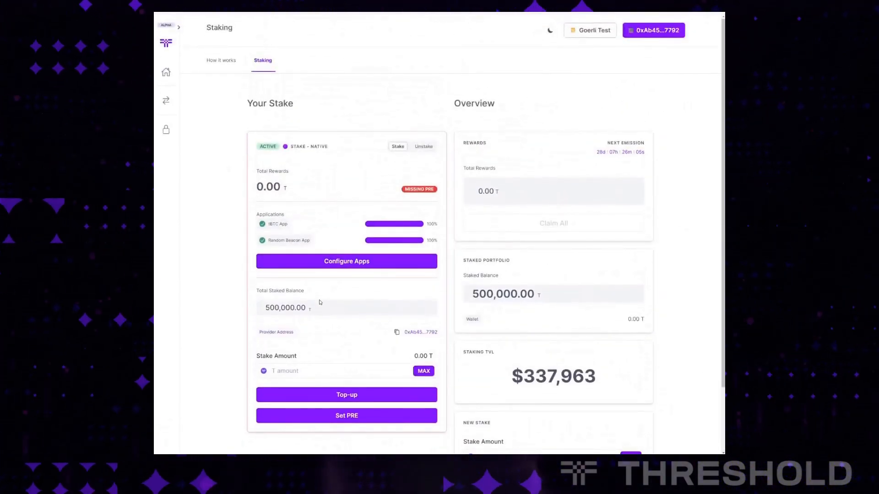
{"action": "mouse_move", "coordinate": [354, 307]}
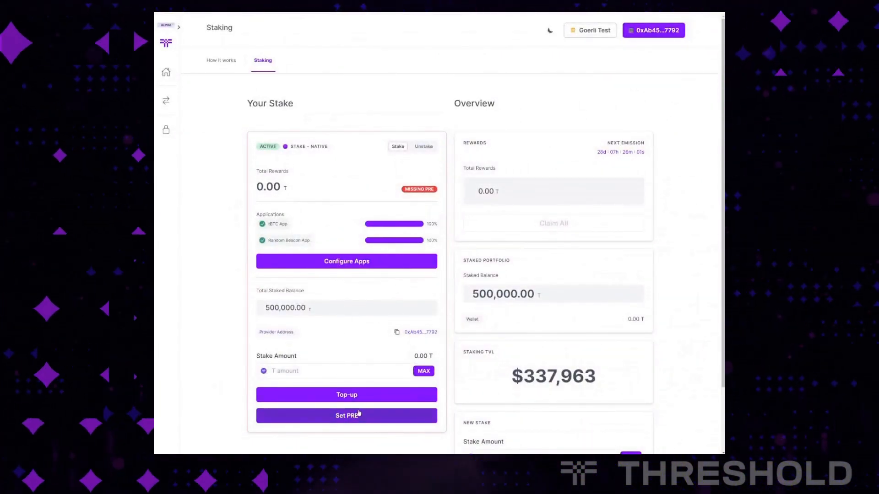
Focus the empty top-up Stake Amount field, flagging it required, and review Your Stake and Overview.
{"action": "left_click", "coordinate": [336, 371]}
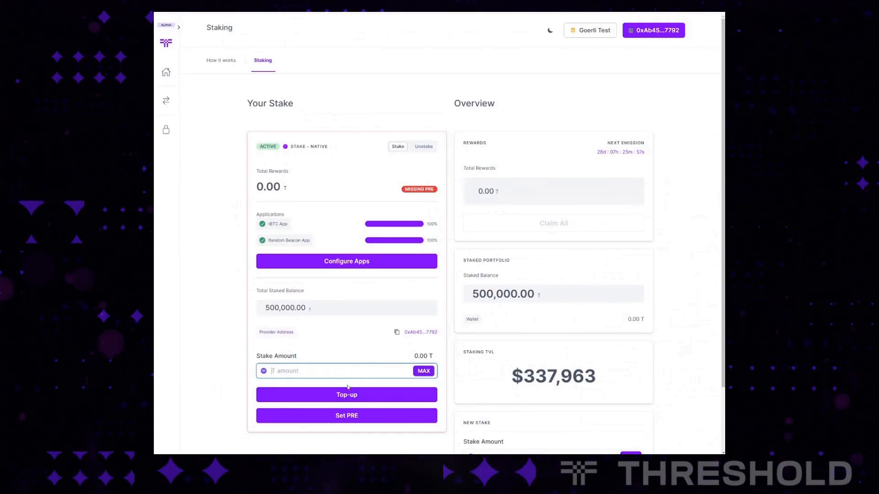
{"action": "mouse_move", "coordinate": [420, 289]}
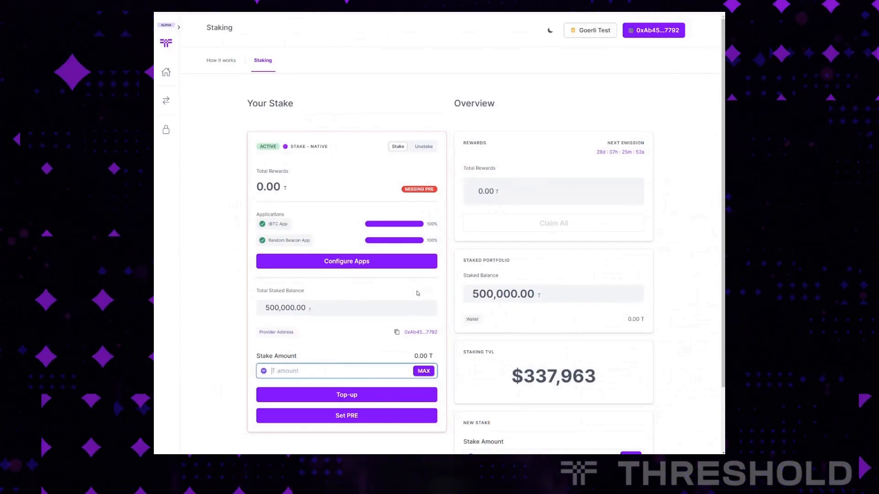
{"action": "mouse_move", "coordinate": [408, 284]}
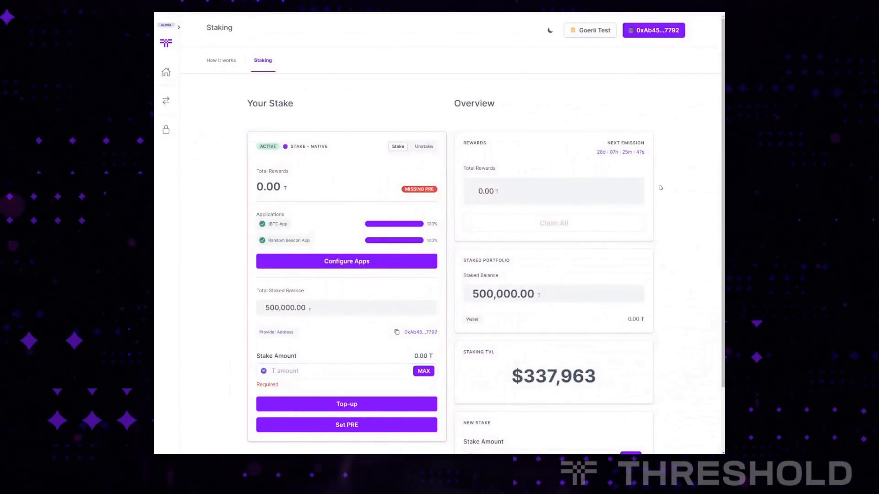
{"action": "scroll", "scroll_direction": "down", "scroll_amount": 3}
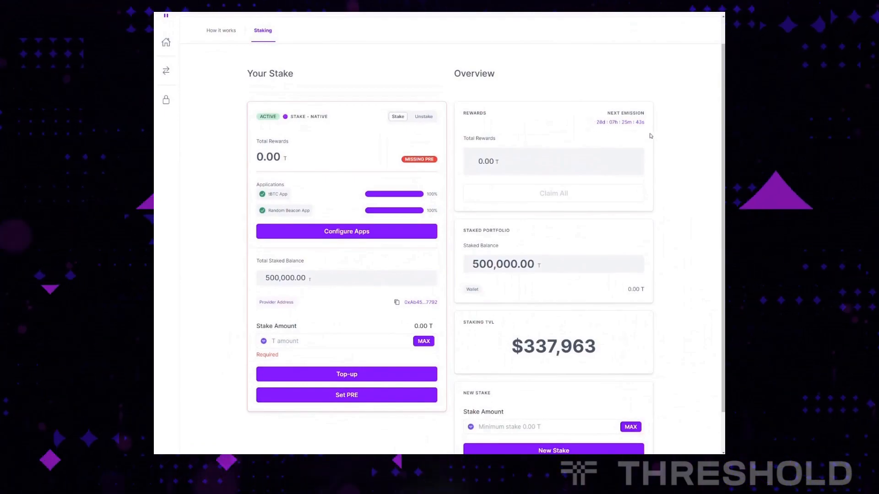
{"action": "scroll", "scroll_direction": "down", "scroll_amount": 3}
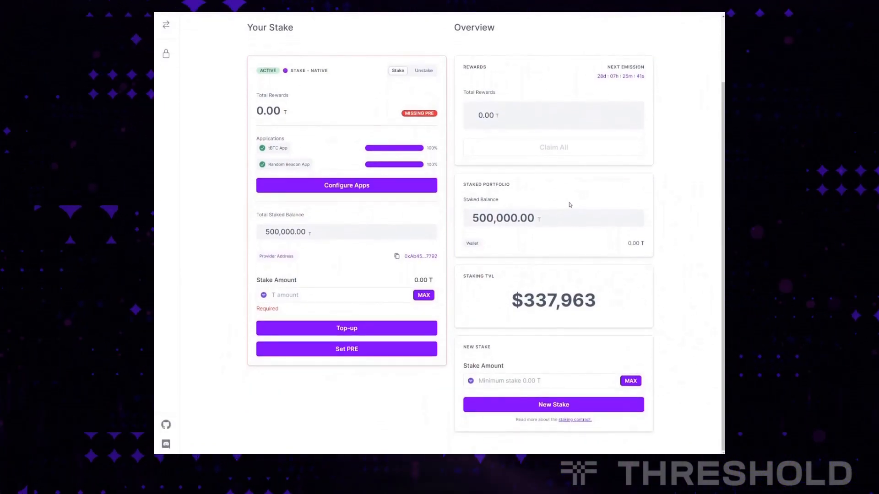
{"action": "mouse_move", "coordinate": [599, 230]}
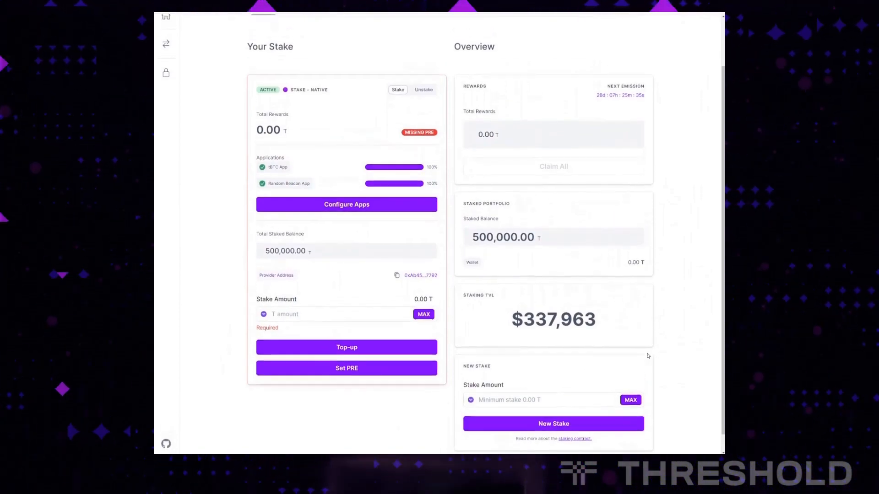
{"action": "scroll", "scroll_direction": "down", "scroll_amount": 3}
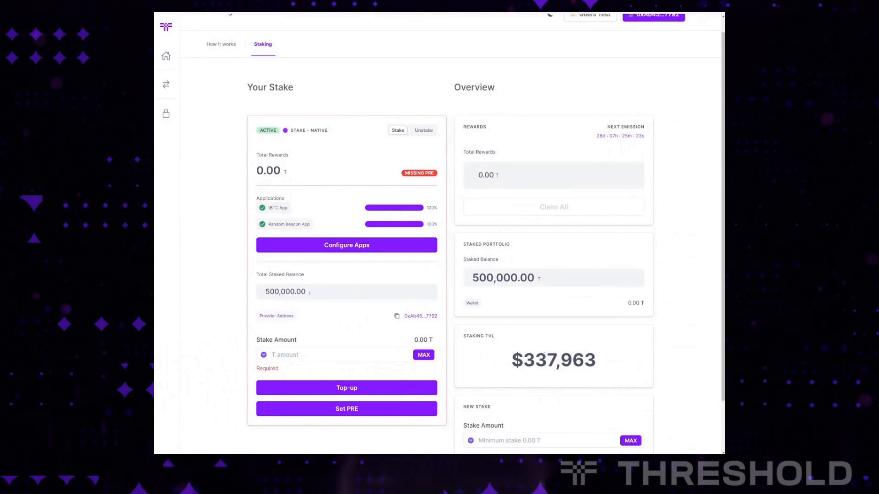
{"action": "mouse_move", "coordinate": [667, 222]}
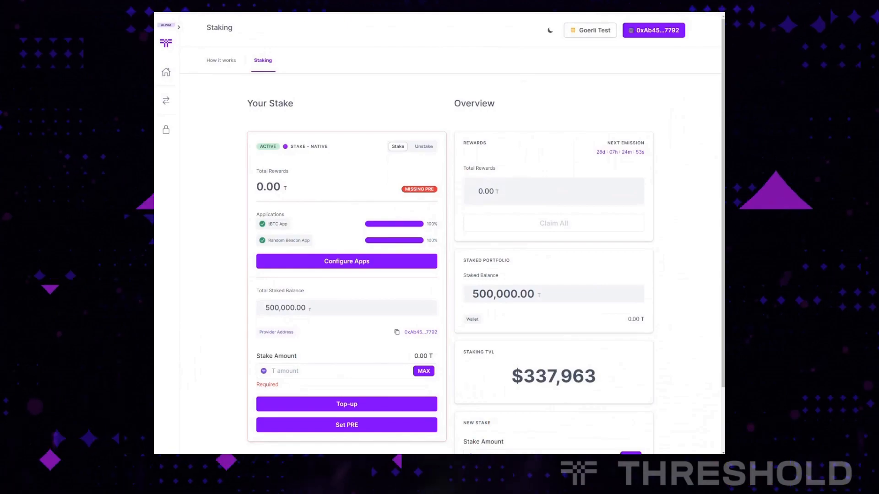
{"action": "mouse_move", "coordinate": [702, 401]}
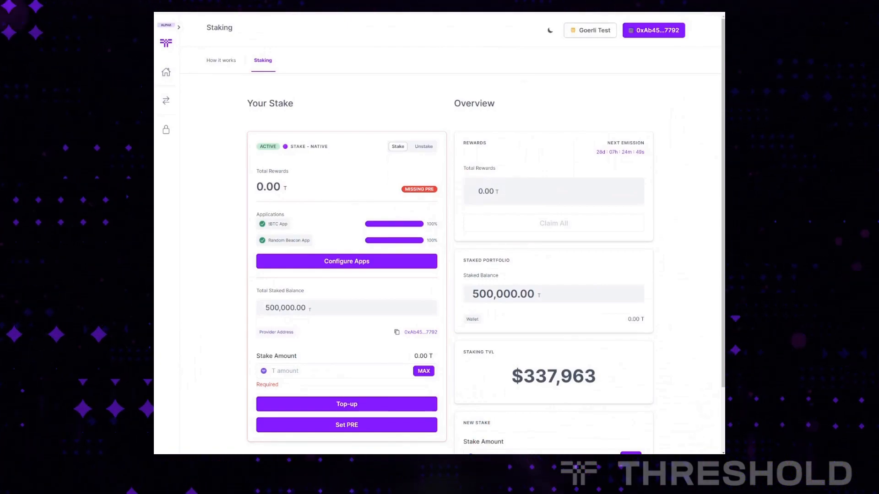
{"action": "scroll", "scroll_direction": "down", "scroll_amount": 3}
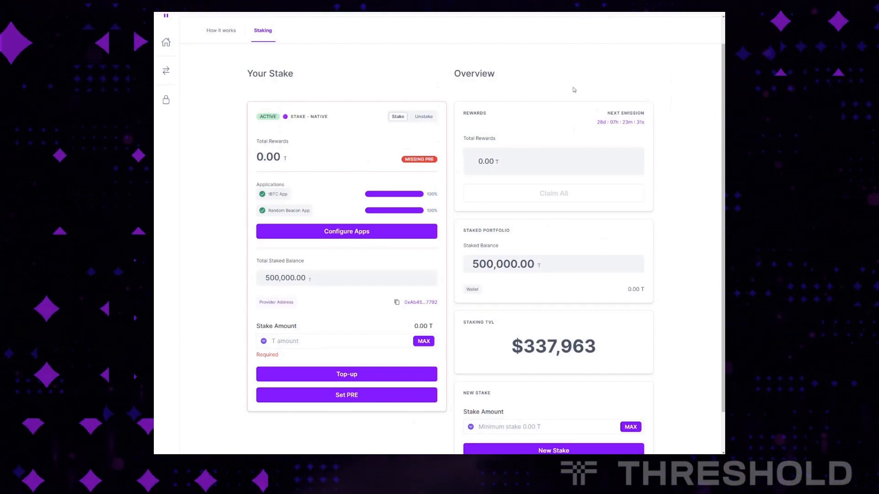
{"action": "mouse_move", "coordinate": [673, 141]}
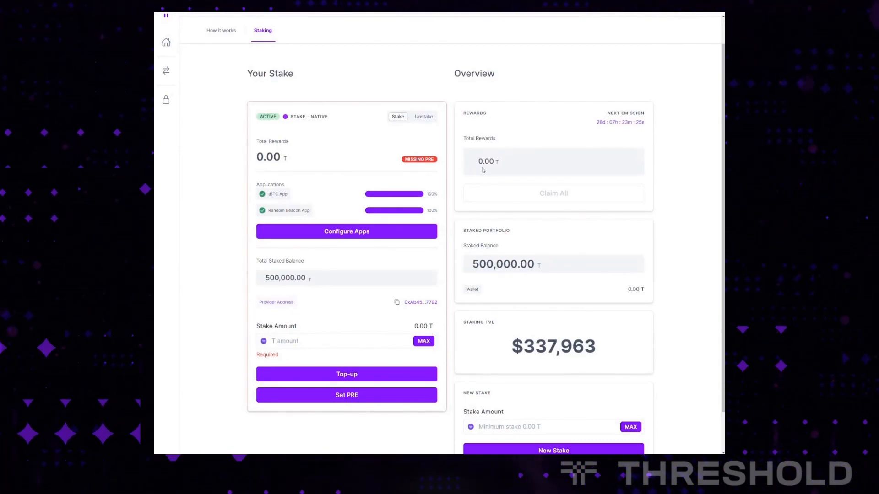
{"action": "mouse_move", "coordinate": [667, 169]}
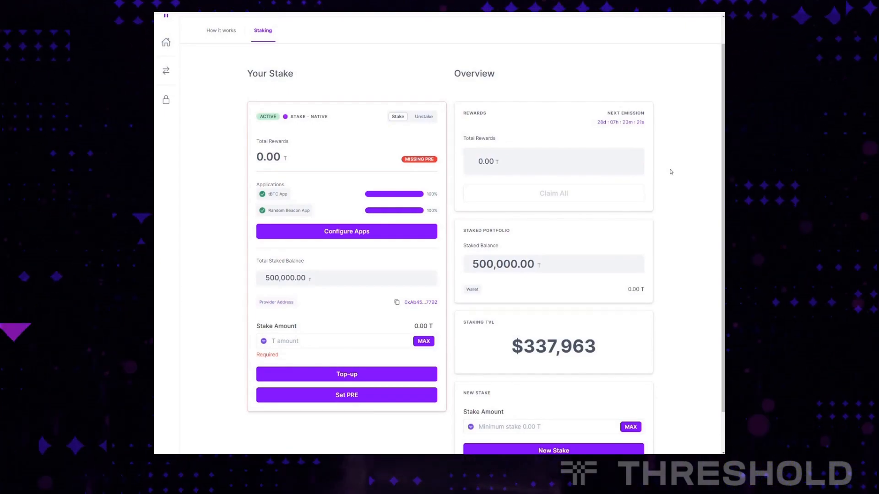
{"action": "mouse_move", "coordinate": [658, 170]}
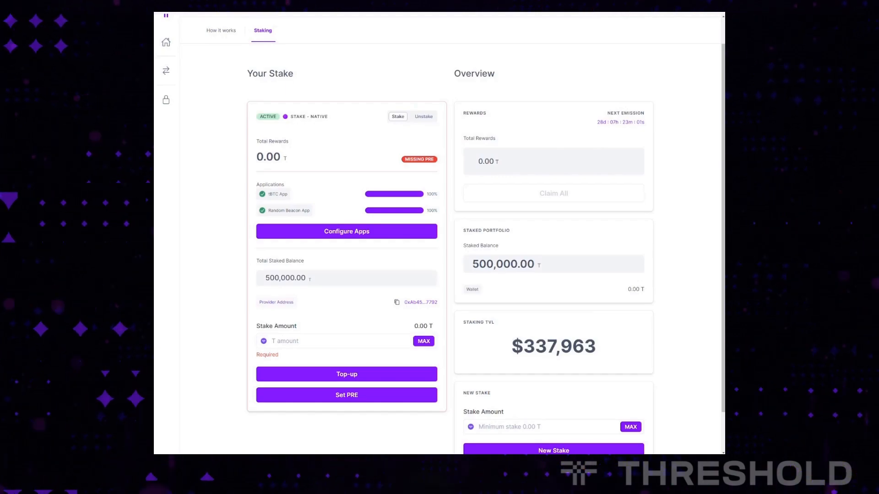
{"action": "mouse_move", "coordinate": [673, 324]}
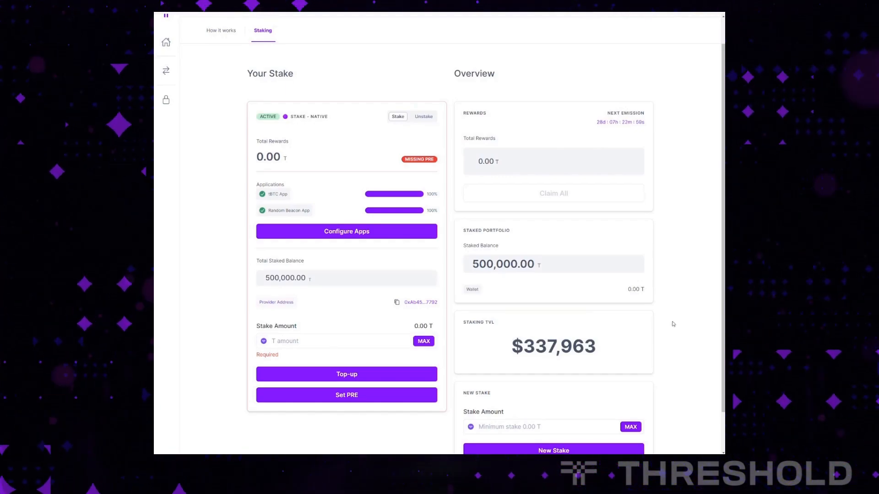
Scroll while the screen share ends, leaving the 'This stream has ended' screen.
{"action": "scroll", "scroll_direction": "down", "scroll_amount": 3}
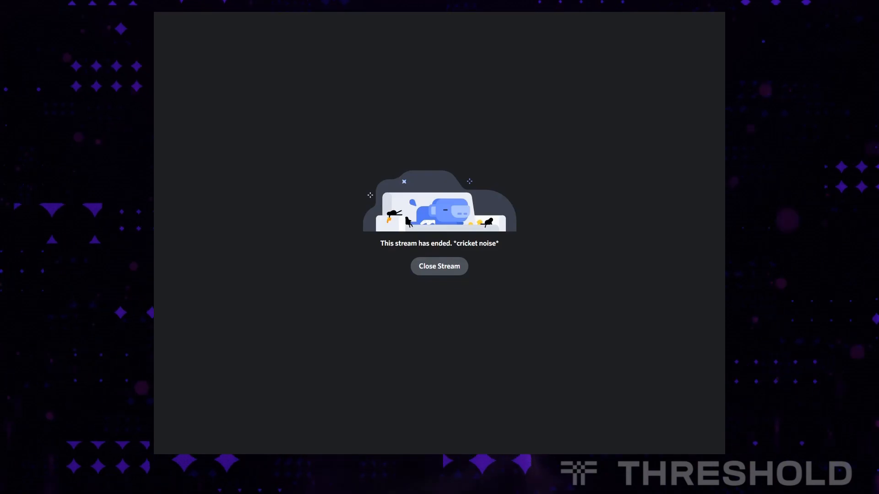
Close the ended stream so the new share of the tBTC v2 Client Setup page is visible.
{"action": "left_click", "coordinate": [439, 266]}
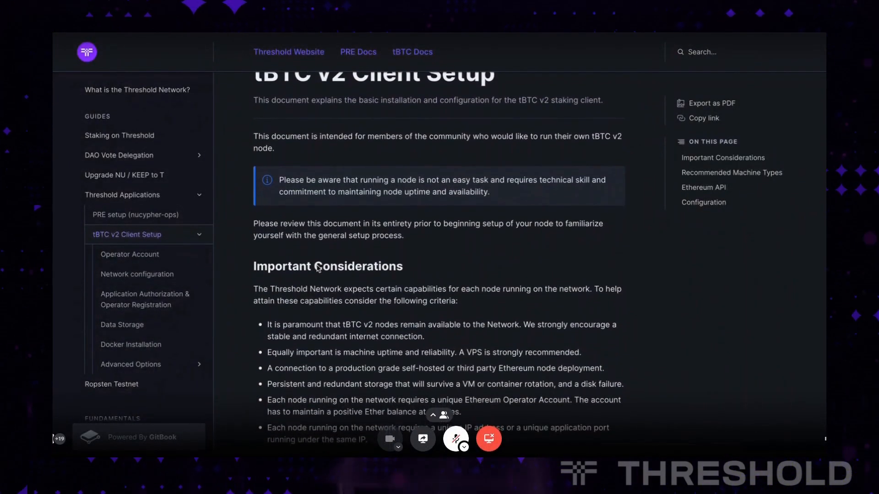
Read through the tBTC v2 Client Setup page and move on to the Operator Account page.
{"action": "scroll", "scroll_direction": "down", "scroll_amount": 3}
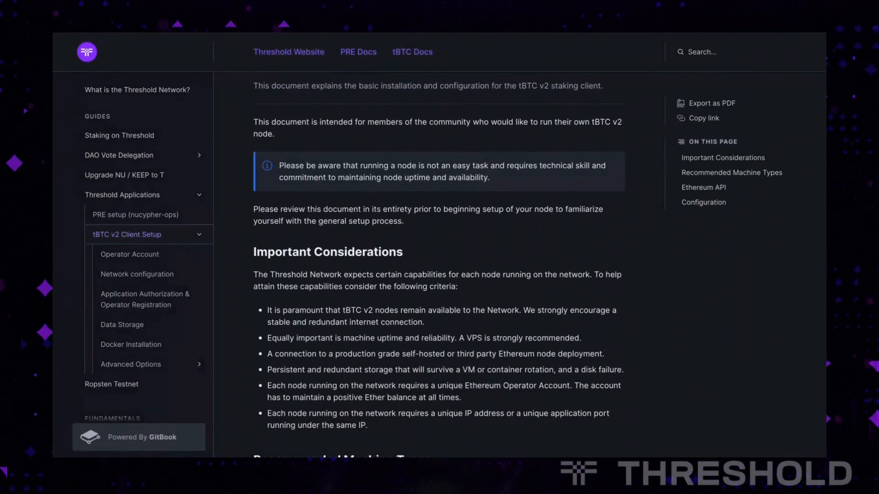
{"action": "scroll", "scroll_direction": "down", "scroll_amount": 3}
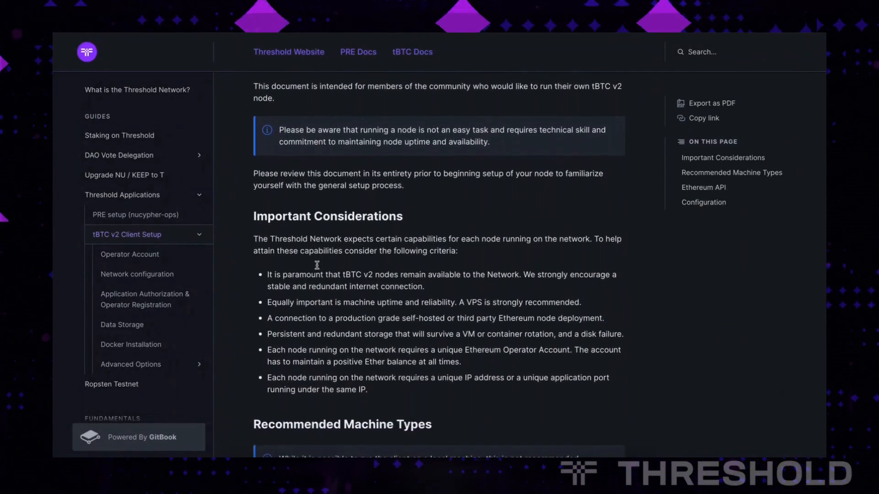
{"action": "scroll", "scroll_direction": "down", "scroll_amount": 3}
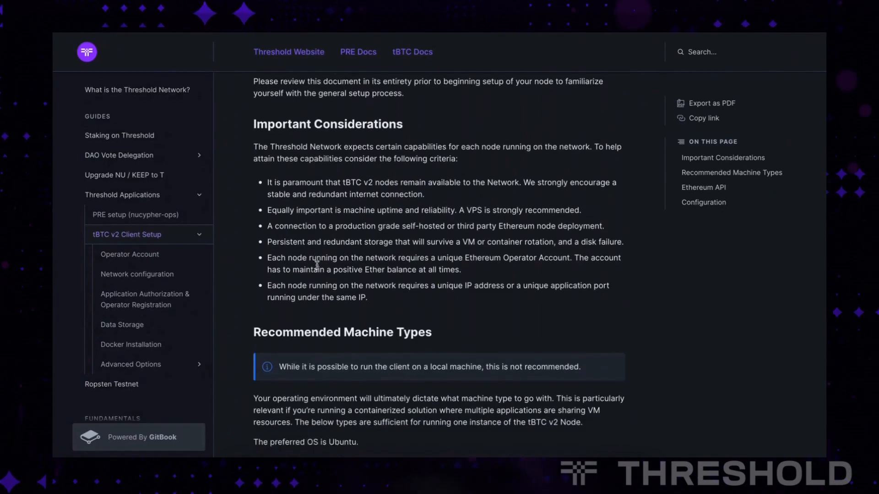
{"action": "scroll", "scroll_direction": "down", "scroll_amount": 3}
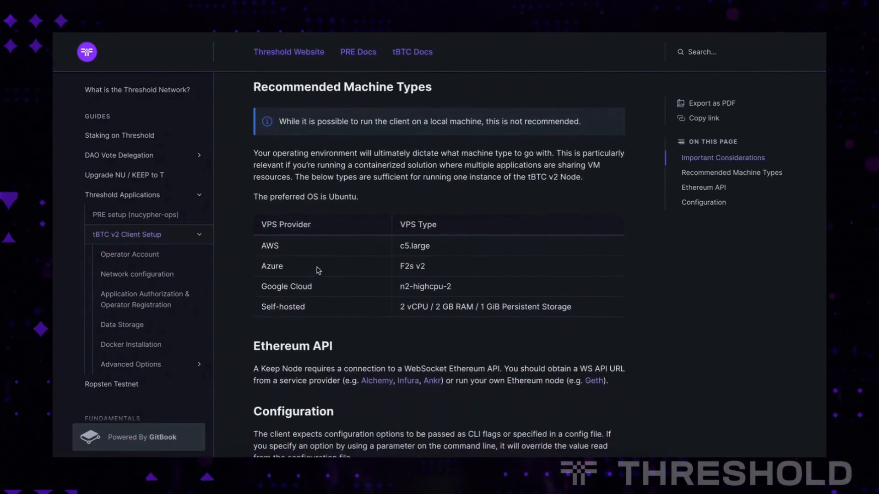
{"action": "scroll", "scroll_direction": "down", "scroll_amount": 3}
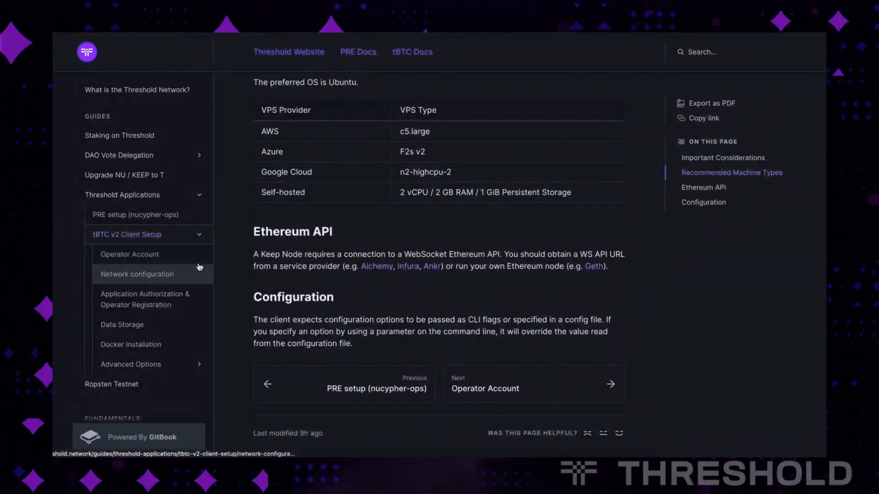
{"action": "left_click", "coordinate": [130, 254]}
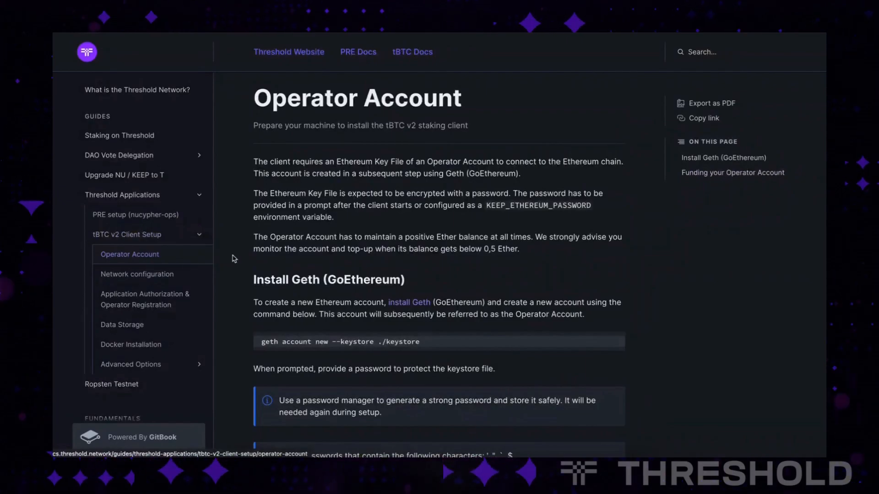
Select the 'geth account new --keystore ./keystore' command under Install Geth for copying.
{"action": "scroll", "scroll_direction": "down", "scroll_amount": 3}
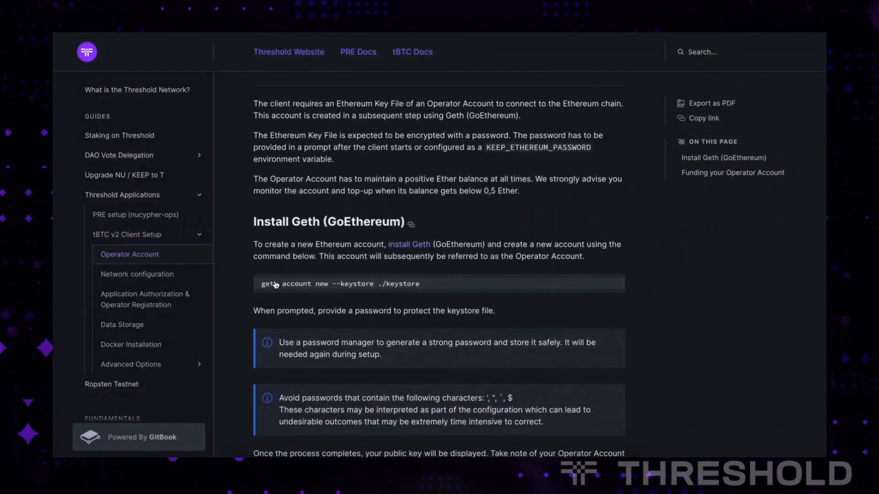
{"action": "scroll", "scroll_direction": "down", "scroll_amount": 3}
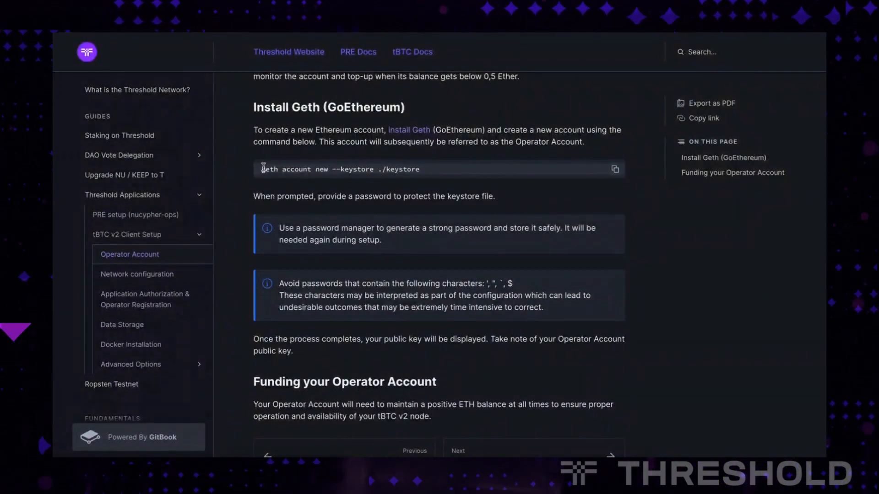
{"action": "left_click_drag", "start_coordinate": [261, 169], "coordinate": [419, 168]}
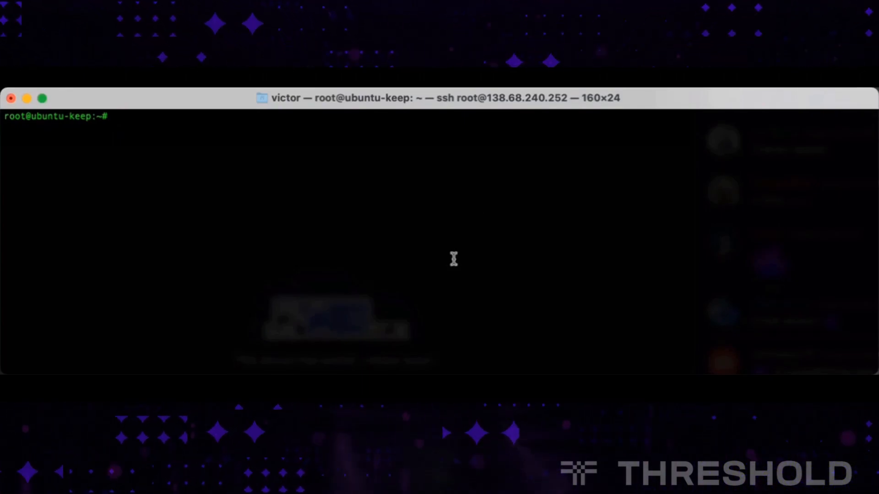
Run 'geth account new --keystore ./keystore' with a password and select the new public address.
{"action": "type", "text": "geth account new --keystore ./keystore"}
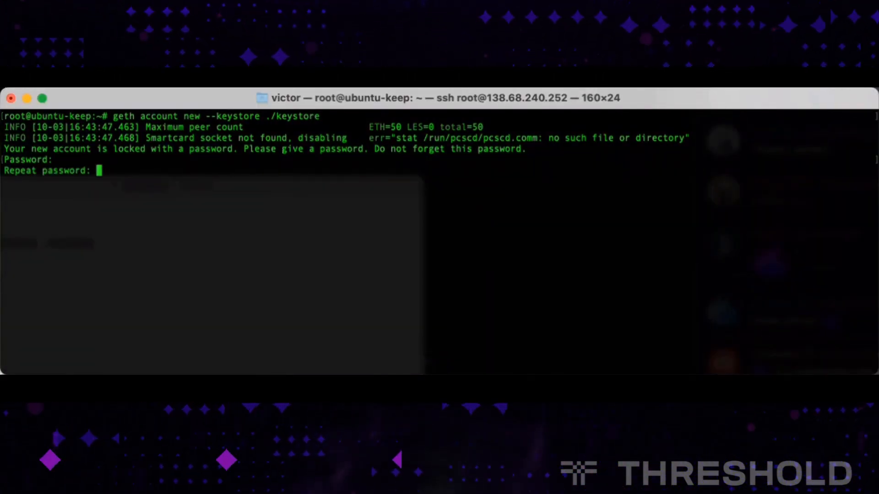
{"action": "key", "text": "Enter"}
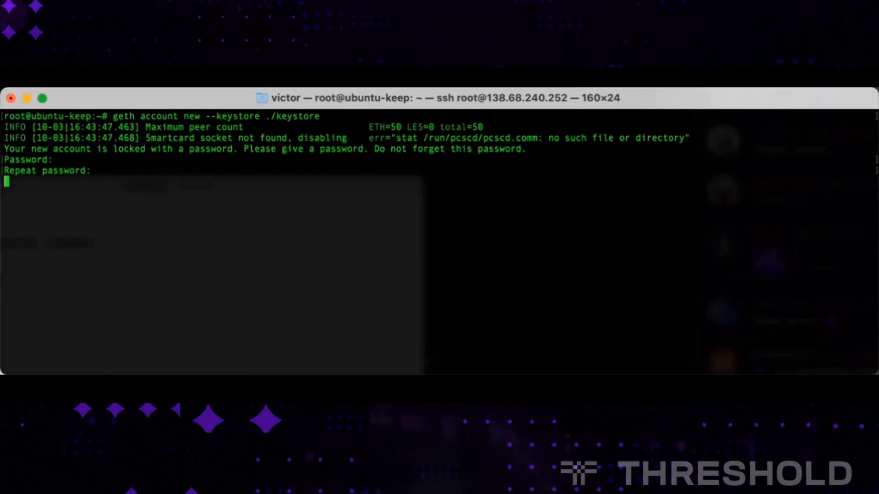
{"action": "key", "text": "Enter"}
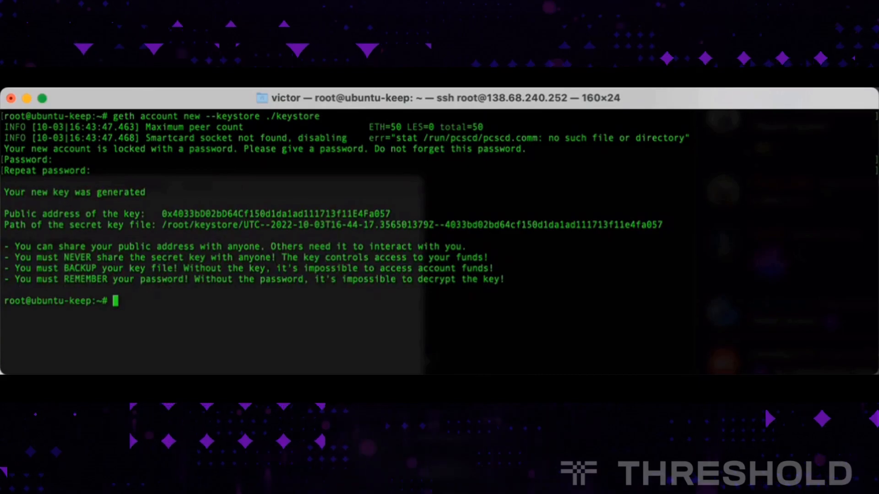
{"action": "mouse_move", "coordinate": [313, 200]}
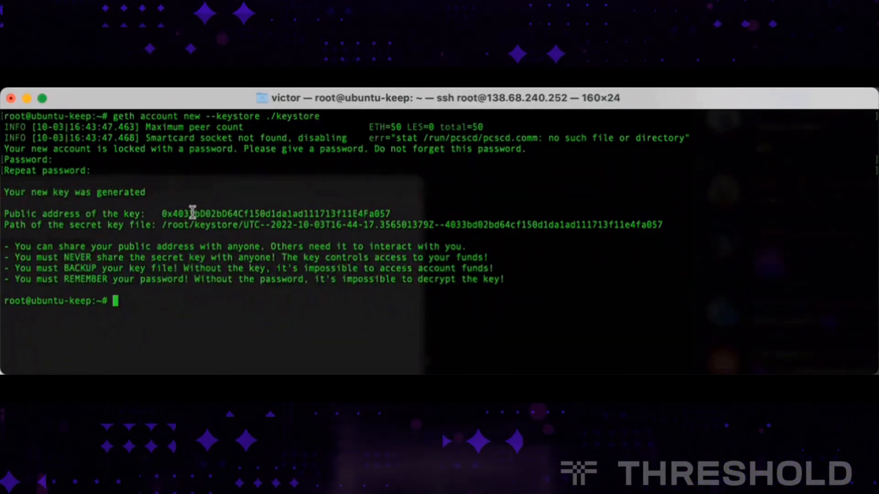
{"action": "left_click_drag", "start_coordinate": [6, 213], "coordinate": [163, 213]}
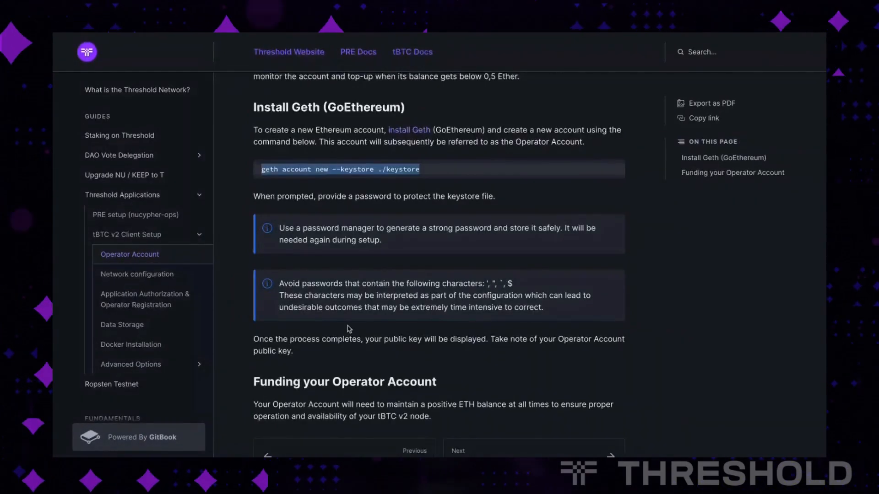
Move from the end of the Operator Account page to the Network configuration page (ports 3919, 9601).
{"action": "scroll", "scroll_direction": "down", "scroll_amount": 3}
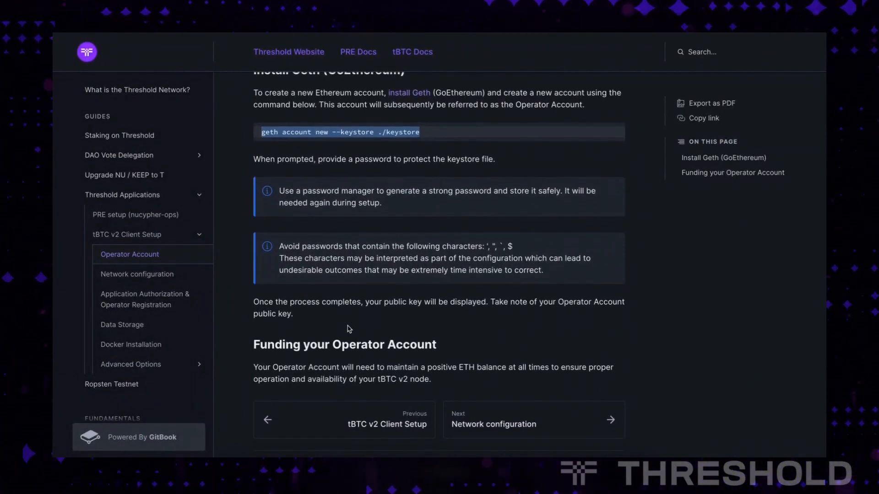
{"action": "scroll", "scroll_direction": "down", "scroll_amount": 3}
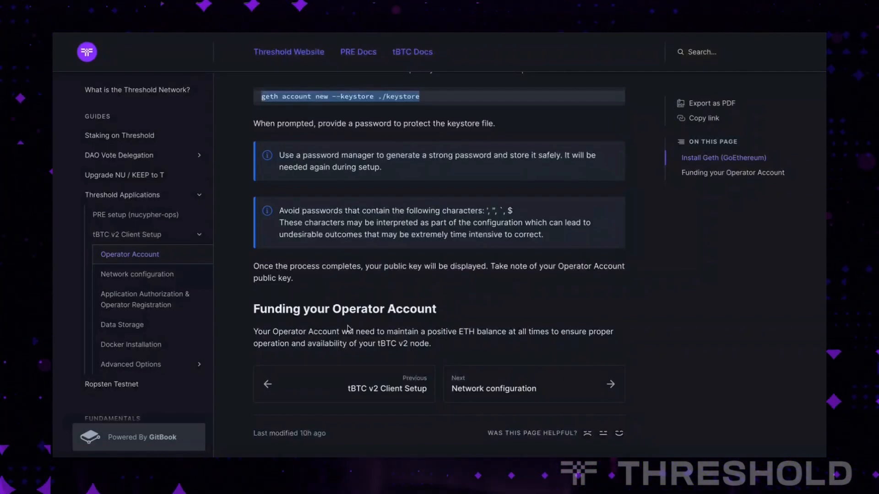
{"action": "mouse_move", "coordinate": [286, 278]}
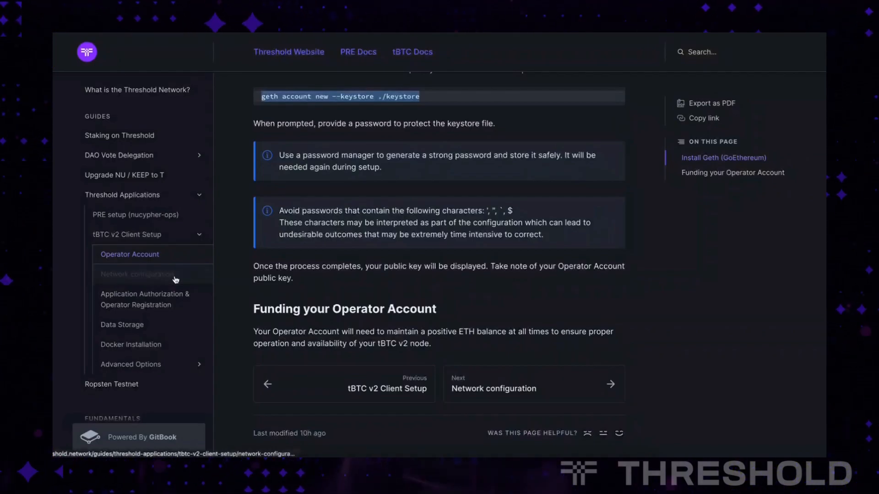
{"action": "left_click", "coordinate": [136, 274]}
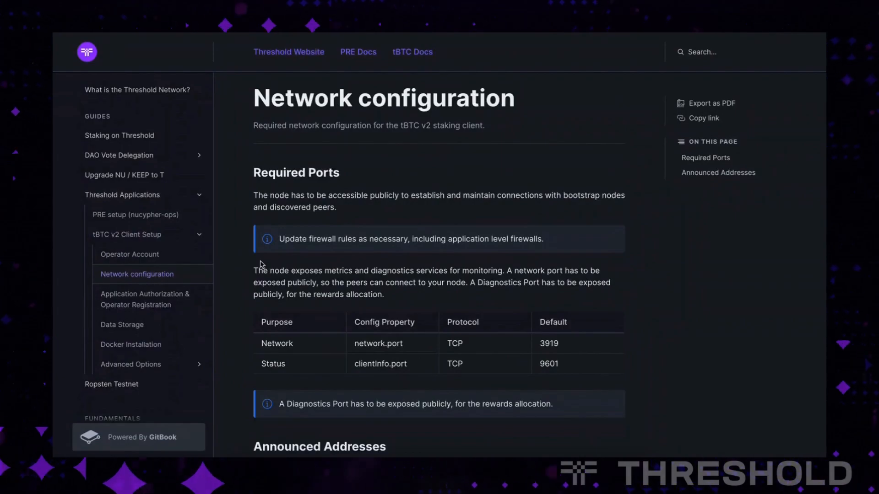
{"action": "scroll", "scroll_direction": "down", "scroll_amount": 3}
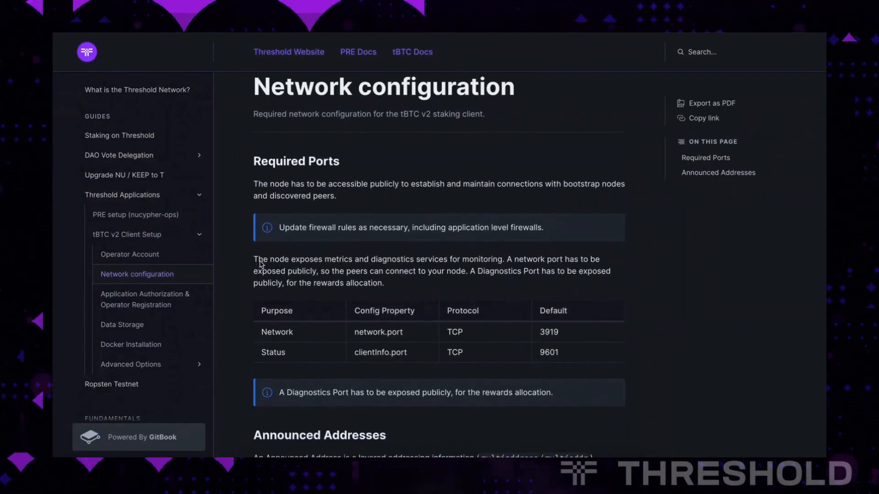
{"action": "scroll", "scroll_direction": "down", "scroll_amount": 3}
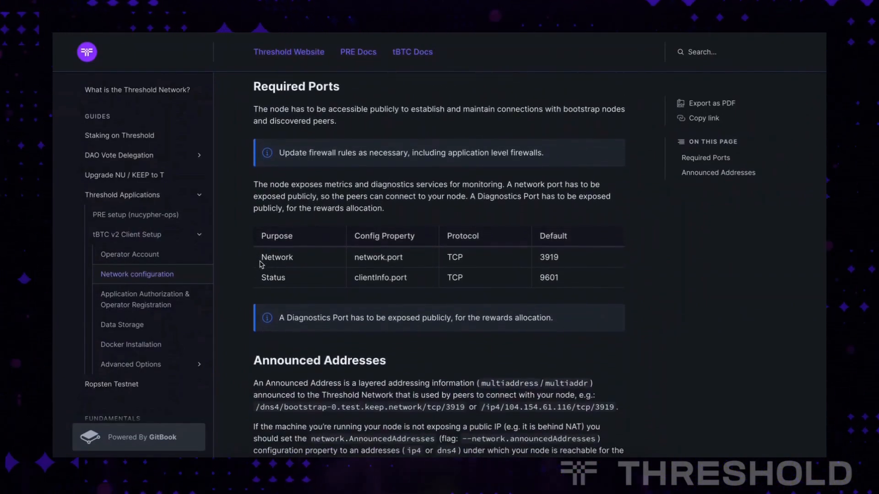
{"action": "scroll", "scroll_direction": "down", "scroll_amount": 3}
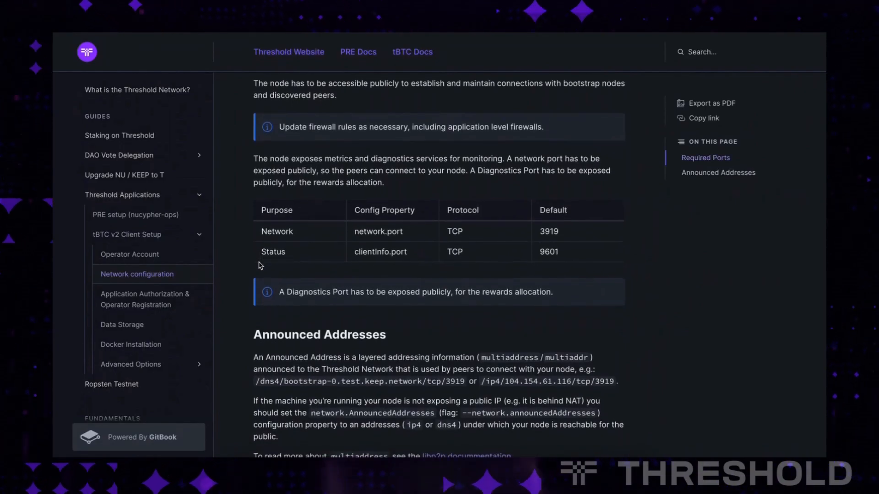
{"action": "scroll", "scroll_direction": "down", "scroll_amount": 3}
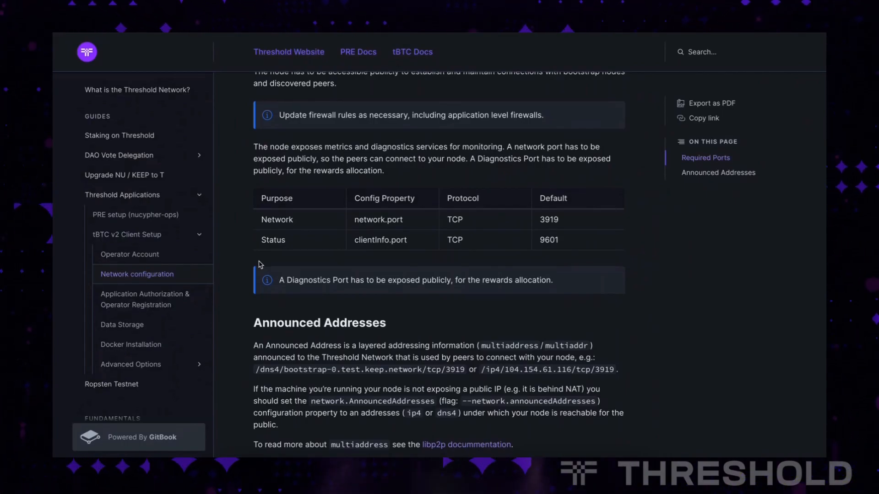
{"action": "scroll", "scroll_direction": "down", "scroll_amount": 3}
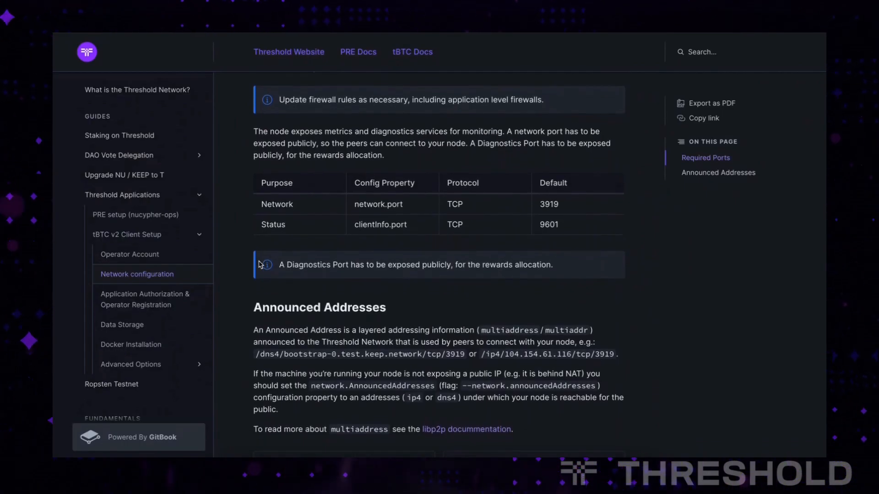
{"action": "scroll", "scroll_direction": "down", "scroll_amount": 3}
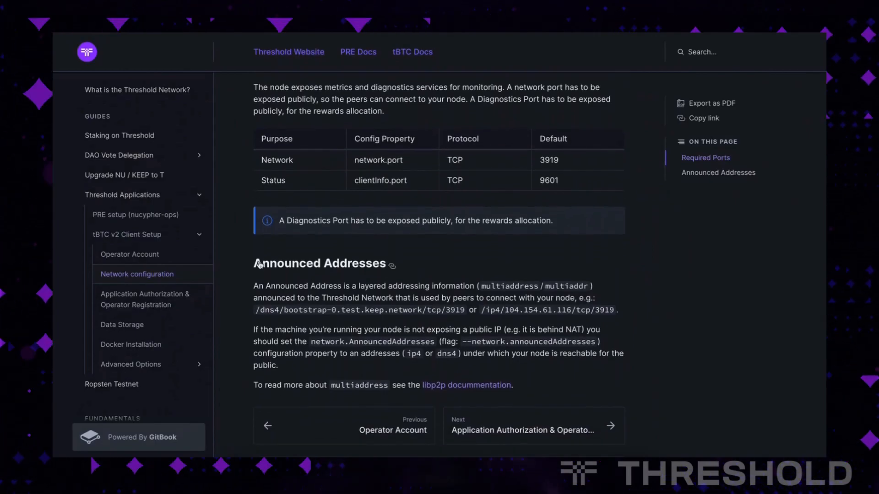
{"action": "scroll", "scroll_direction": "down", "scroll_amount": 3}
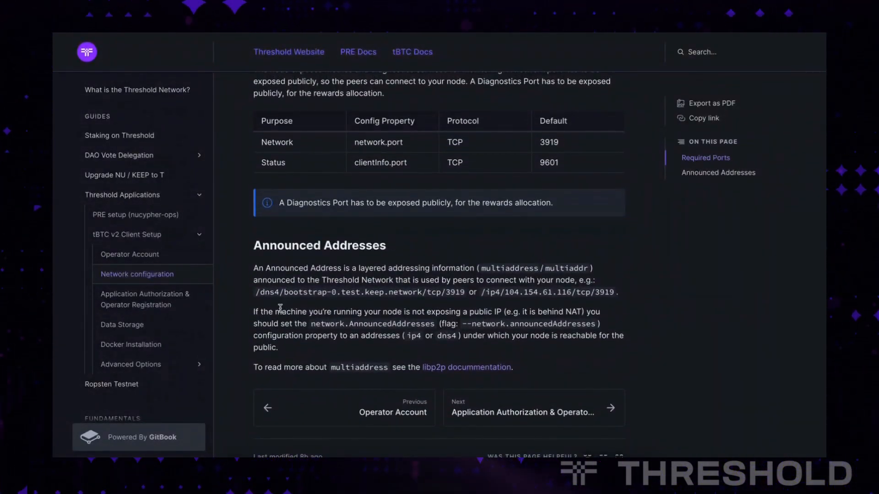
{"action": "mouse_move", "coordinate": [274, 290]}
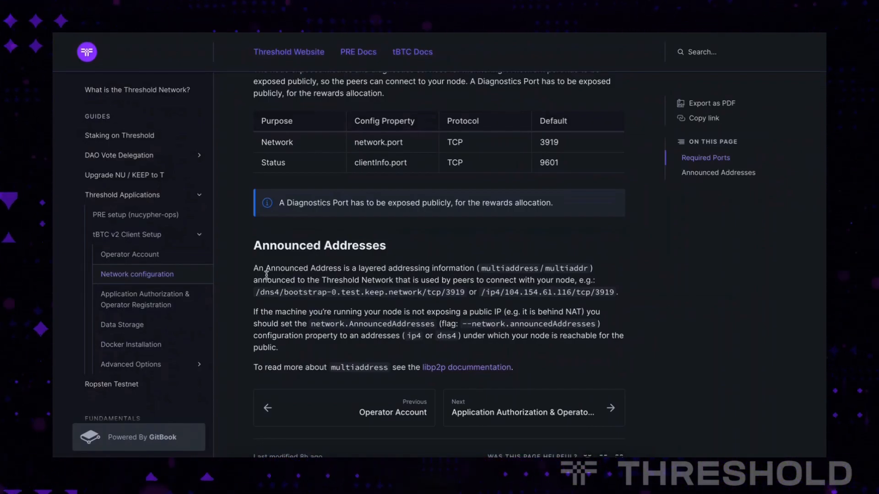
{"action": "scroll", "scroll_direction": "down", "scroll_amount": 3}
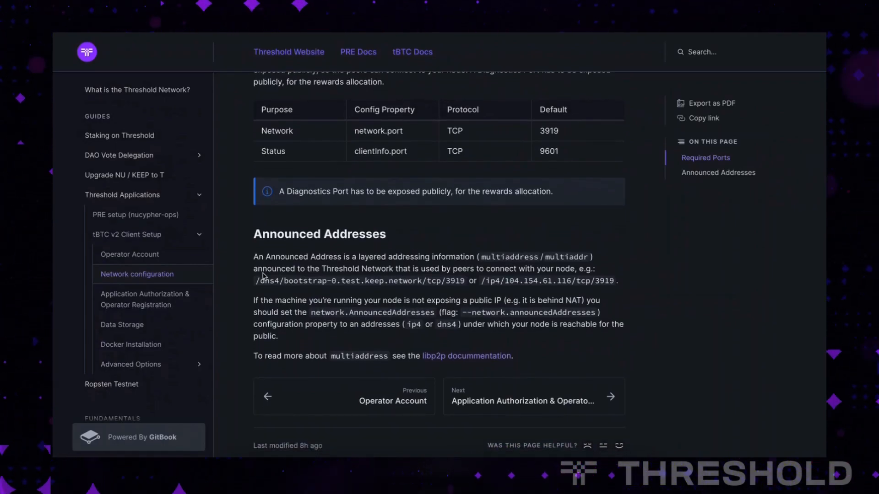
{"action": "scroll", "scroll_direction": "down", "scroll_amount": 3}
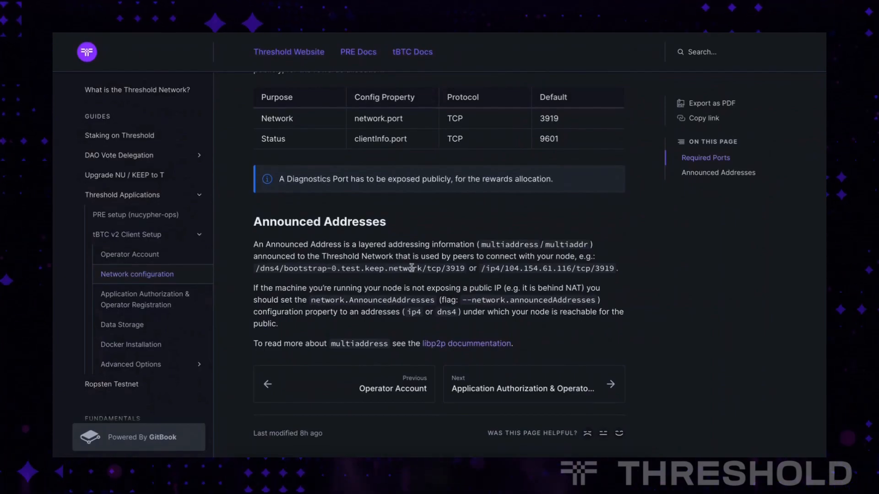
{"action": "mouse_move", "coordinate": [484, 268]}
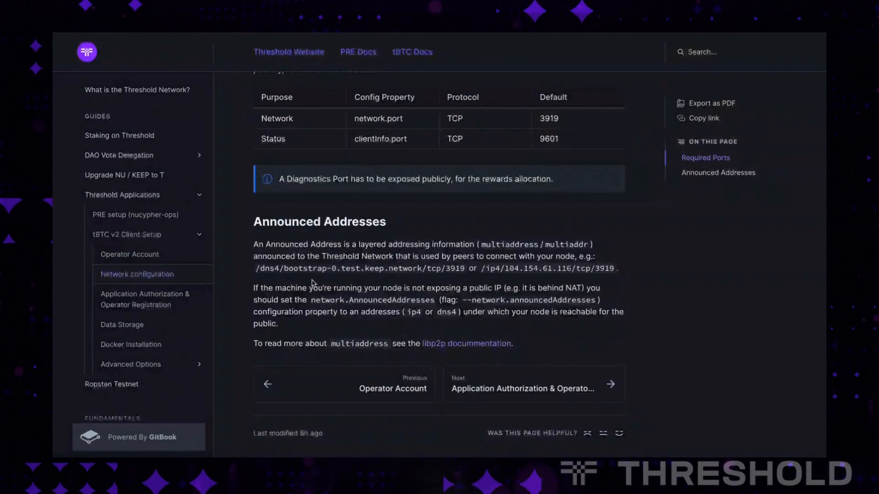
{"action": "mouse_move", "coordinate": [161, 299]}
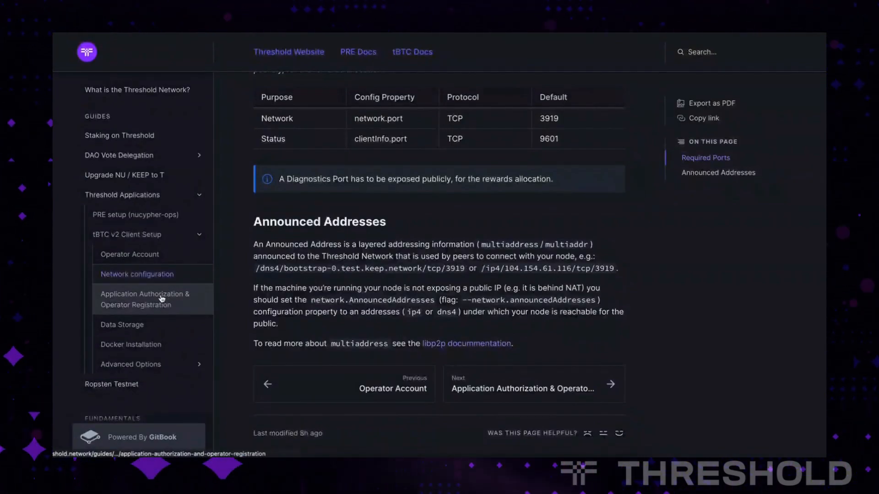
Review the Application Authorization dashboard screenshot, then move to the Data Storage guide page.
{"action": "left_click", "coordinate": [145, 299]}
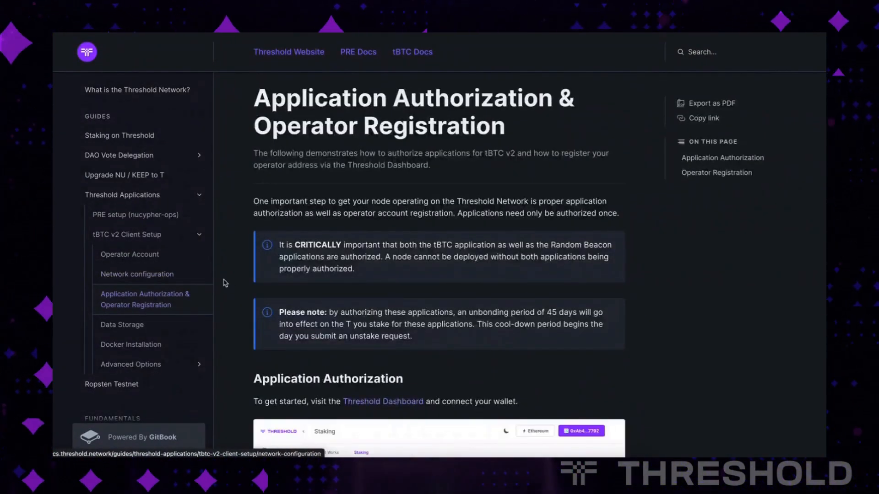
{"action": "scroll", "scroll_direction": "down", "scroll_amount": 3}
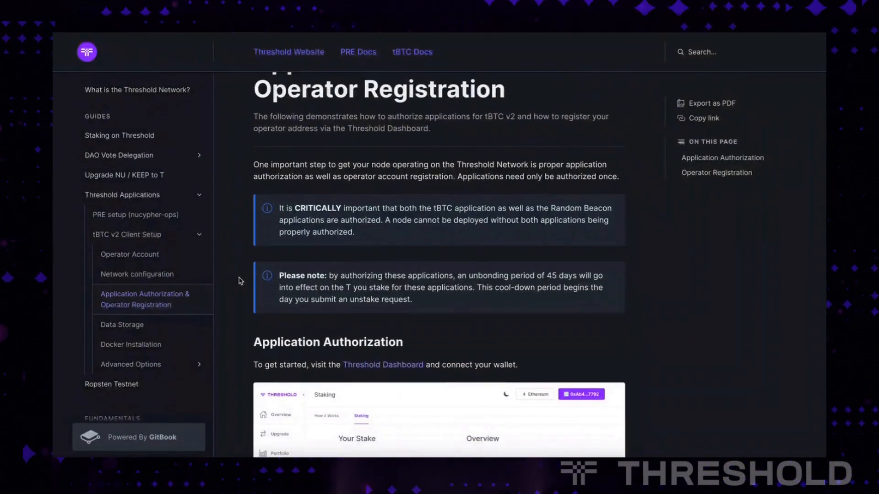
{"action": "scroll", "scroll_direction": "down", "scroll_amount": 3}
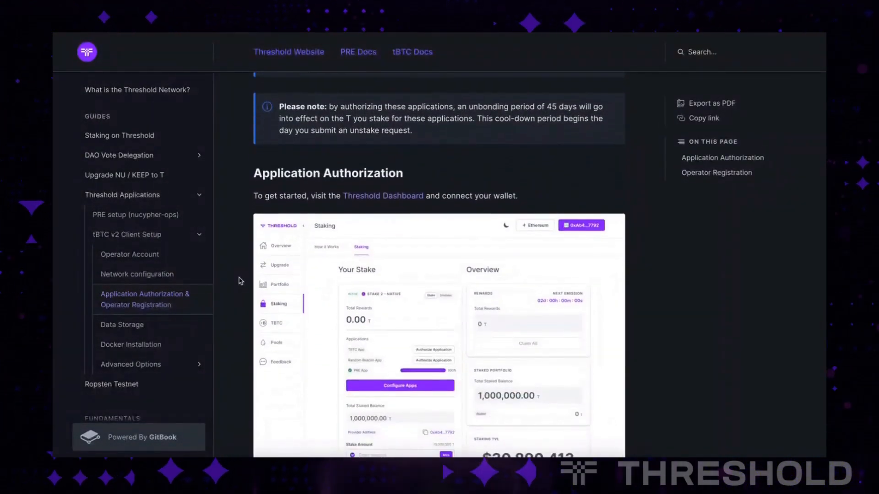
{"action": "scroll", "scroll_direction": "down", "scroll_amount": 3}
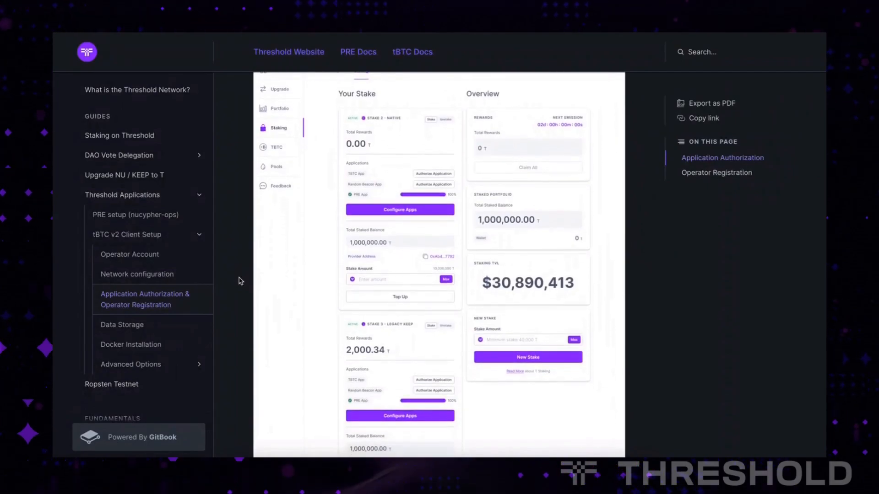
{"action": "mouse_move", "coordinate": [121, 325]}
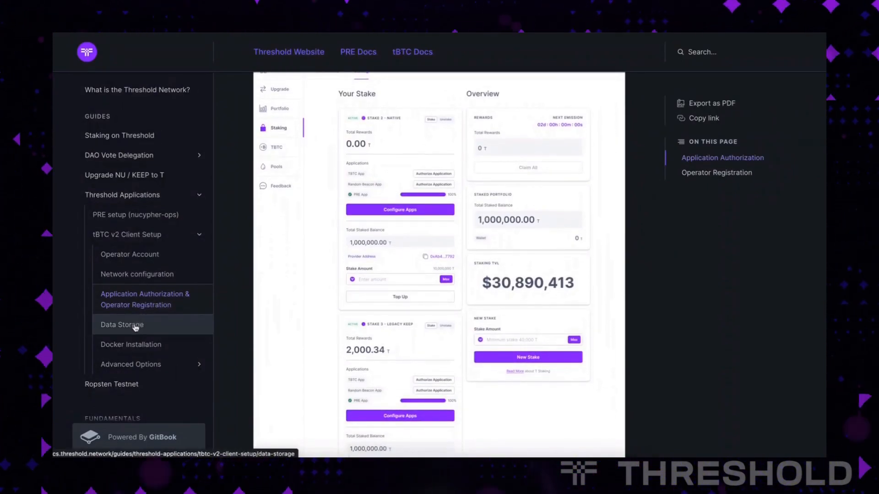
{"action": "left_click", "coordinate": [121, 325]}
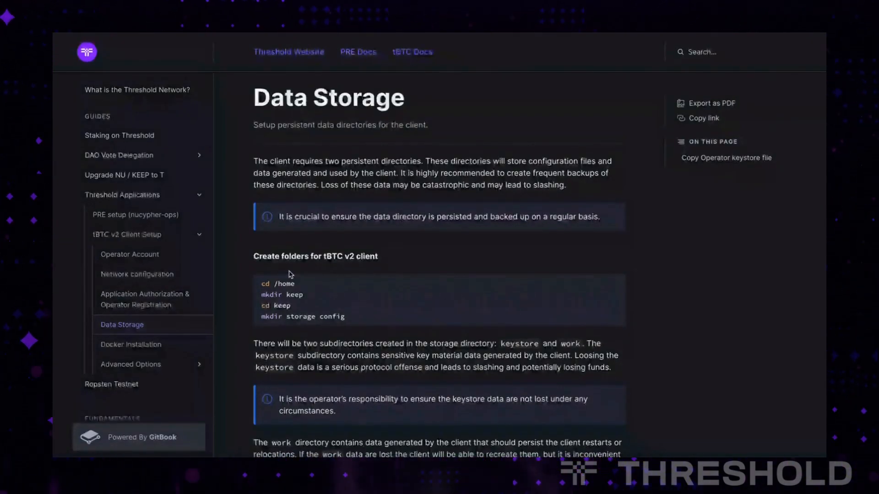
{"action": "scroll", "scroll_direction": "down", "scroll_amount": 3}
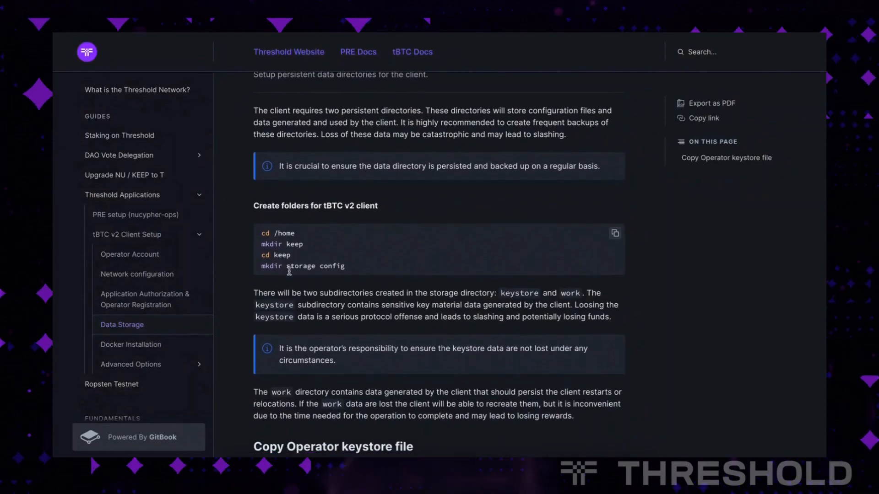
{"action": "scroll", "scroll_direction": "down", "scroll_amount": 3}
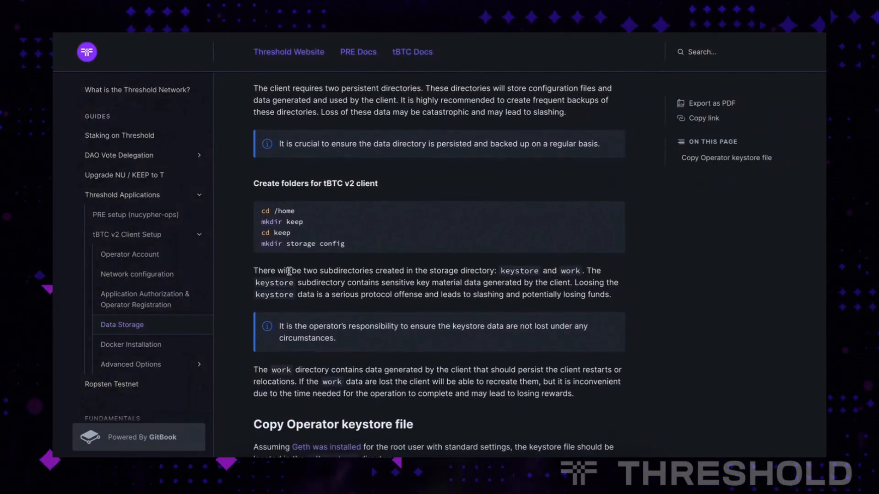
{"action": "scroll", "scroll_direction": "down", "scroll_amount": 3}
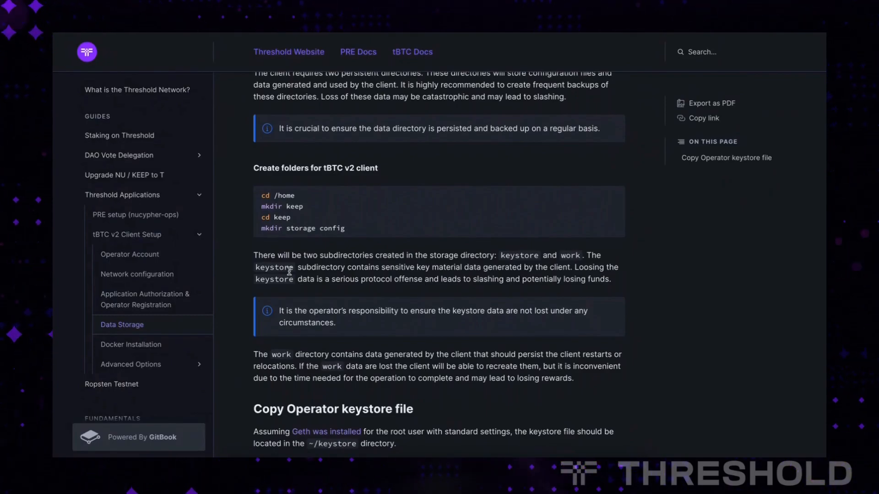
{"action": "scroll", "scroll_direction": "down", "scroll_amount": 3}
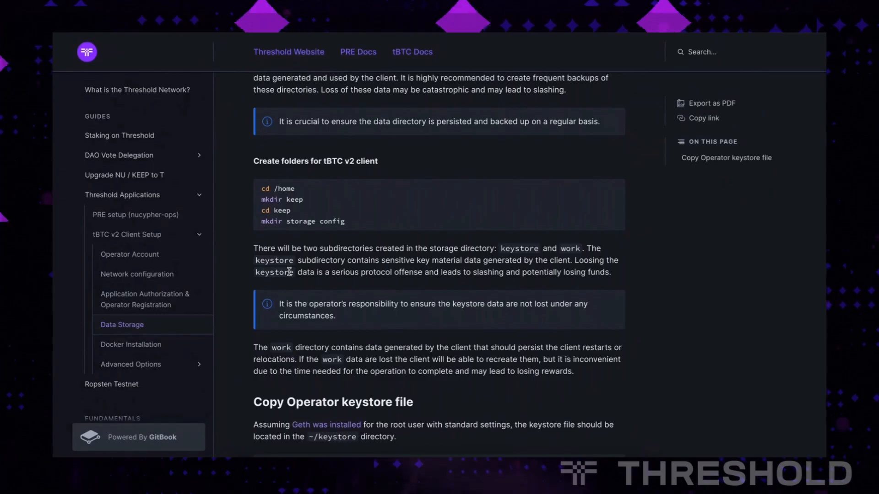
{"action": "scroll", "scroll_direction": "down", "scroll_amount": 3}
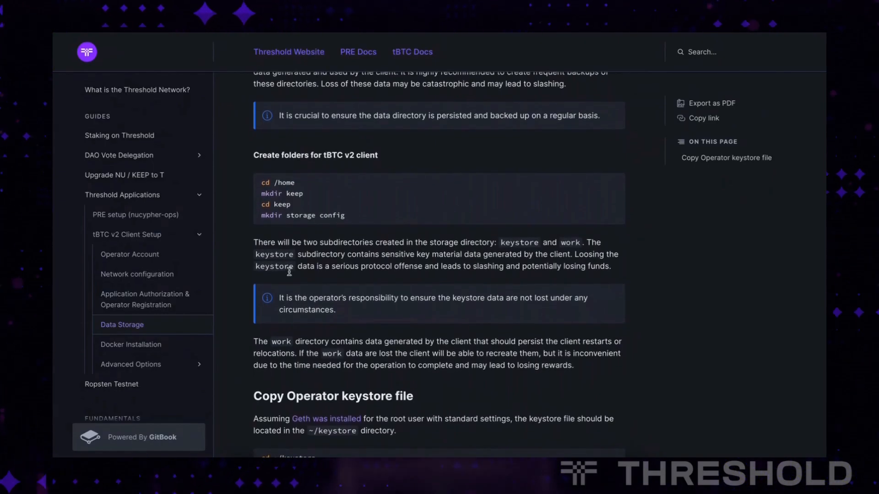
{"action": "scroll", "scroll_direction": "down", "scroll_amount": 3}
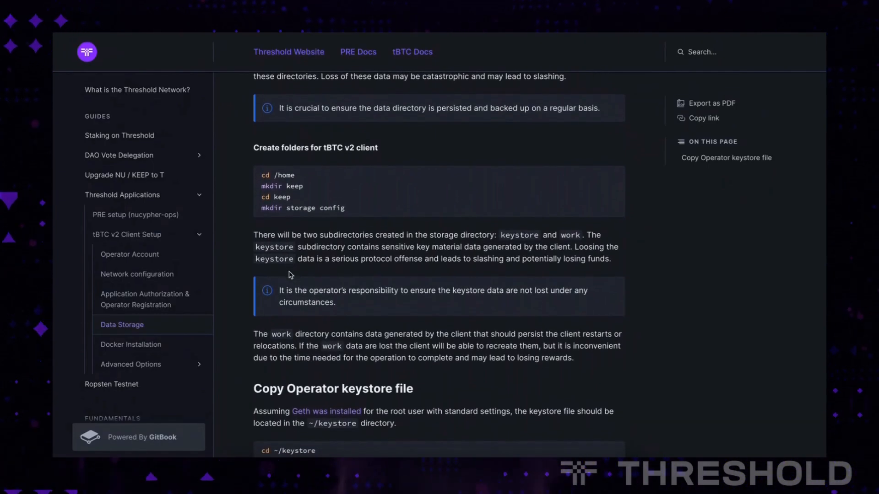
{"action": "scroll", "scroll_direction": "down", "scroll_amount": 3}
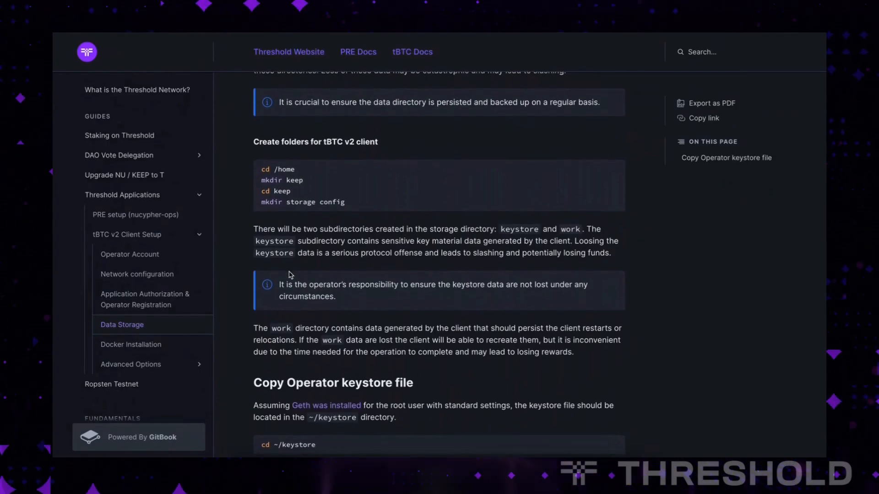
{"action": "scroll", "scroll_direction": "down", "scroll_amount": 3}
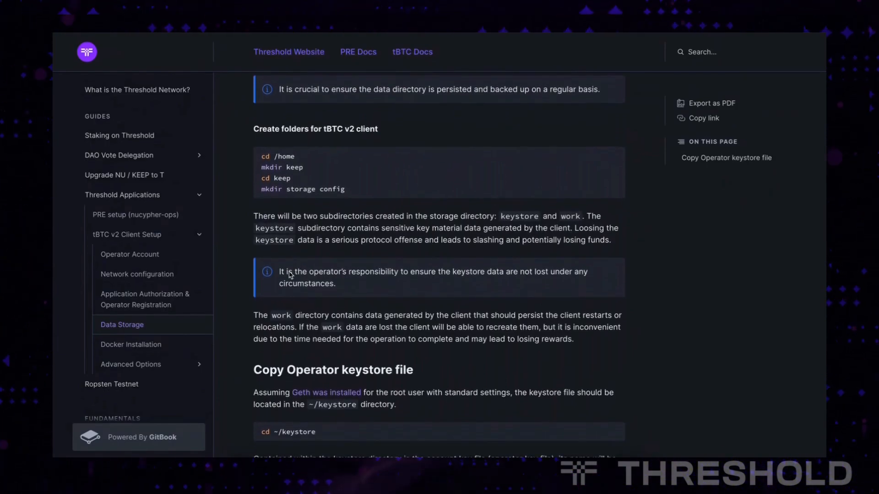
{"action": "scroll", "scroll_direction": "down", "scroll_amount": 3}
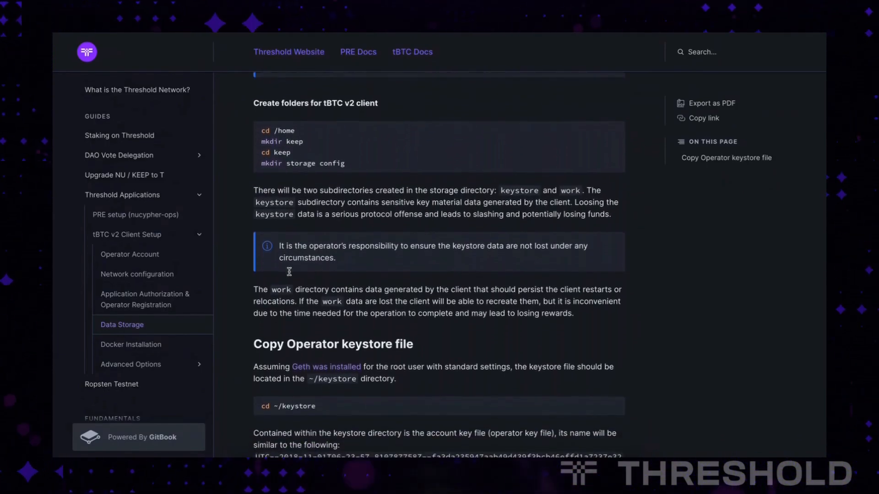
{"action": "scroll", "scroll_direction": "down", "scroll_amount": 3}
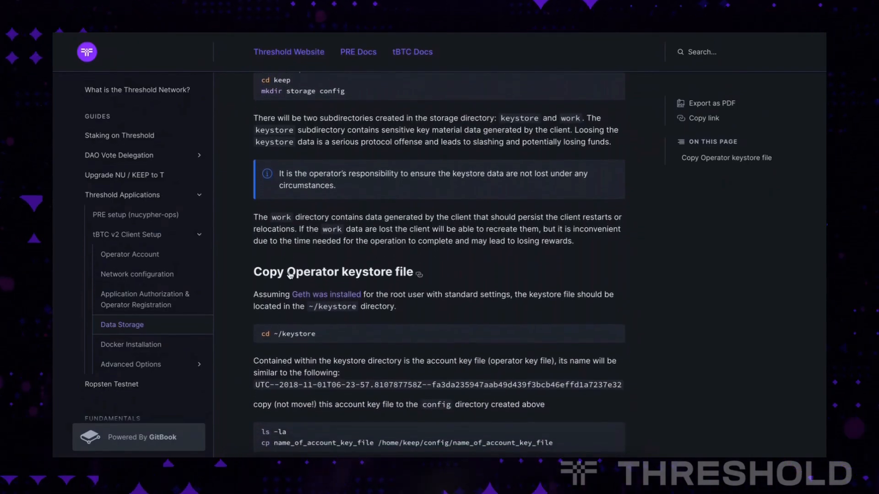
{"action": "scroll", "scroll_direction": "down", "scroll_amount": 3}
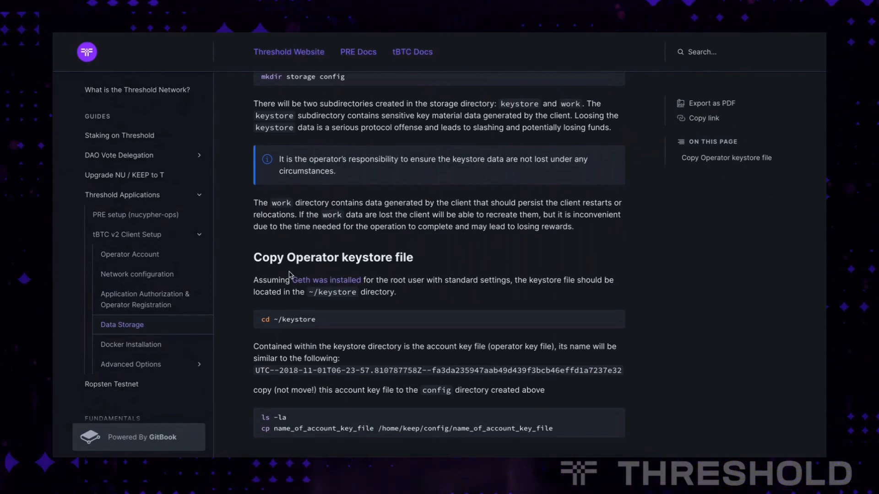
{"action": "scroll", "scroll_direction": "down", "scroll_amount": 3}
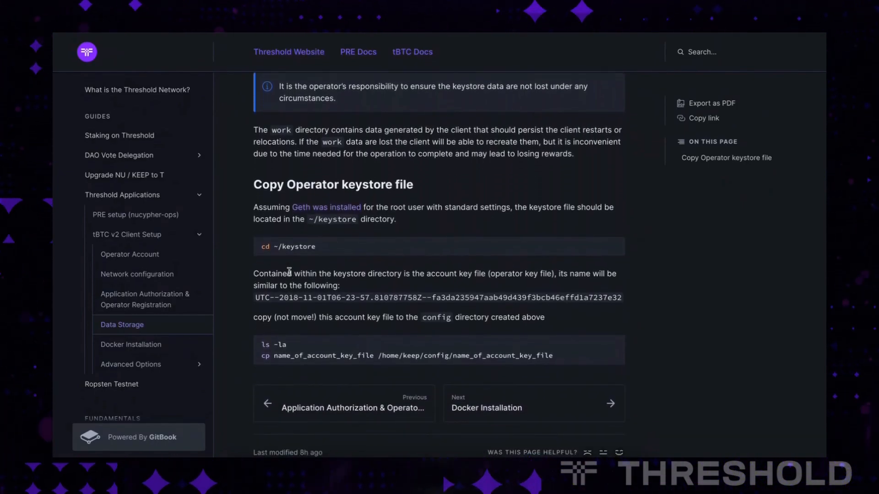
{"action": "scroll", "scroll_direction": "down", "scroll_amount": 3}
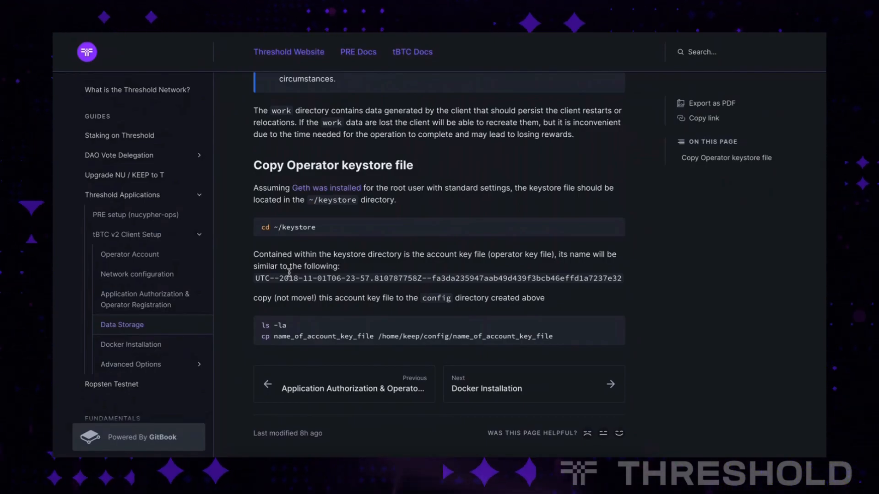
{"action": "mouse_move", "coordinate": [295, 260]}
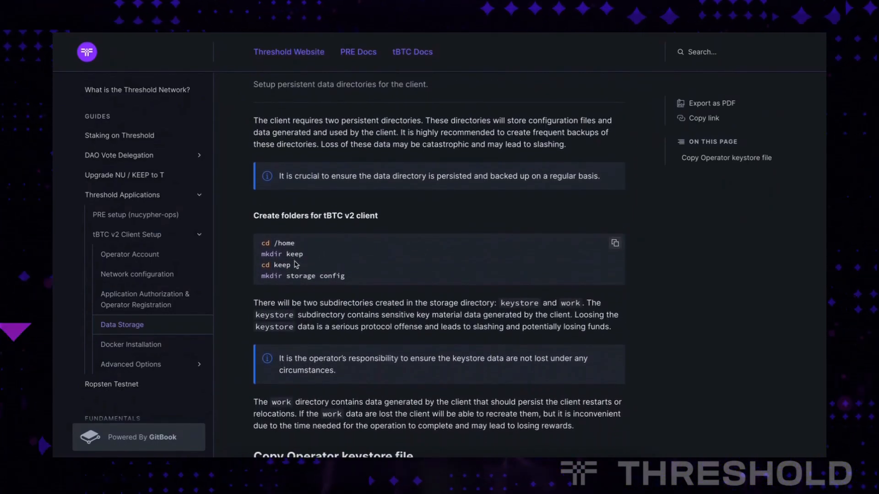
Finish the Data Storage page and move to the Docker Installation guide page.
{"action": "scroll", "scroll_direction": "down", "scroll_amount": 3}
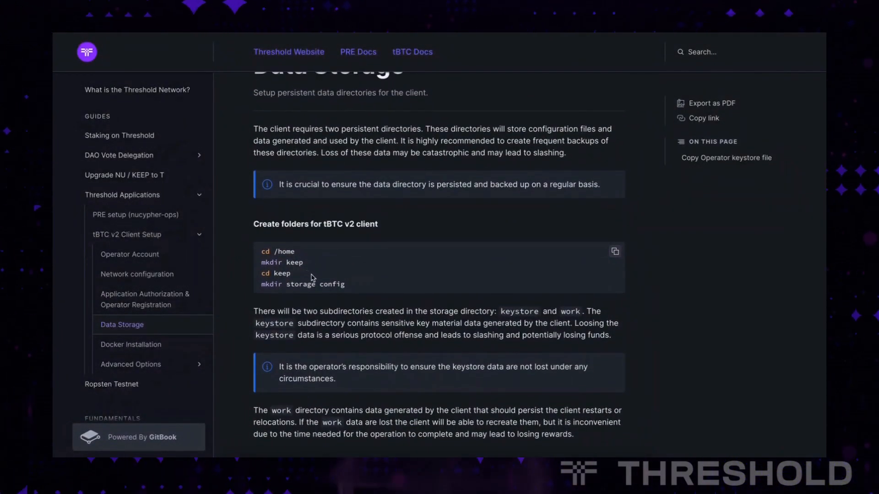
{"action": "scroll", "scroll_direction": "down", "scroll_amount": 3}
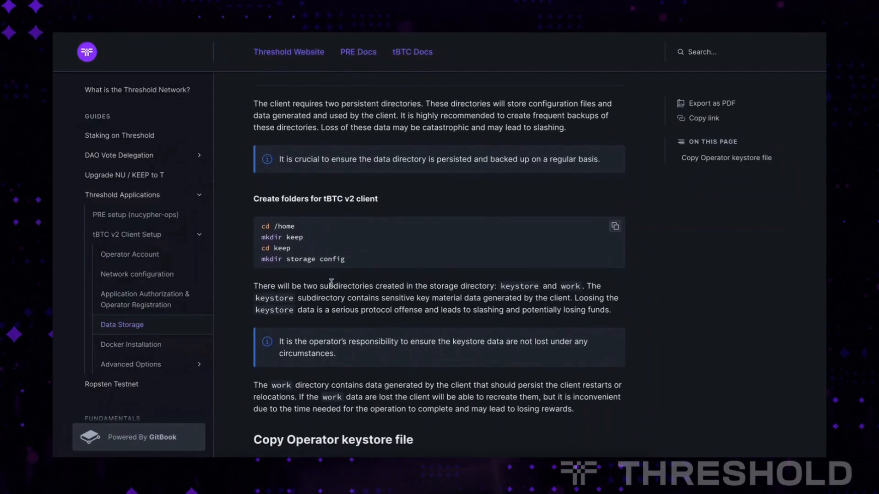
{"action": "scroll", "scroll_direction": "down", "scroll_amount": 3}
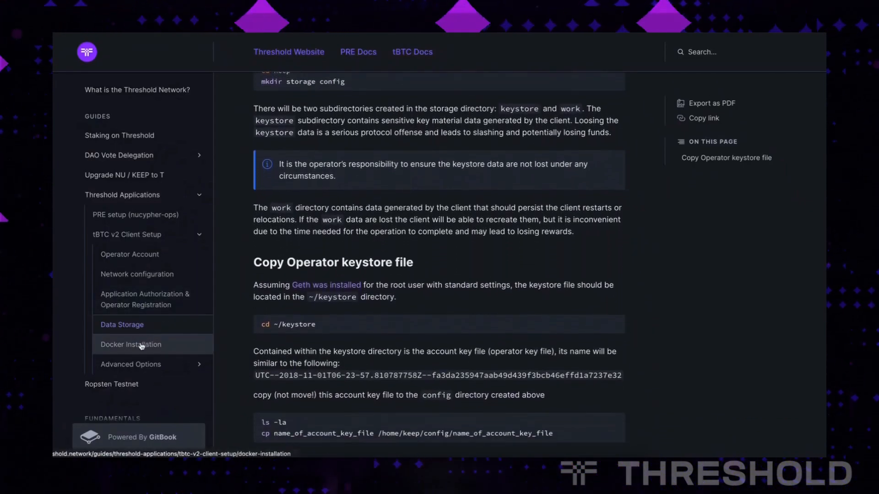
{"action": "left_click", "coordinate": [130, 344]}
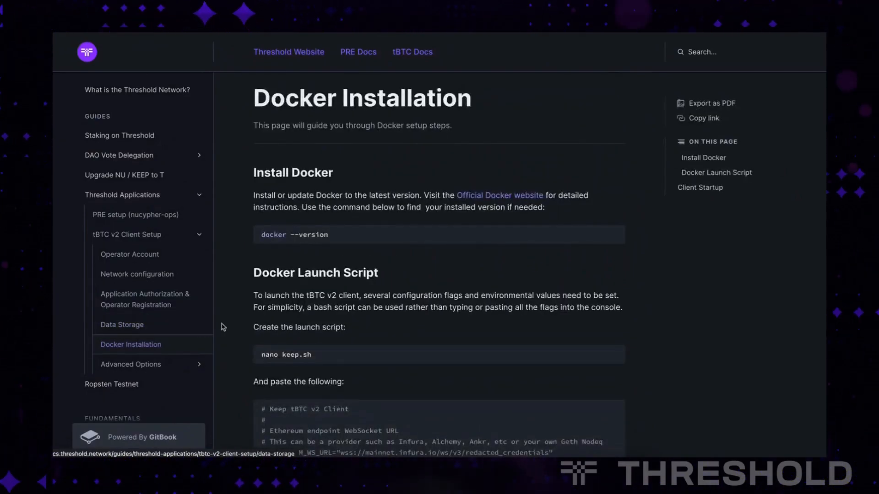
{"action": "mouse_move", "coordinate": [230, 322]}
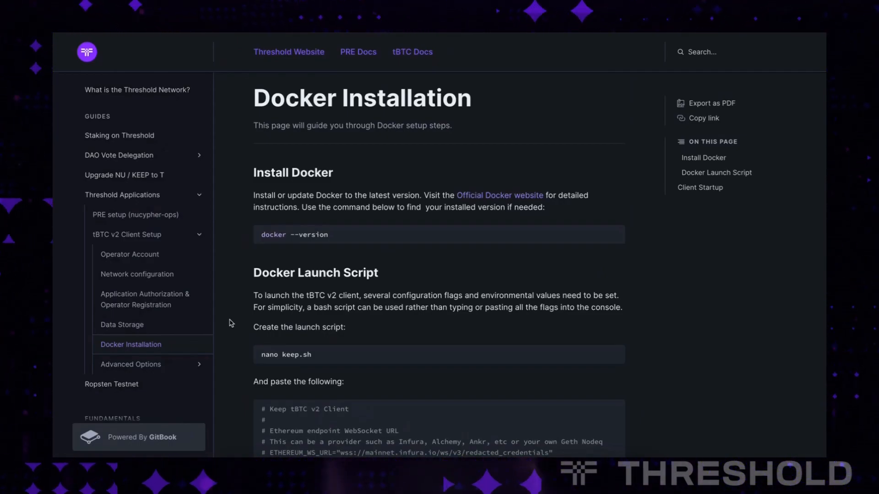
Scroll to the keep.sh launch script with its endpoint, keyfile, public IP and storage settings.
{"action": "scroll", "scroll_direction": "down", "scroll_amount": 3}
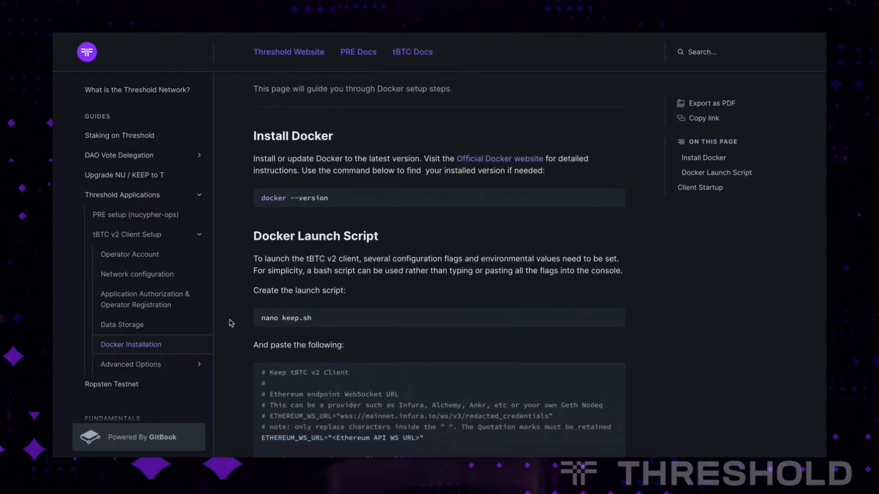
{"action": "scroll", "scroll_direction": "down", "scroll_amount": 3}
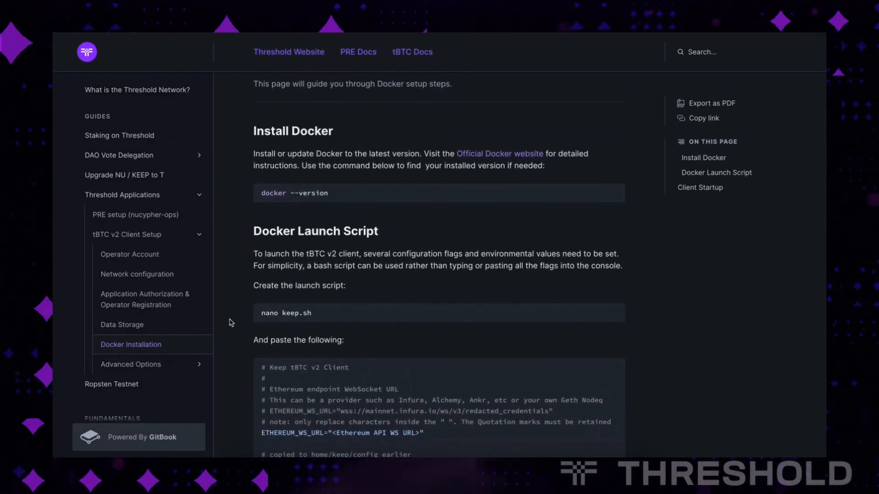
{"action": "scroll", "scroll_direction": "down", "scroll_amount": 3}
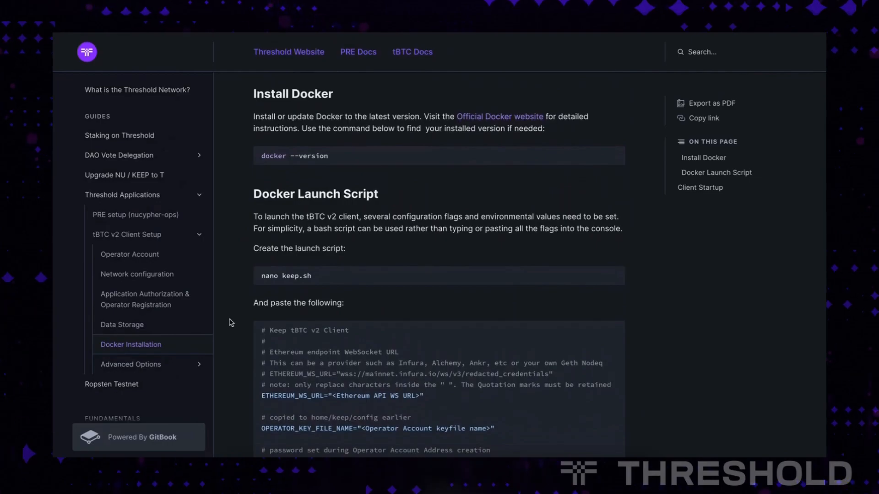
{"action": "scroll", "scroll_direction": "down", "scroll_amount": 3}
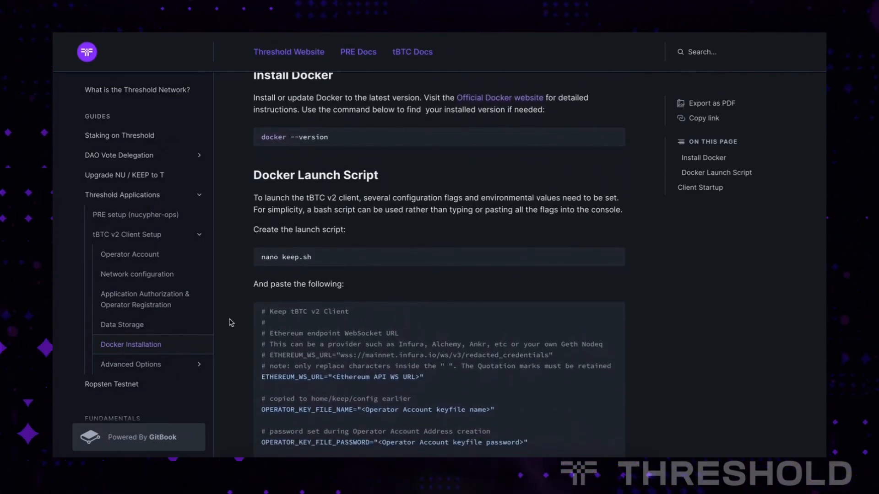
{"action": "scroll", "scroll_direction": "down", "scroll_amount": 3}
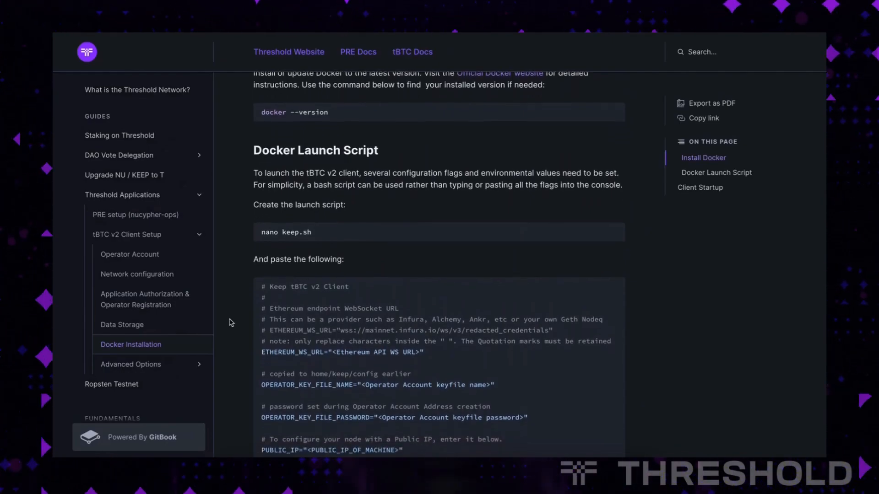
{"action": "scroll", "scroll_direction": "down", "scroll_amount": 3}
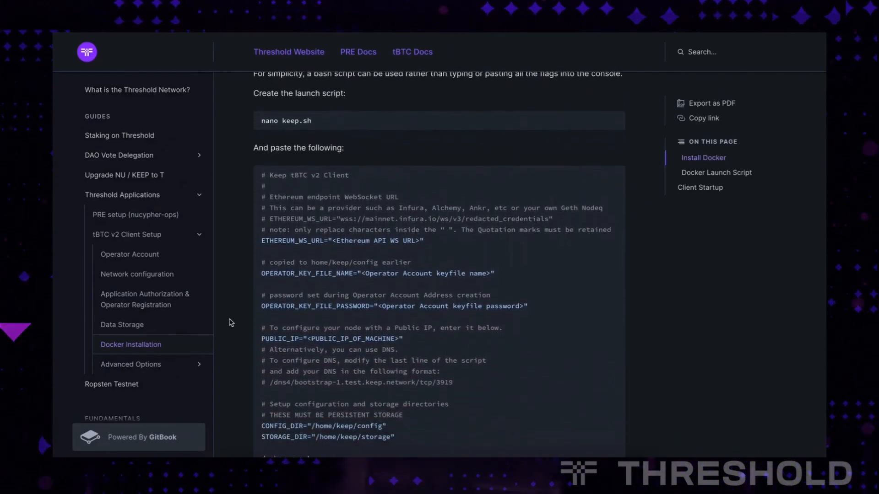
{"action": "scroll", "scroll_direction": "down", "scroll_amount": 3}
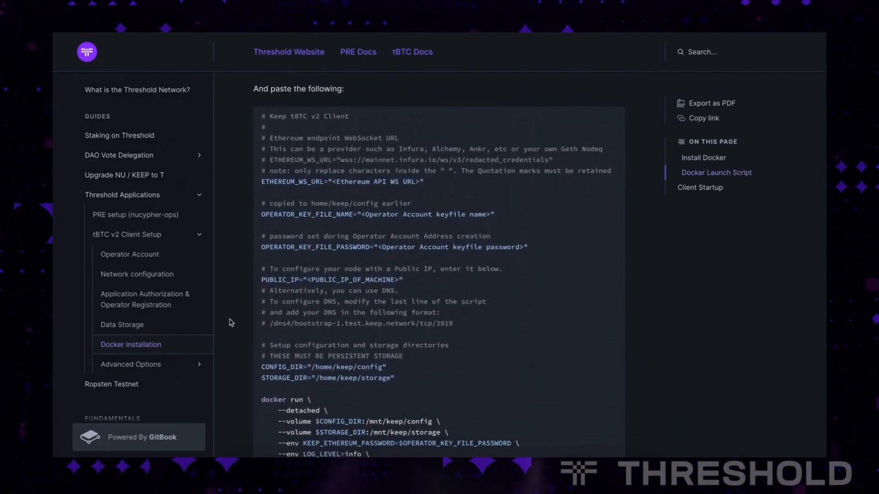
Read through the full docker run command and its flags in keep.sh.
{"action": "scroll", "scroll_direction": "down", "scroll_amount": 3}
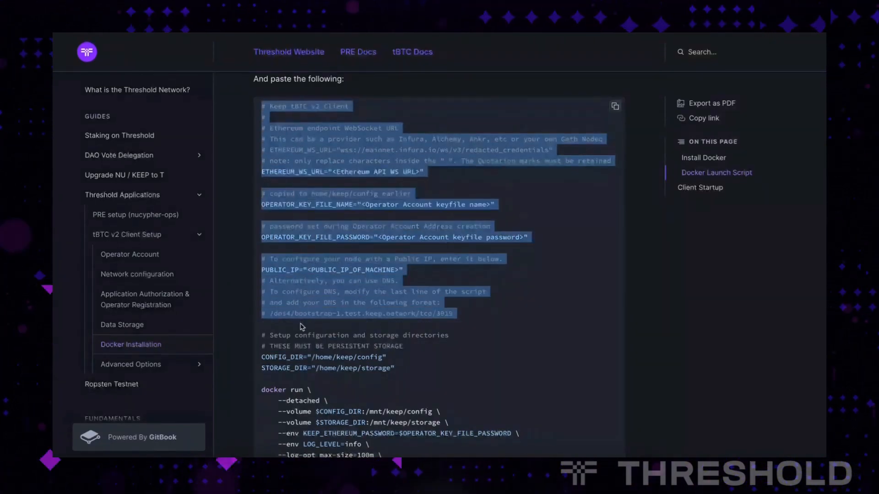
{"action": "scroll", "scroll_direction": "down", "scroll_amount": 3}
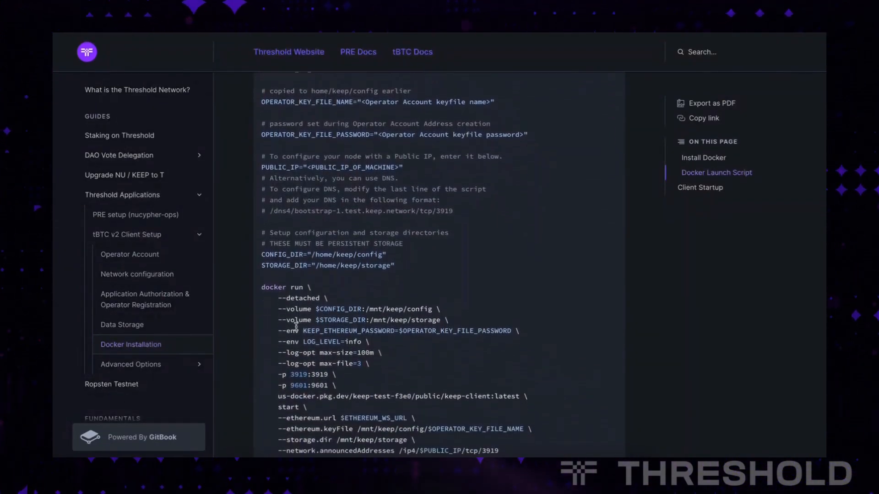
{"action": "scroll", "scroll_direction": "down", "scroll_amount": 3}
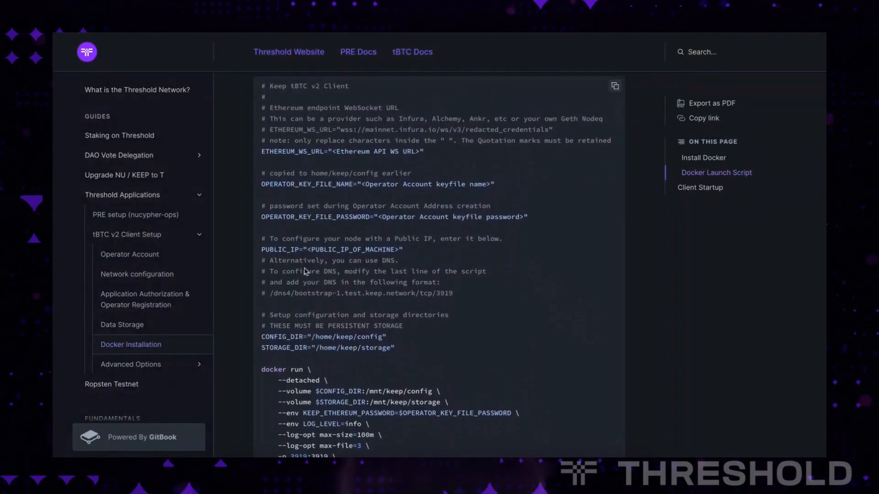
{"action": "mouse_move", "coordinate": [306, 173]}
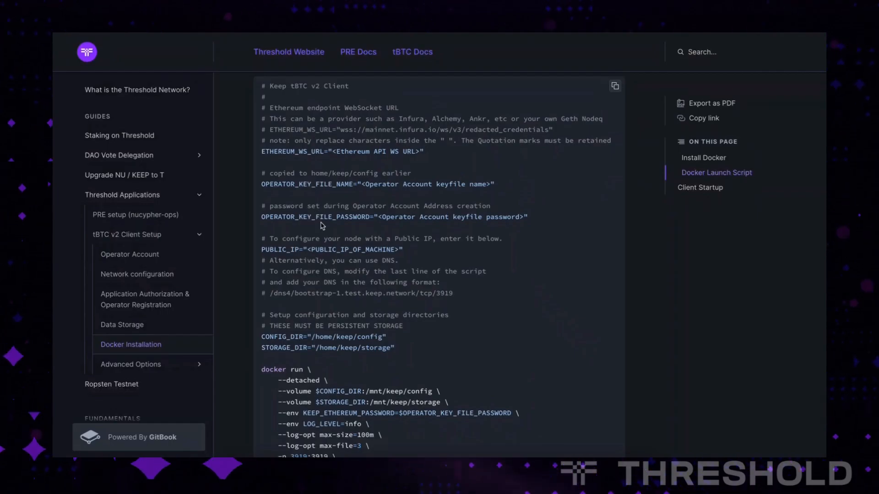
{"action": "mouse_move", "coordinate": [327, 206]}
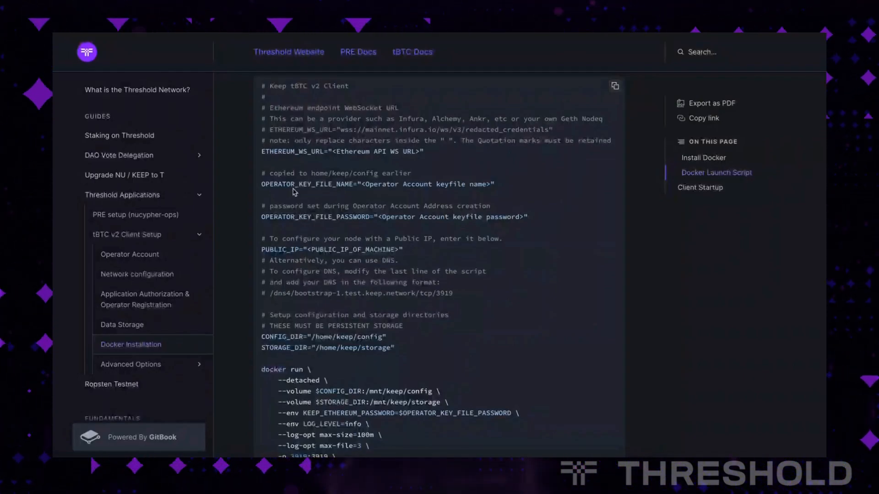
{"action": "mouse_move", "coordinate": [323, 181]}
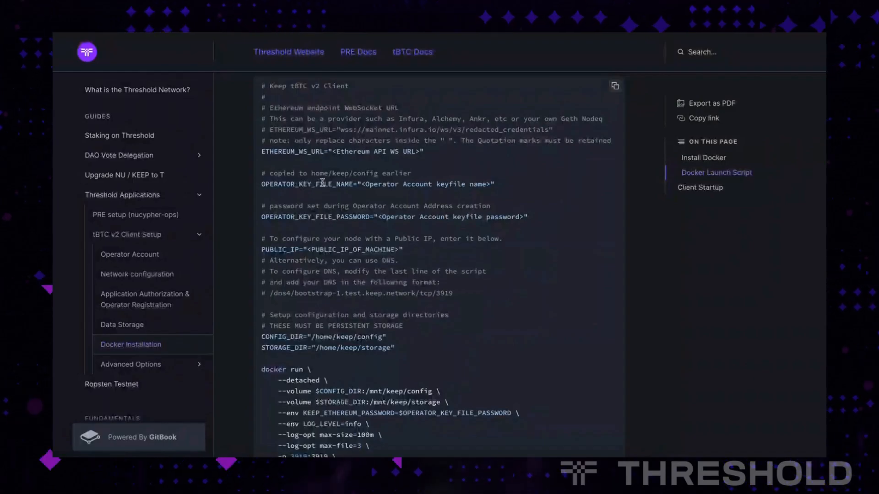
{"action": "mouse_move", "coordinate": [339, 213]}
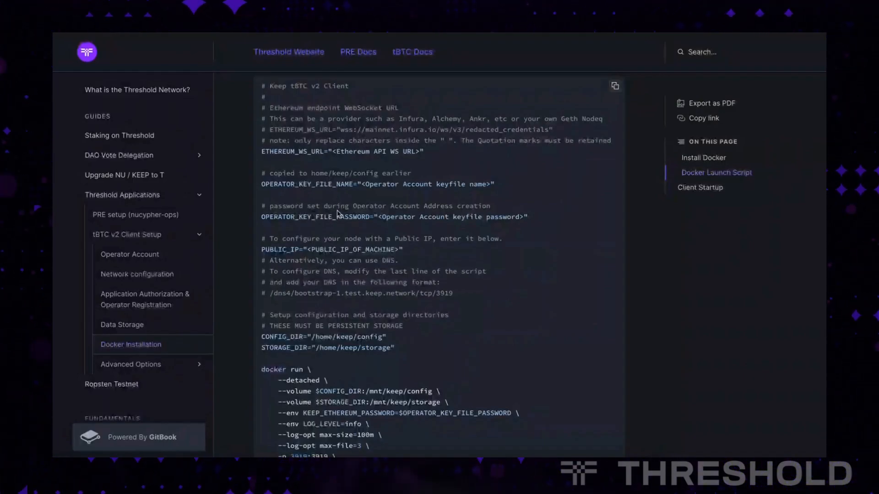
{"action": "scroll", "scroll_direction": "down", "scroll_amount": 3}
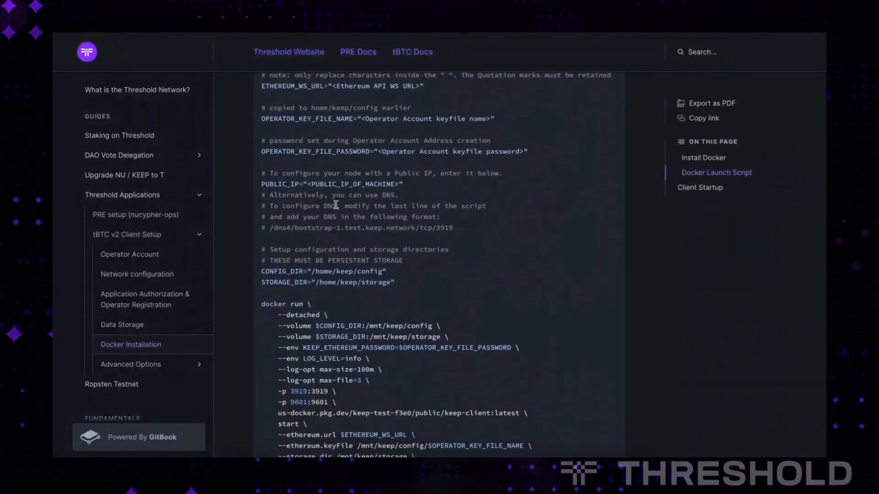
{"action": "mouse_move", "coordinate": [334, 215]}
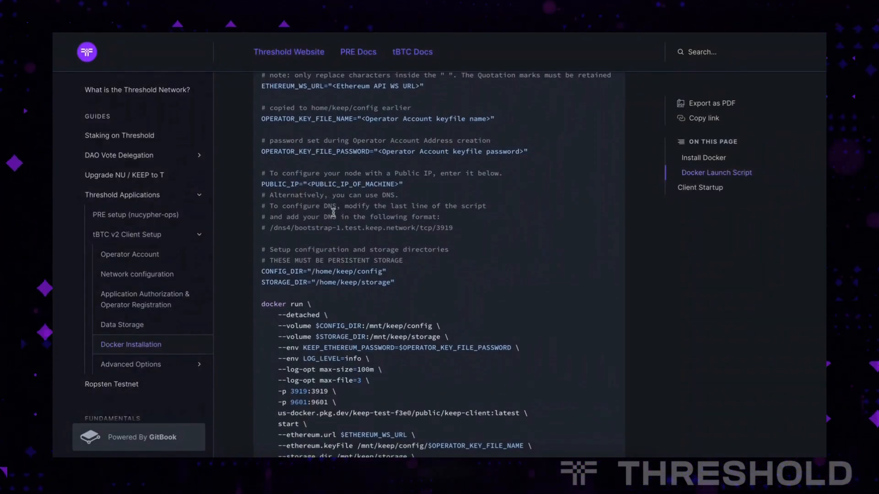
{"action": "scroll", "scroll_direction": "down", "scroll_amount": 3}
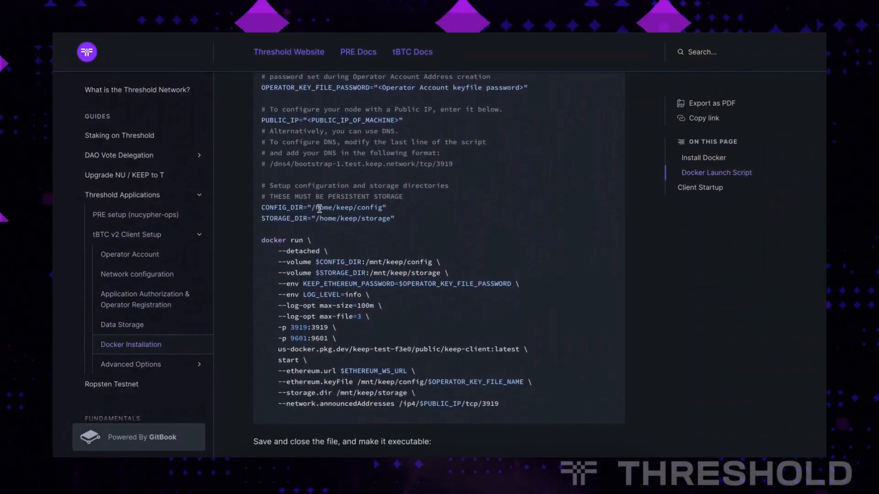
{"action": "mouse_move", "coordinate": [346, 207]}
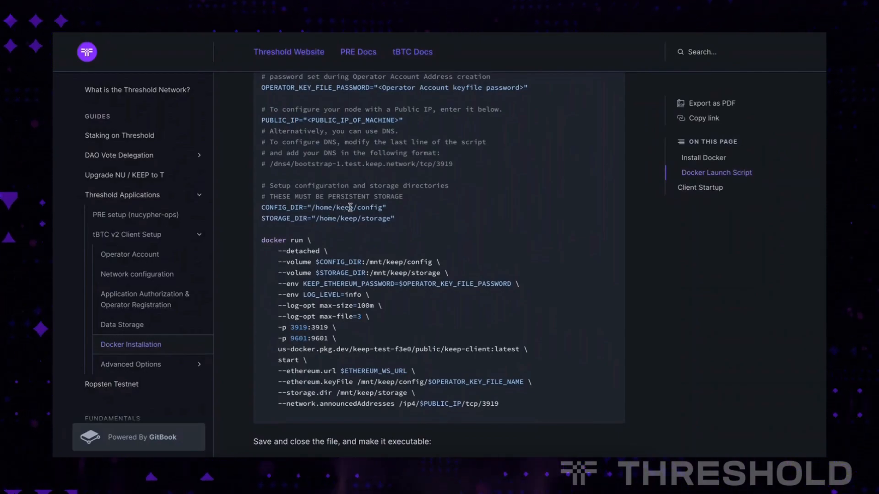
{"action": "scroll", "scroll_direction": "down", "scroll_amount": 3}
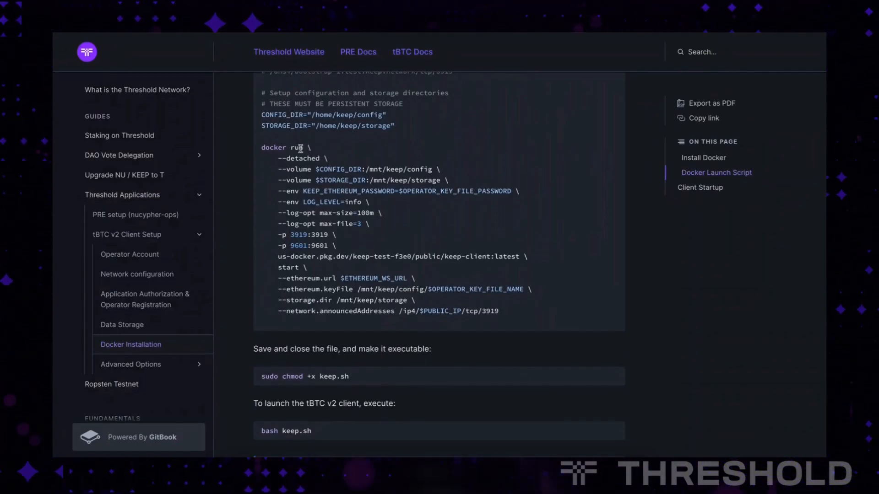
{"action": "mouse_move", "coordinate": [308, 178]}
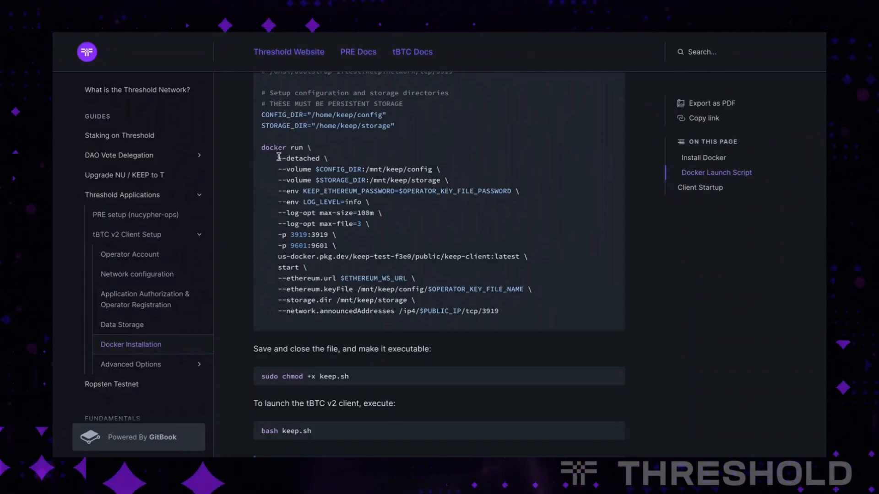
Highlight the --detached flag and reach the chmod +x keep.sh and bash keep.sh steps.
{"action": "double_click", "coordinate": [300, 158]}
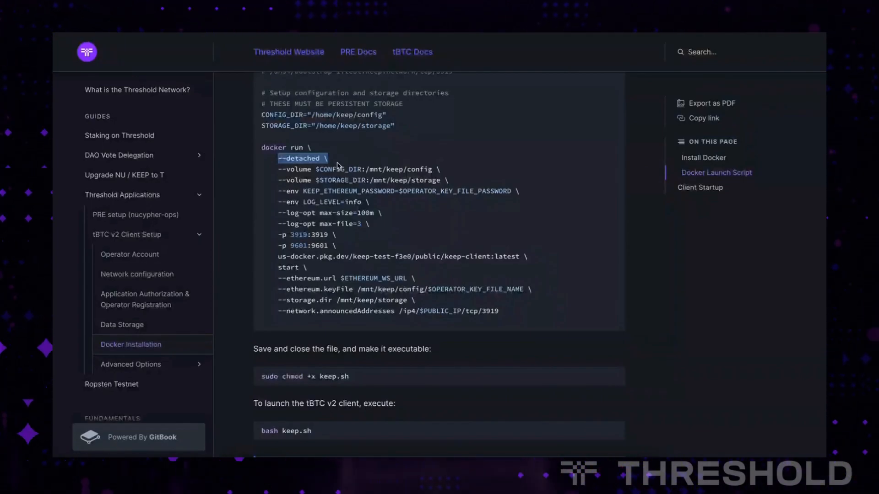
{"action": "mouse_move", "coordinate": [350, 238]}
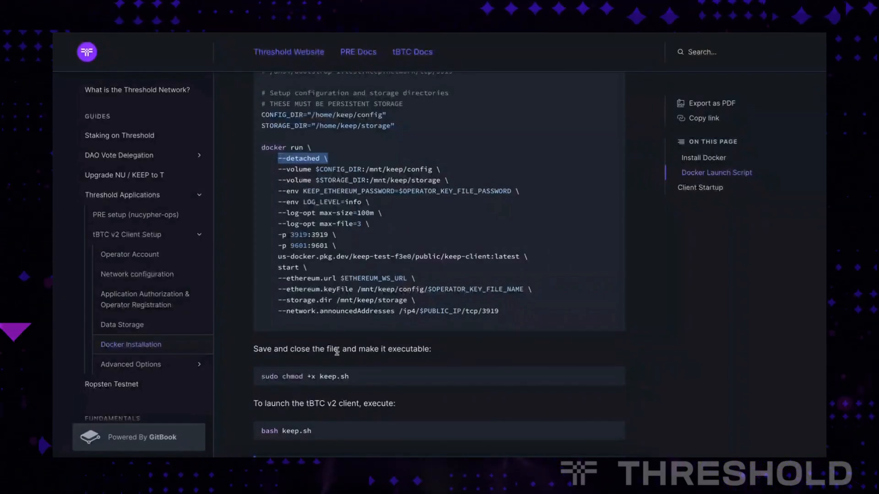
{"action": "scroll", "scroll_direction": "down", "scroll_amount": 3}
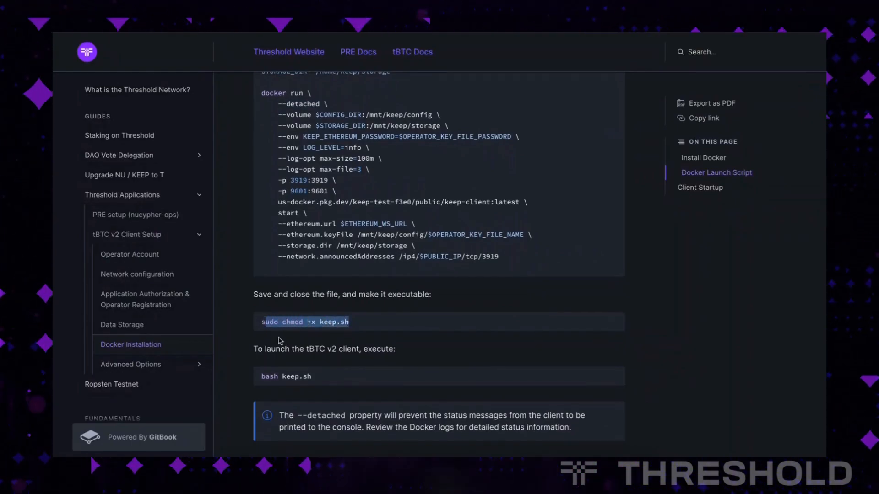
{"action": "mouse_move", "coordinate": [296, 378]}
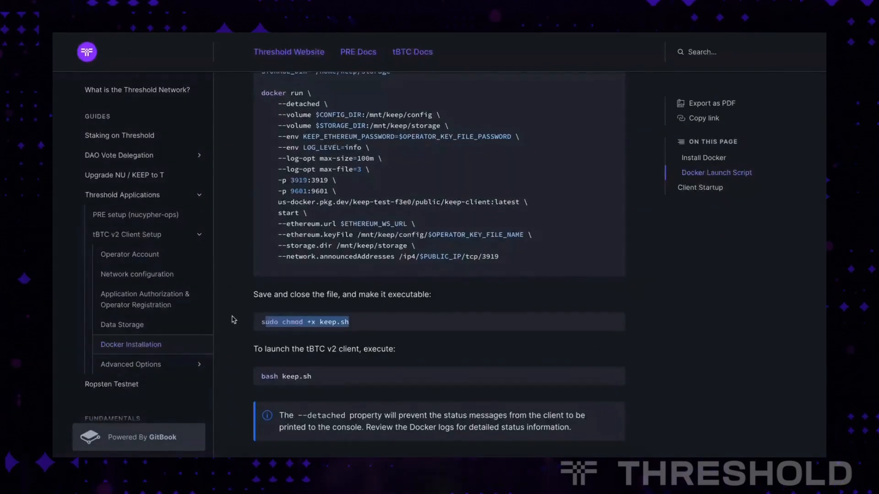
Review the Client Startup sample docker logs with the KEEP banner and 'node is up and running' line.
{"action": "scroll", "scroll_direction": "down", "scroll_amount": 3}
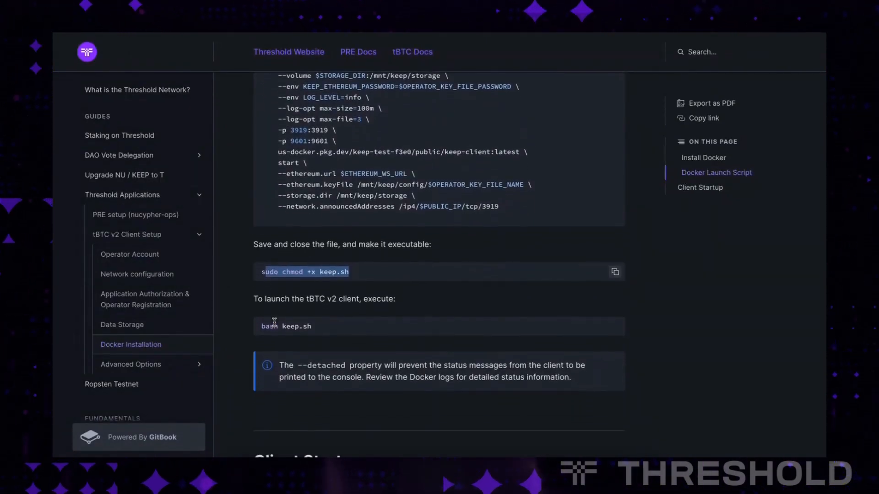
{"action": "scroll", "scroll_direction": "down", "scroll_amount": 3}
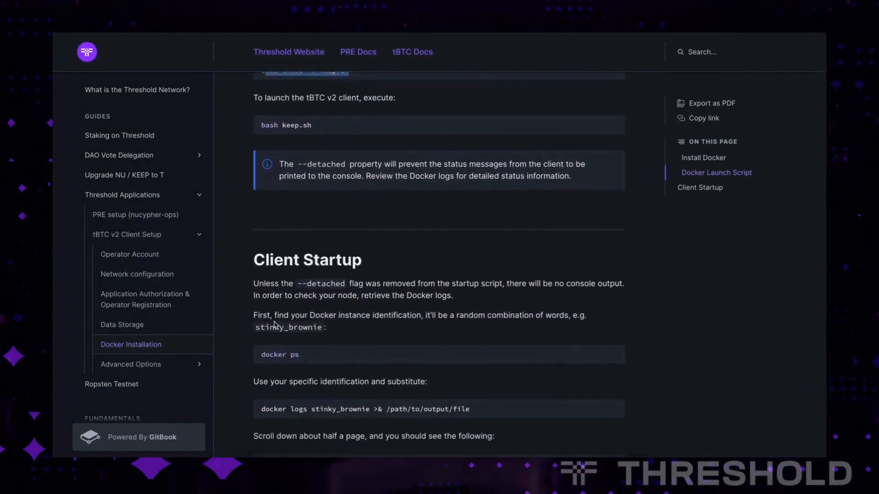
{"action": "scroll", "scroll_direction": "down", "scroll_amount": 3}
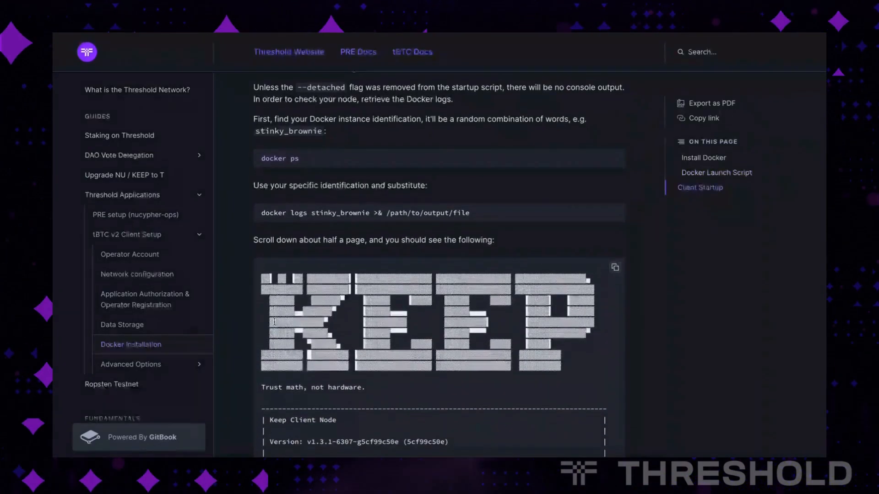
{"action": "scroll", "scroll_direction": "down", "scroll_amount": 3}
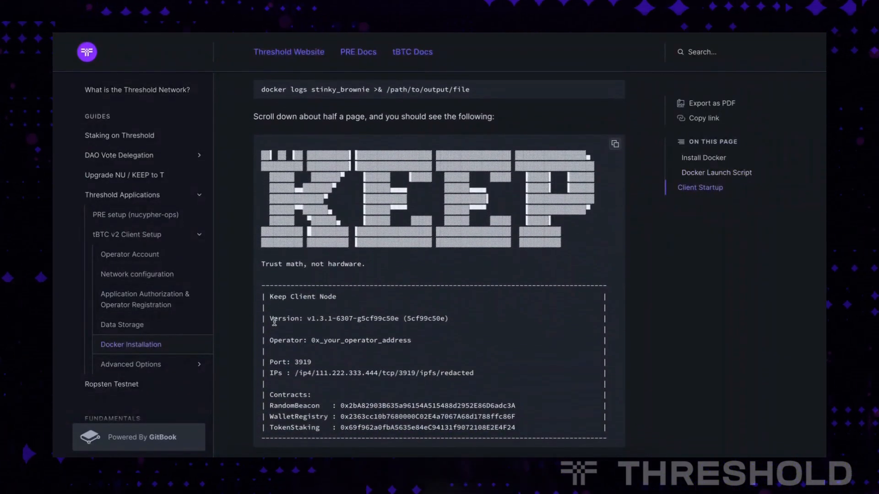
{"action": "scroll", "scroll_direction": "down", "scroll_amount": 3}
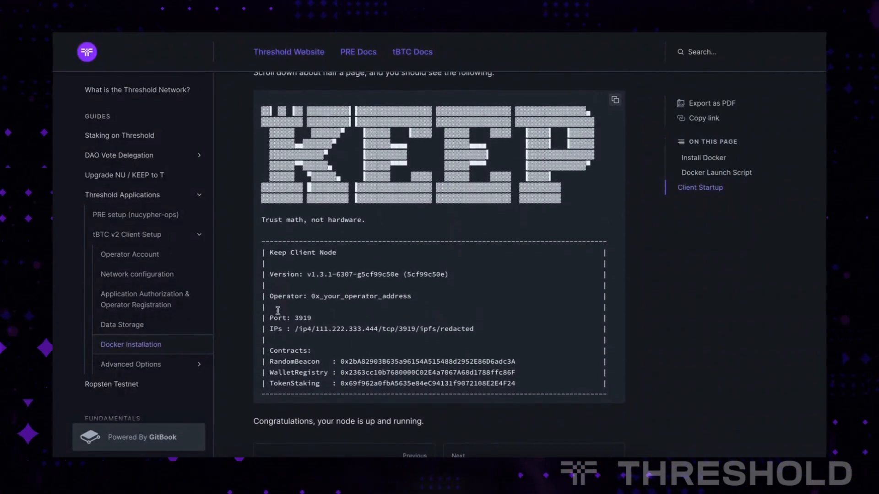
{"action": "scroll", "scroll_direction": "down", "scroll_amount": 3}
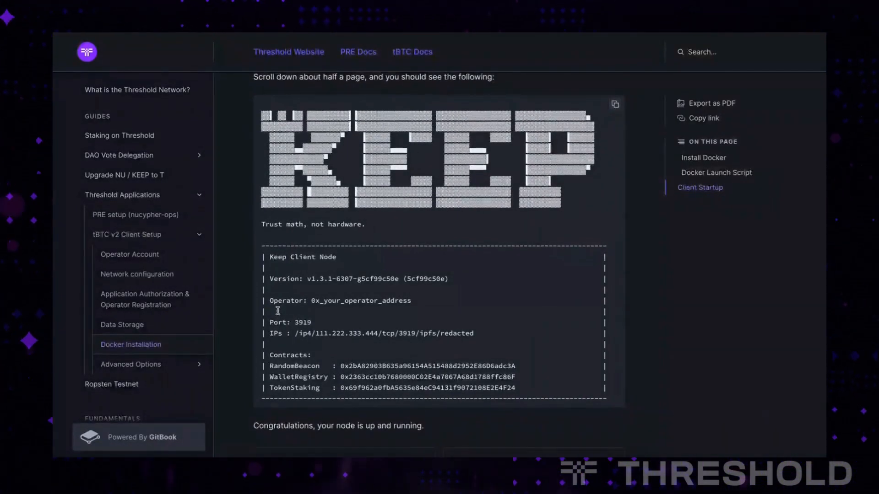
{"action": "scroll", "scroll_direction": "up", "scroll_amount": 3}
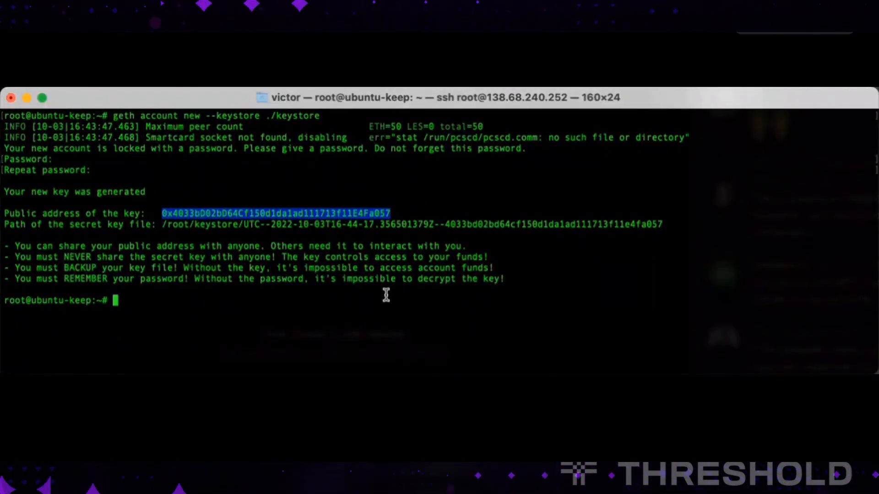
Change to /home/keep and list its contents with ls -la.
{"action": "type", "text": "cd /"}
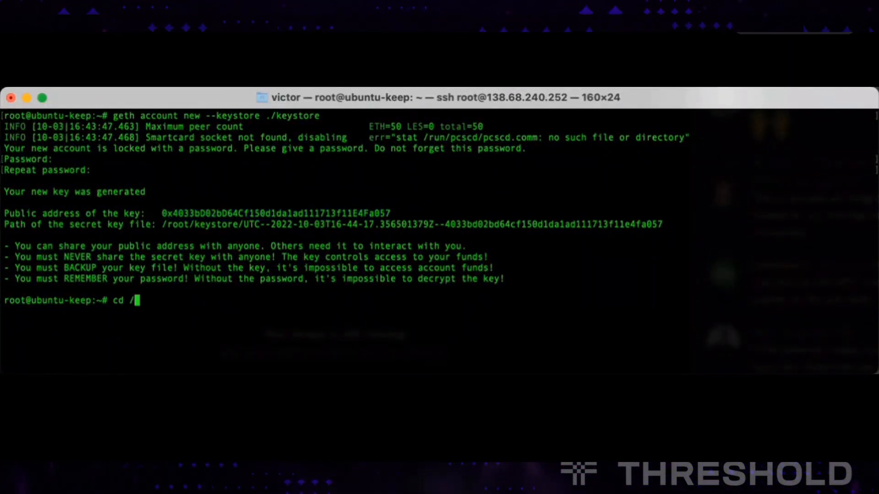
{"action": "type", "text": "hoo"}
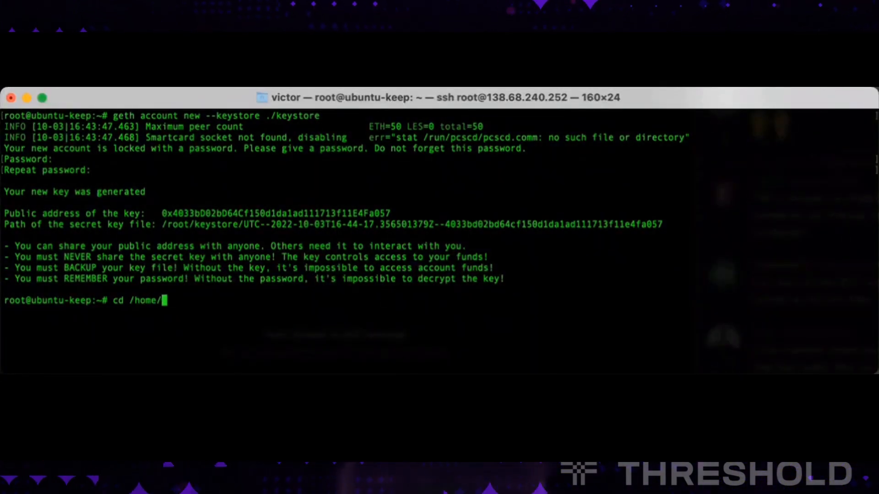
{"action": "type", "text": "keep"}
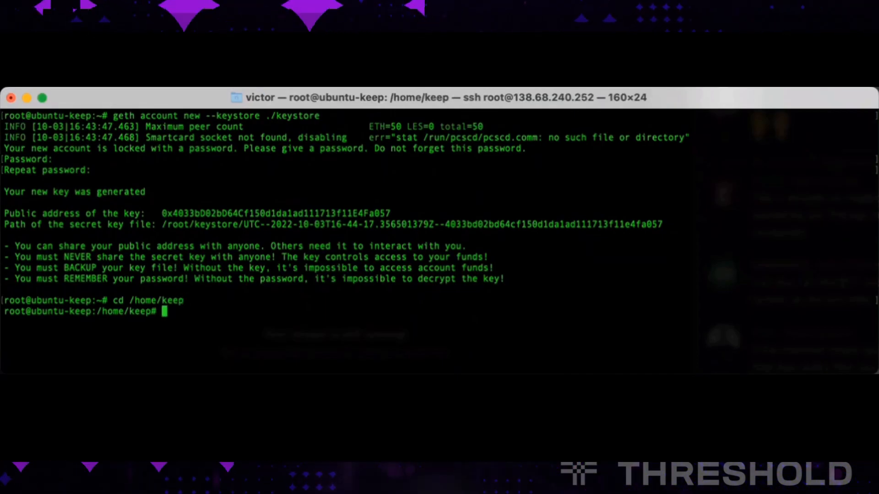
{"action": "type", "text": "ls -la"}
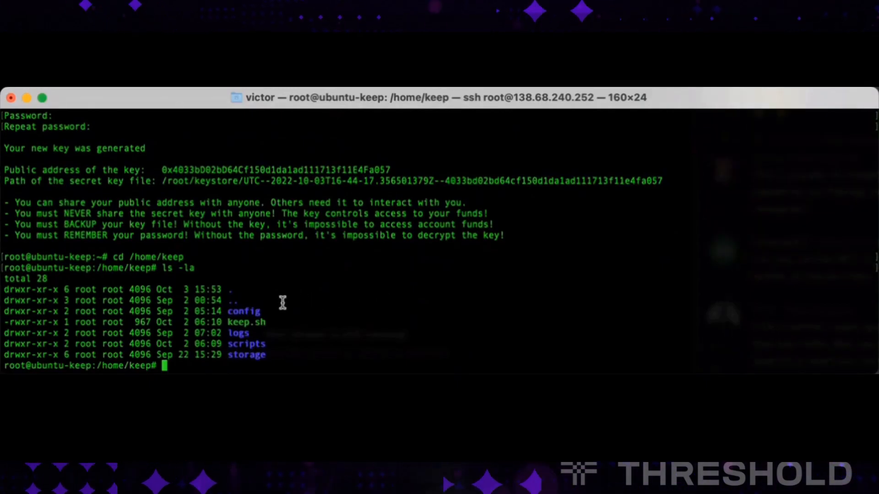
{"action": "mouse_move", "coordinate": [247, 323]}
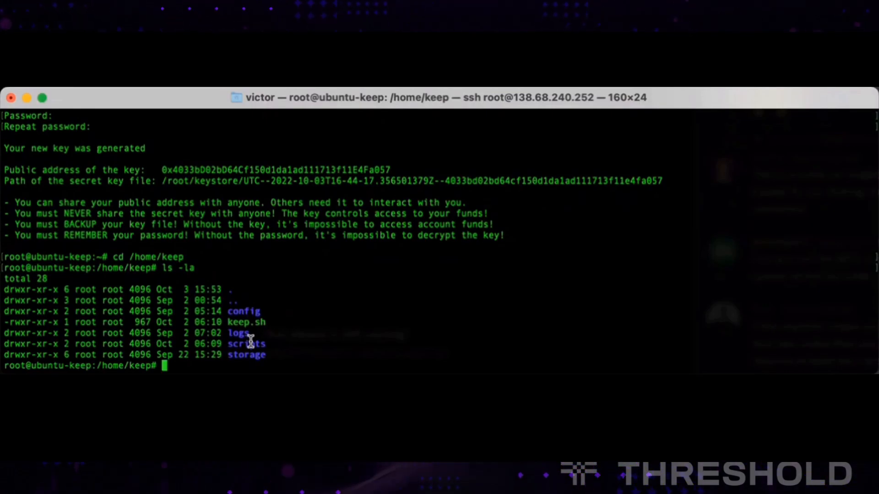
Inspect keep.sh in nano and return to the shell prompt.
{"action": "type", "text": "nano"}
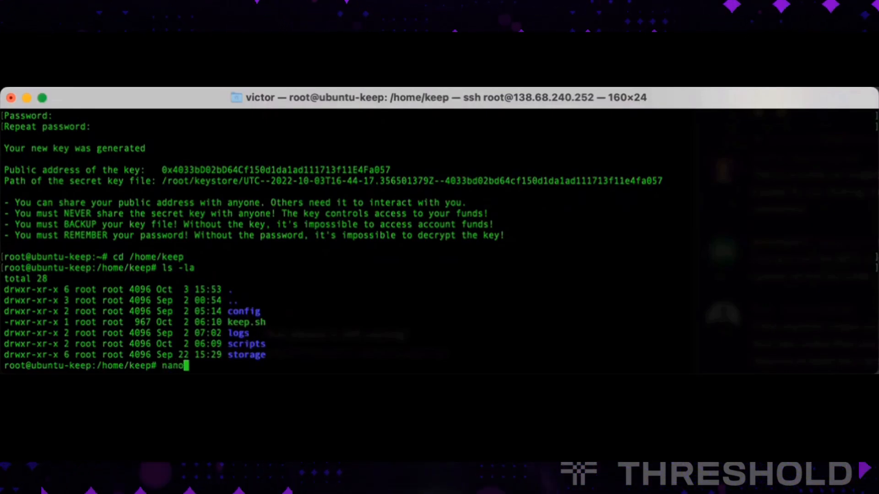
{"action": "type", "text": "keep.sh"}
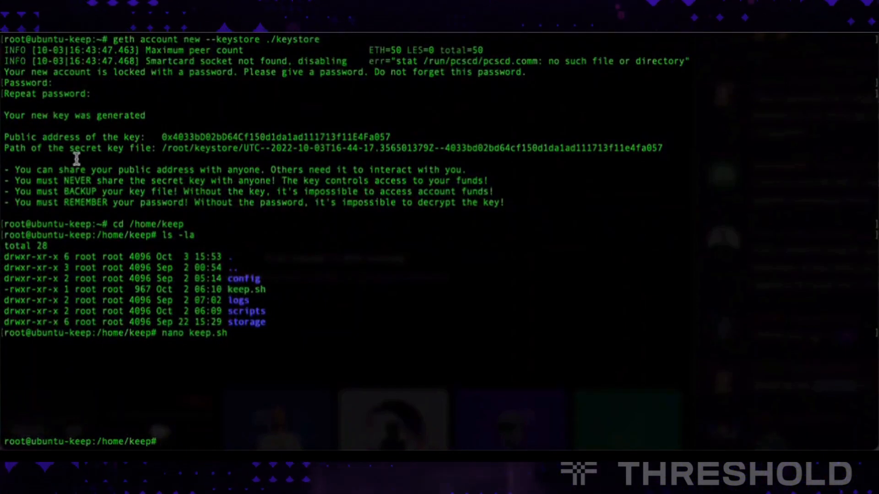
Clear the terminal and launch the tBTC client with bash keep.sh.
{"action": "type", "text": "cle"}
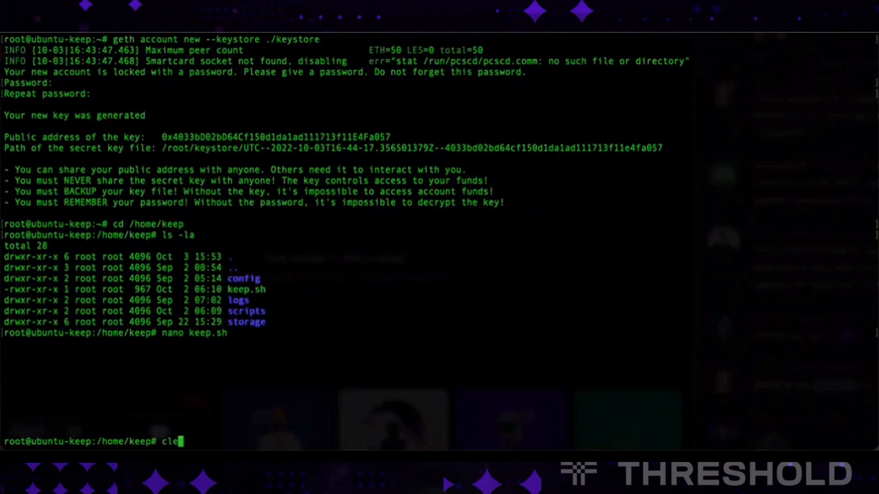
{"action": "key", "text": "Enter"}
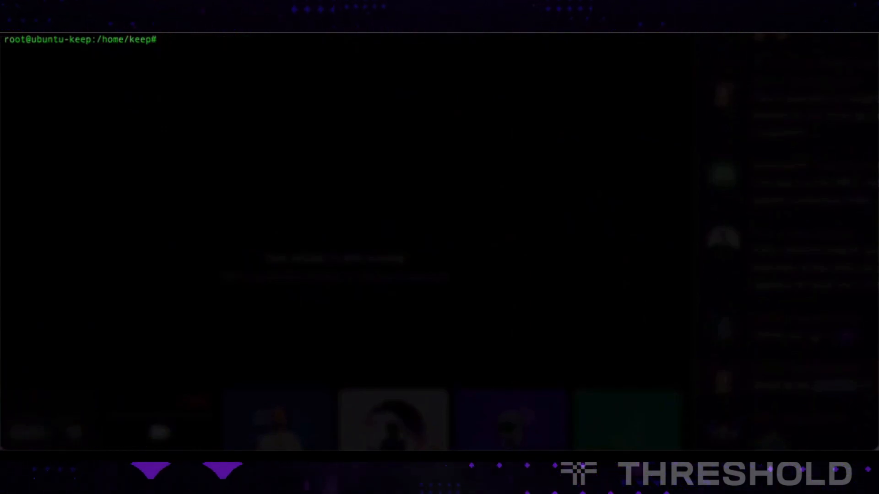
{"action": "type", "text": "bash"}
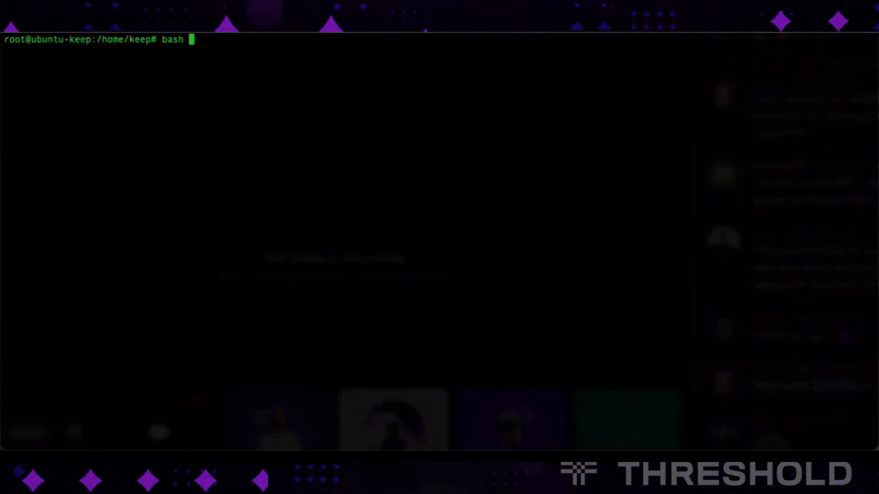
{"action": "type", "text": "keep"}
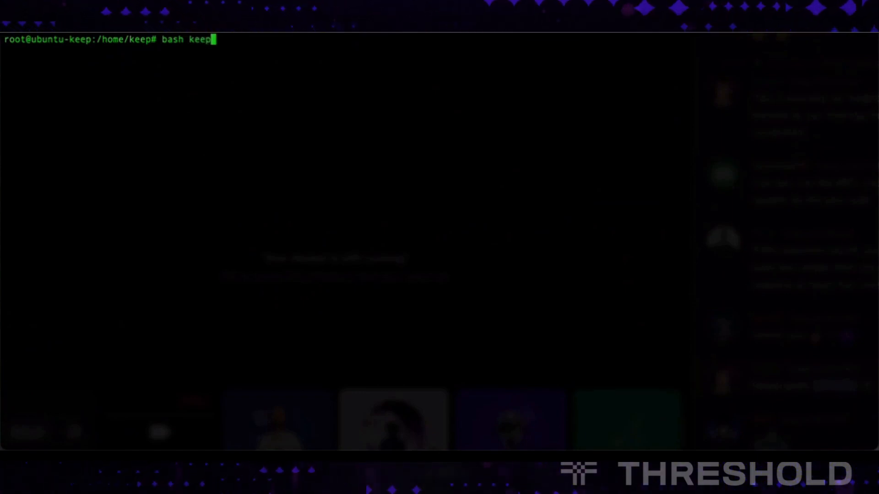
{"action": "type", "text": ".sh"}
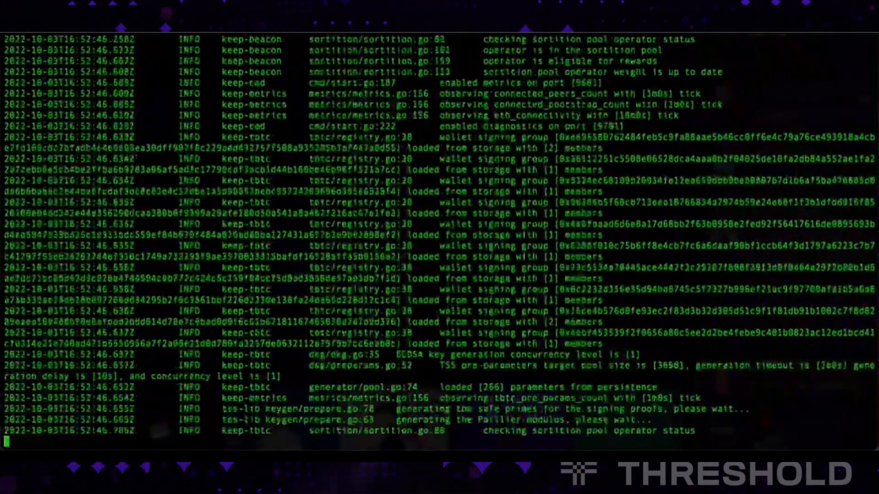
Follow the streaming client logs confirming the operator is in the sortition pool.
{"action": "scroll", "scroll_direction": "down", "scroll_amount": 3}
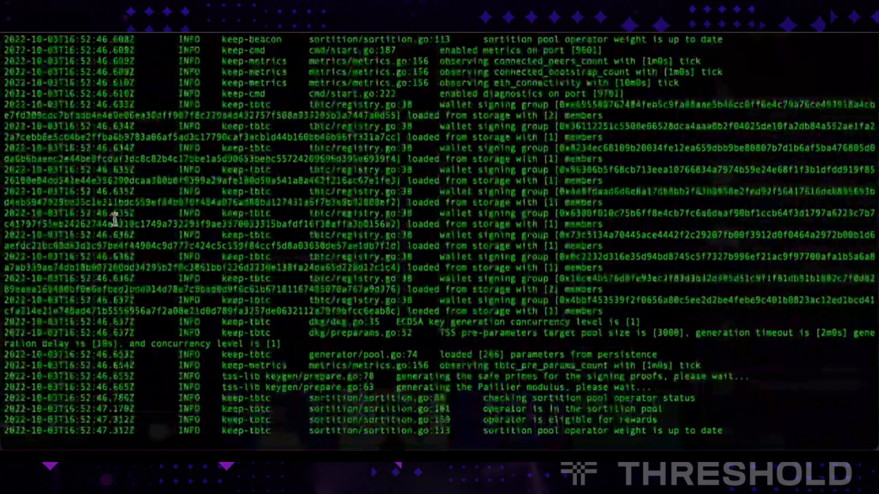
{"action": "scroll", "scroll_direction": "down", "scroll_amount": 3}
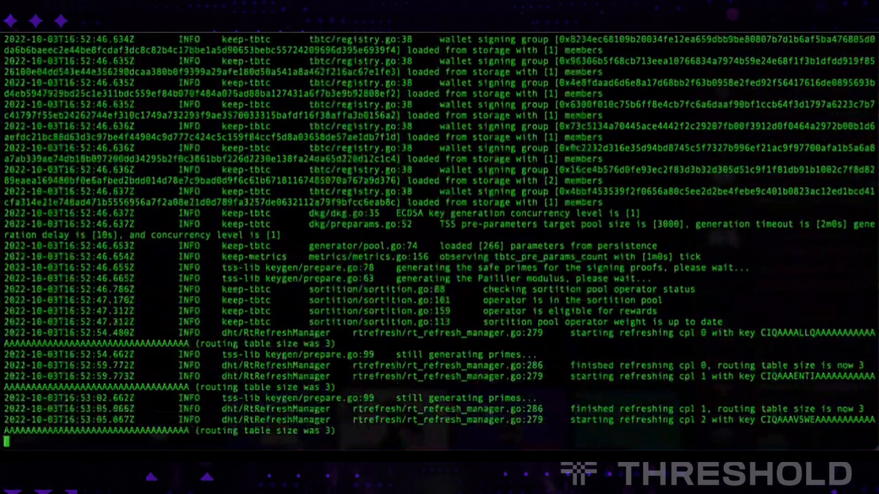
{"action": "scroll", "scroll_direction": "down", "scroll_amount": 3}
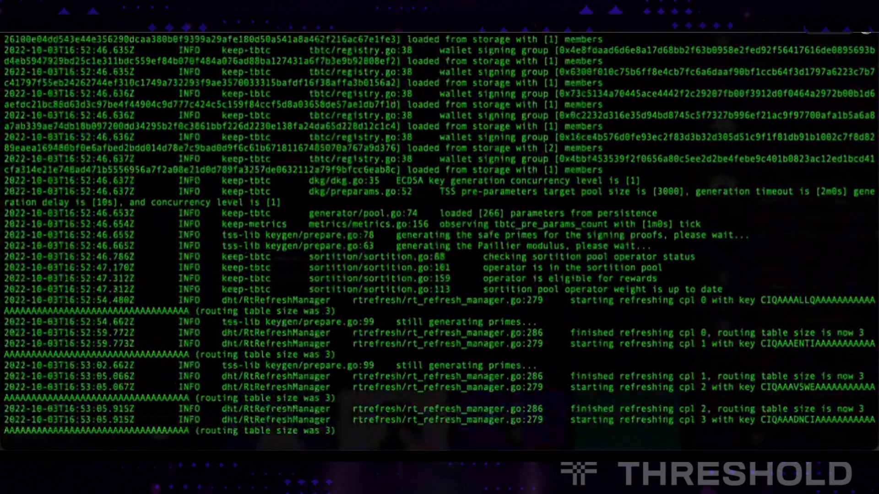
{"action": "scroll", "scroll_direction": "down", "scroll_amount": 3}
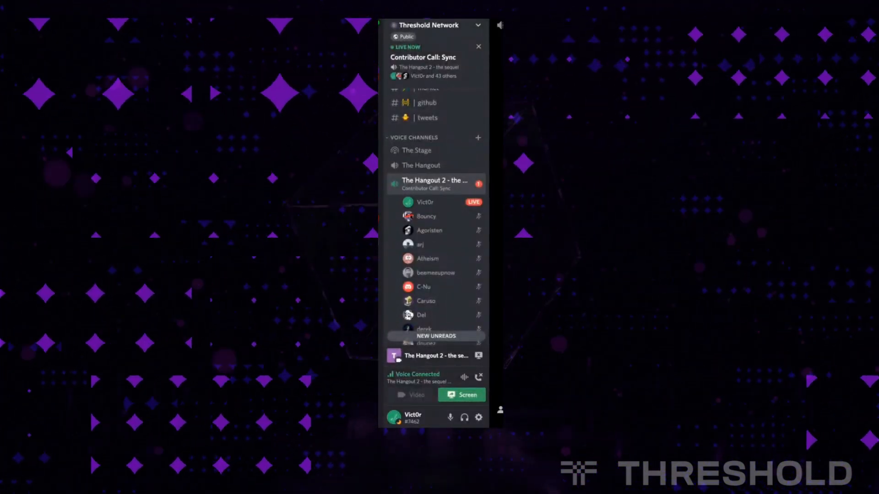
Reach the Applications section of the Threshold Network server and enter the #support channel.
{"action": "scroll", "scroll_direction": "down", "scroll_amount": 3}
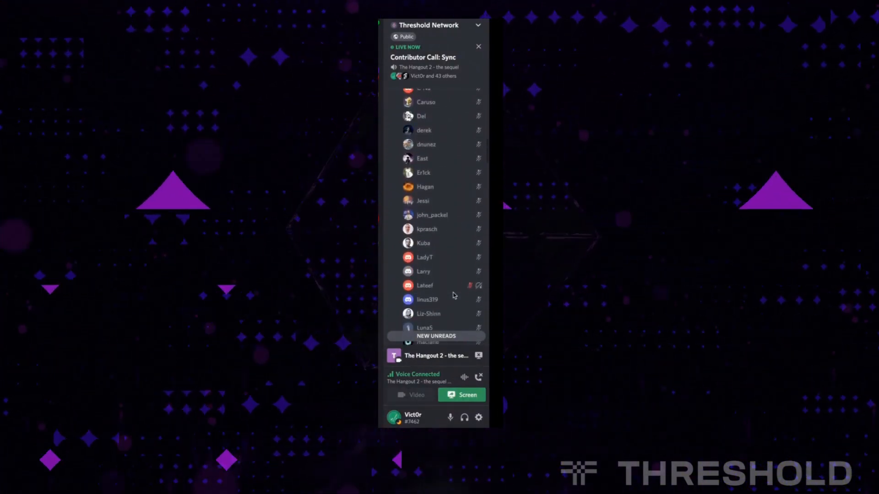
{"action": "scroll", "scroll_direction": "down", "scroll_amount": 3}
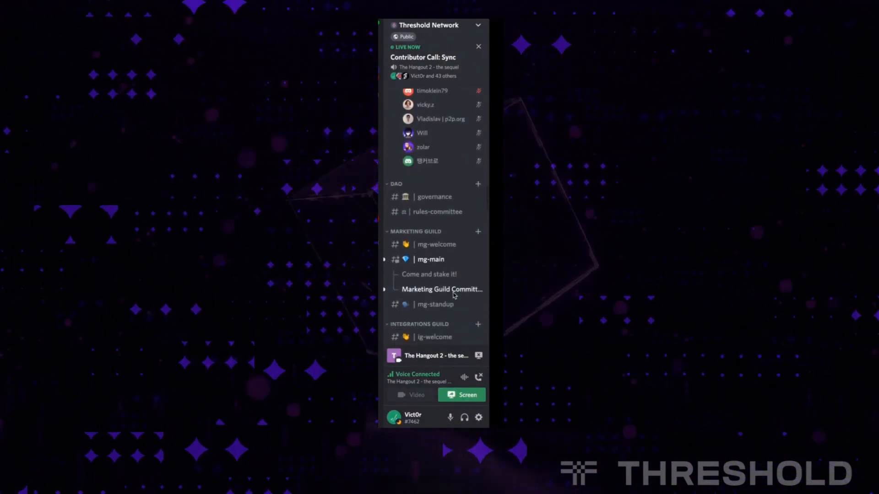
{"action": "scroll", "scroll_direction": "down", "scroll_amount": 3}
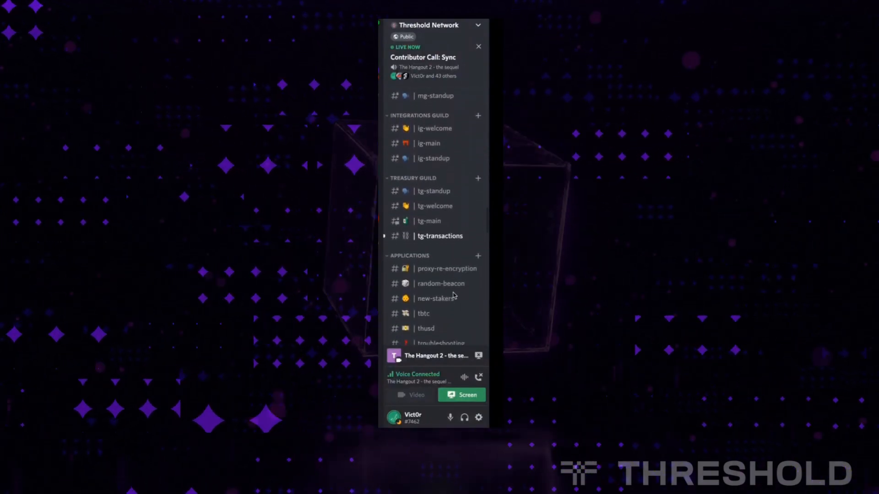
{"action": "scroll", "scroll_direction": "down", "scroll_amount": 3}
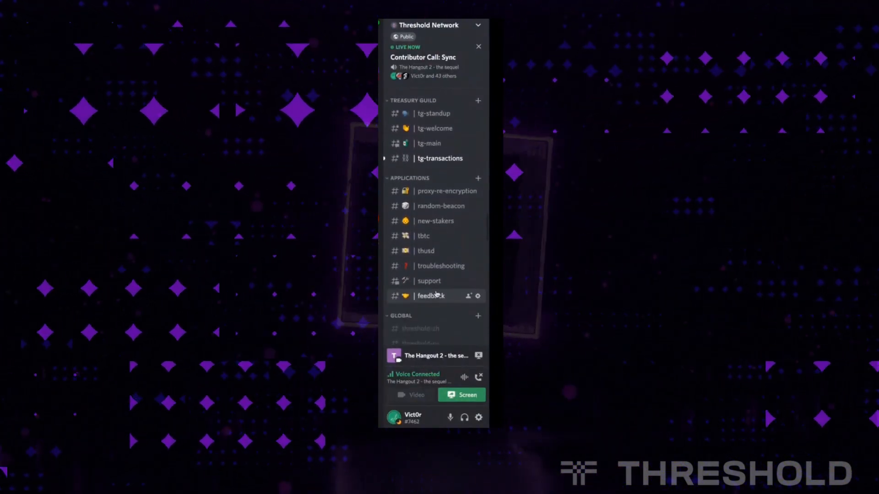
{"action": "left_click", "coordinate": [428, 281]}
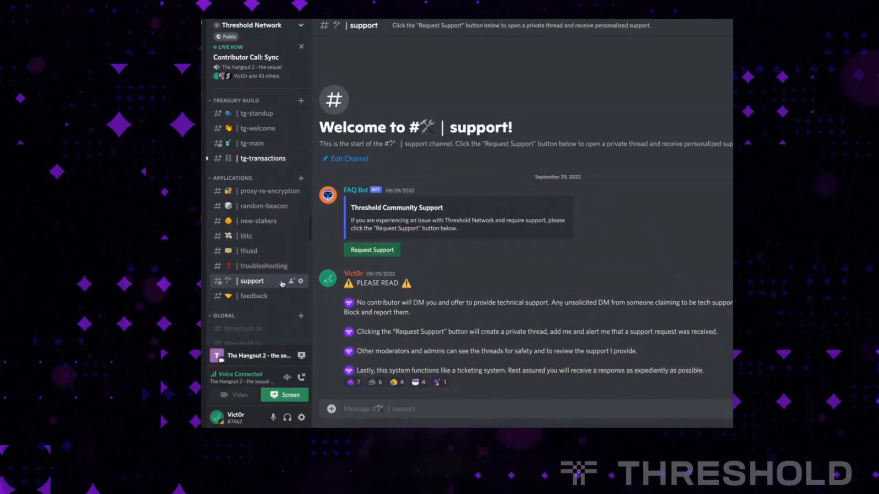
{"action": "mouse_move", "coordinate": [354, 254]}
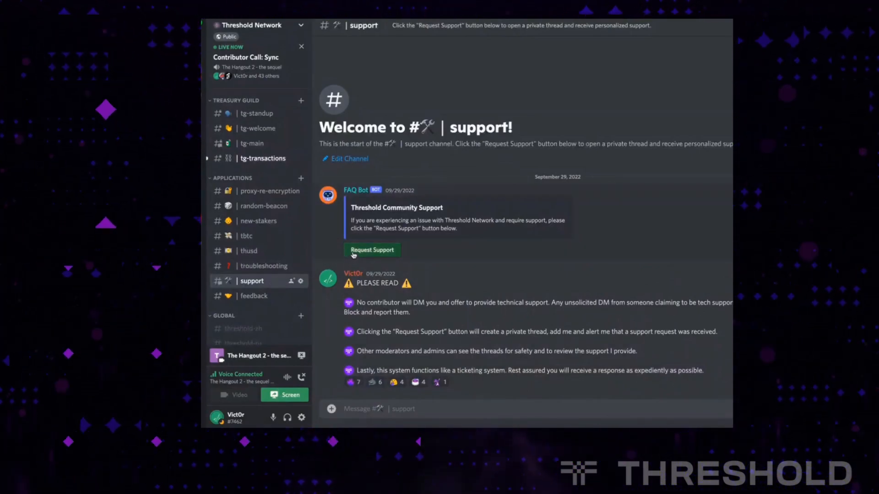
Request a private support thread via FAQ Bot, retrying after failure, and enter vict0r-threshold-ticket-4.
{"action": "left_click", "coordinate": [371, 250]}
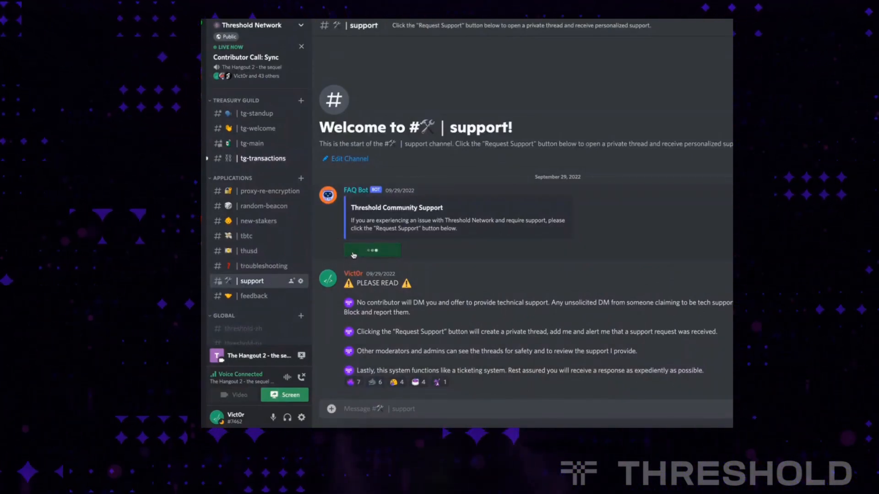
{"action": "left_click", "coordinate": [372, 250]}
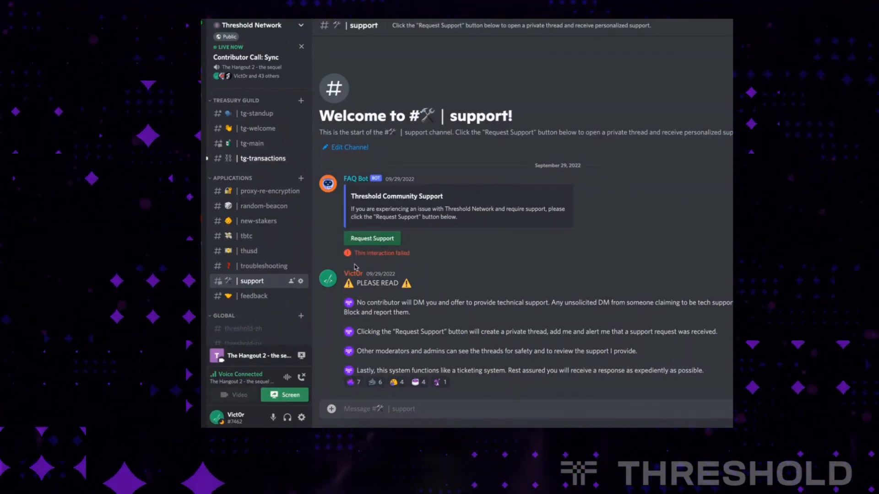
{"action": "left_click", "coordinate": [372, 238]}
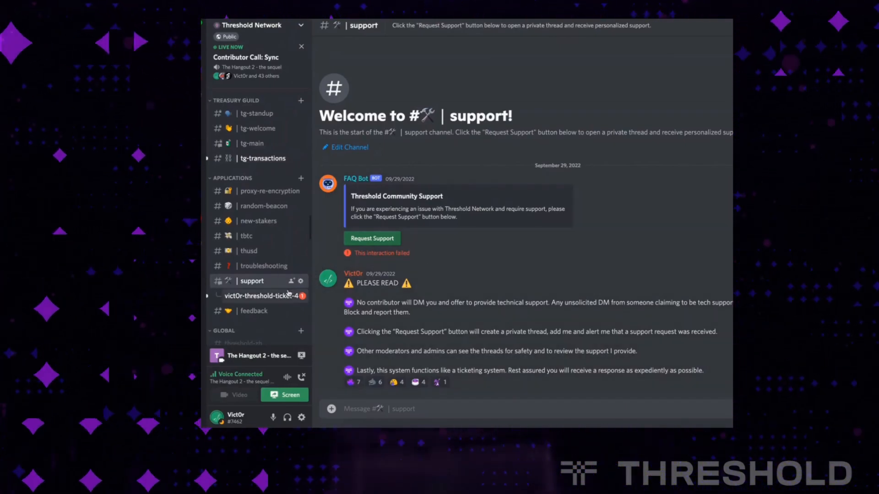
{"action": "left_click", "coordinate": [262, 296]}
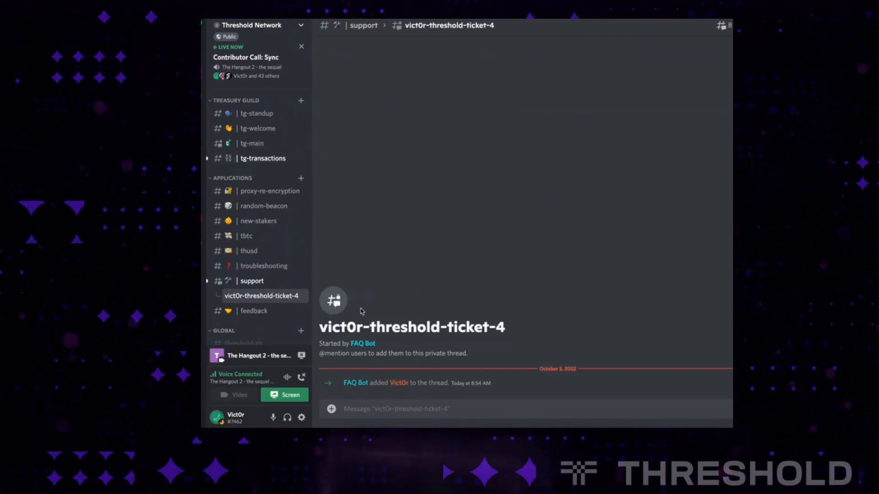
{"action": "mouse_move", "coordinate": [377, 330]}
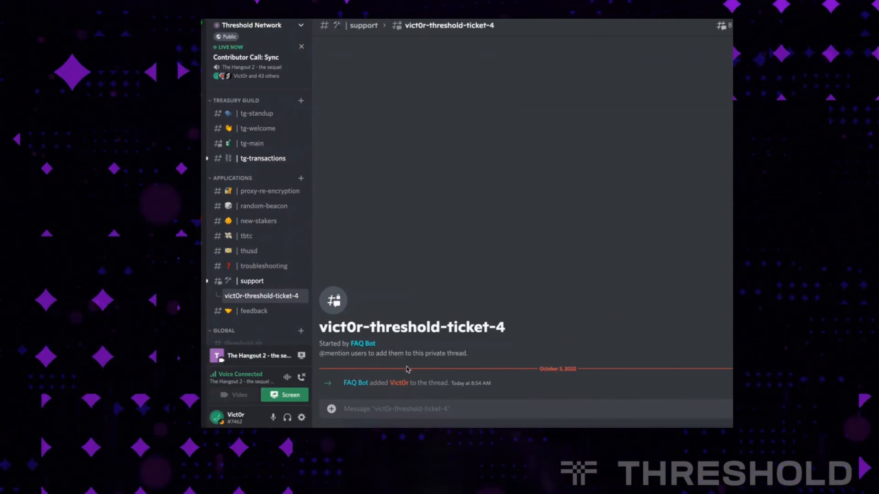
{"action": "mouse_move", "coordinate": [413, 371]}
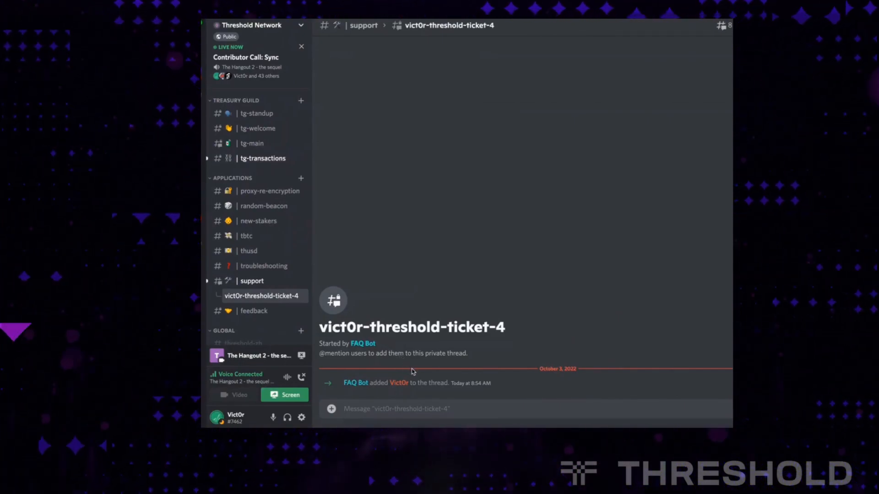